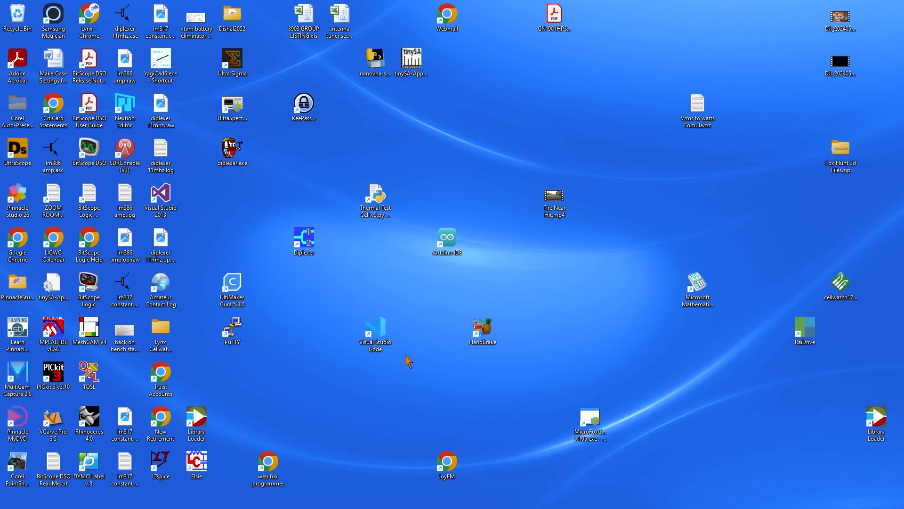
- Launch DiplexerDesign from its desktop shortcut
click(303, 238)
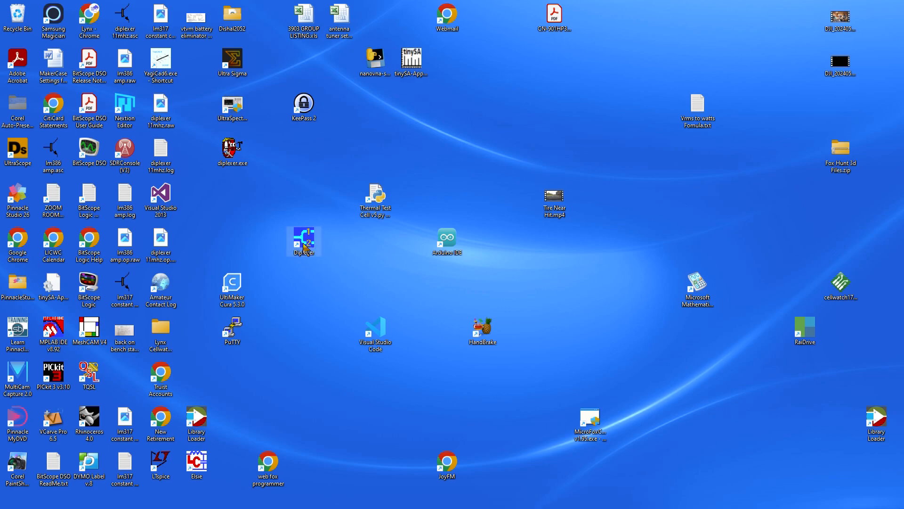
double_click(302, 241)
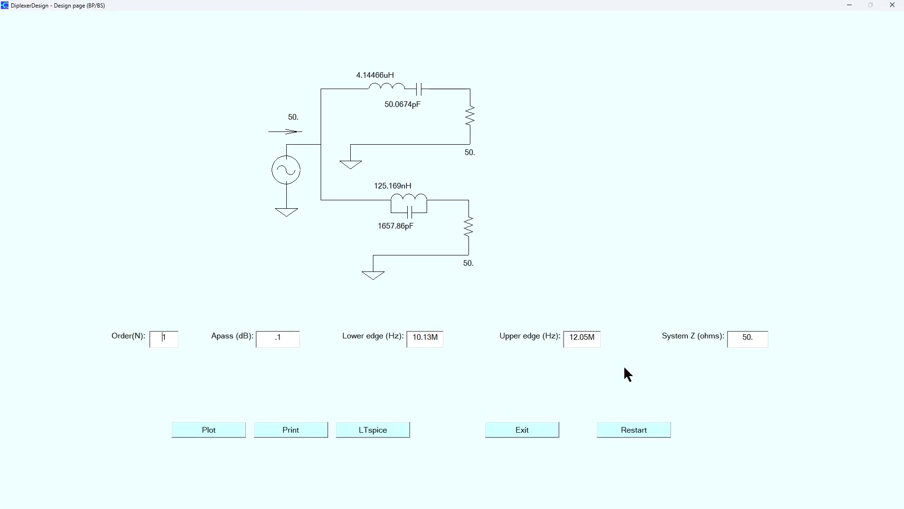
mouse_move(544, 126)
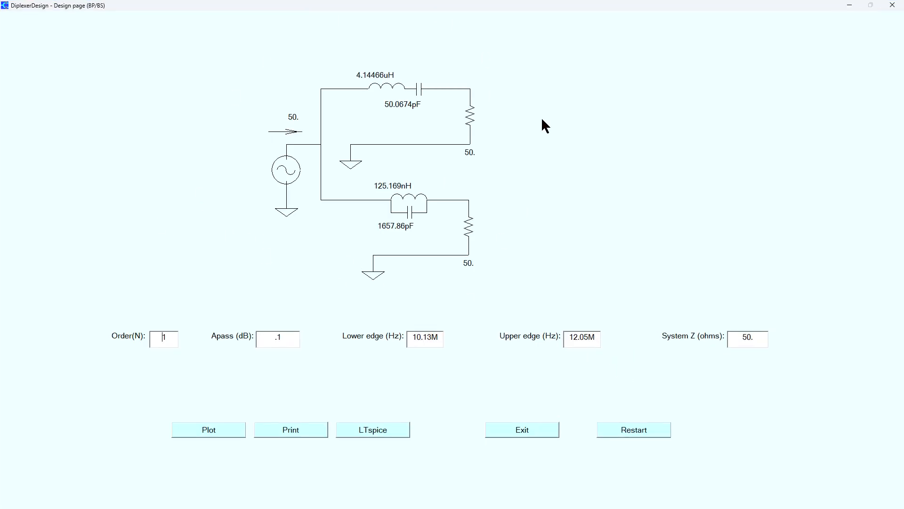
mouse_move(288, 168)
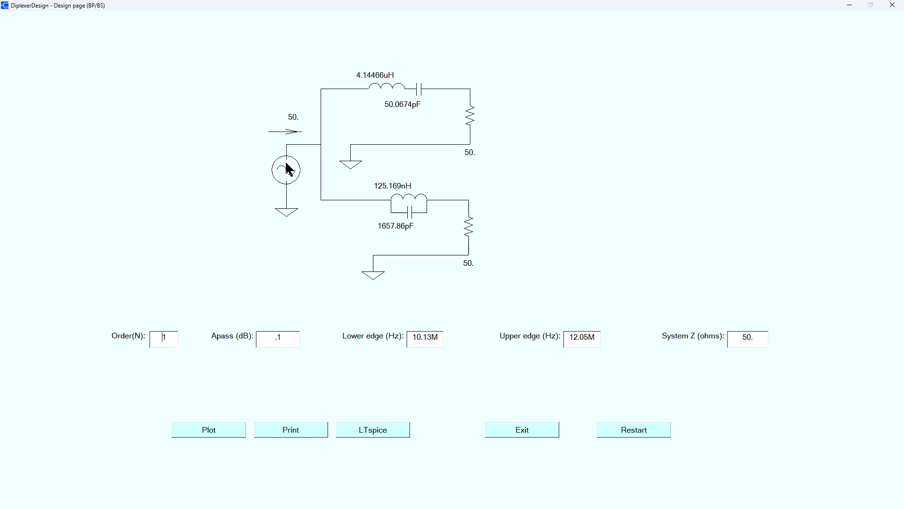
mouse_move(528, 239)
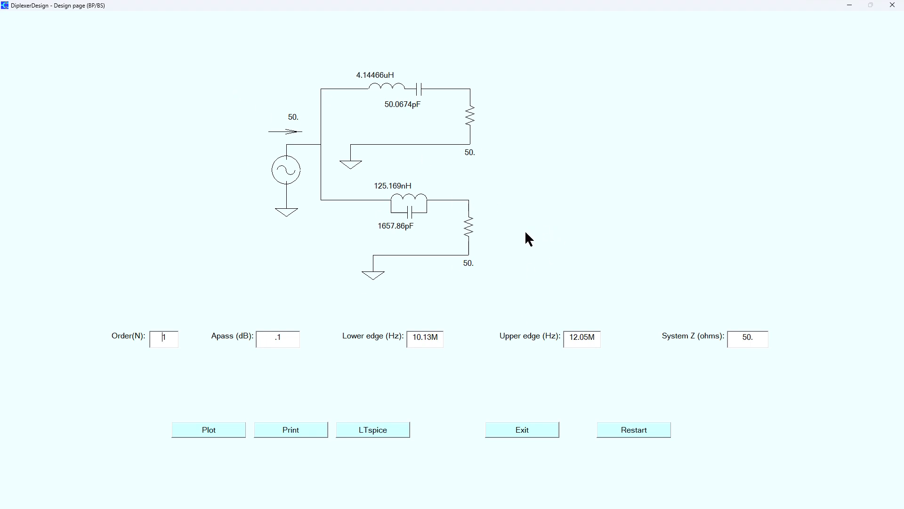
mouse_move(163, 356)
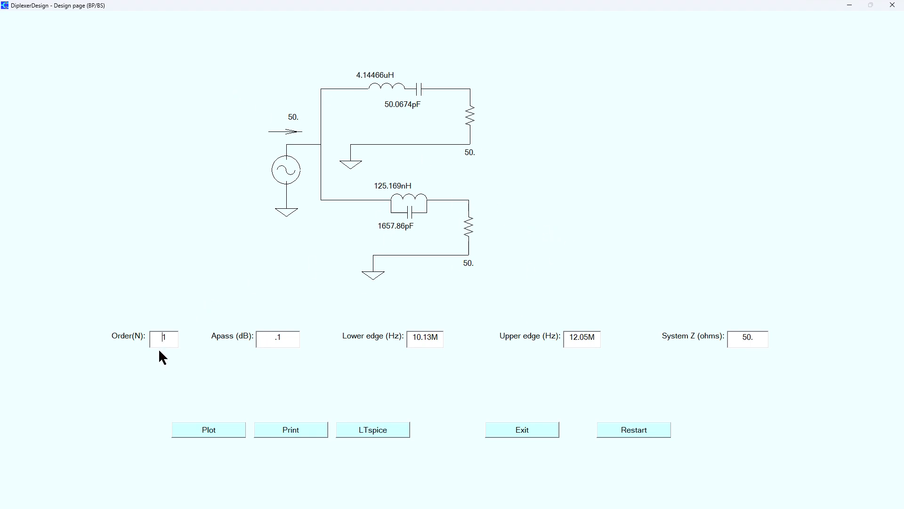
mouse_move(238, 361)
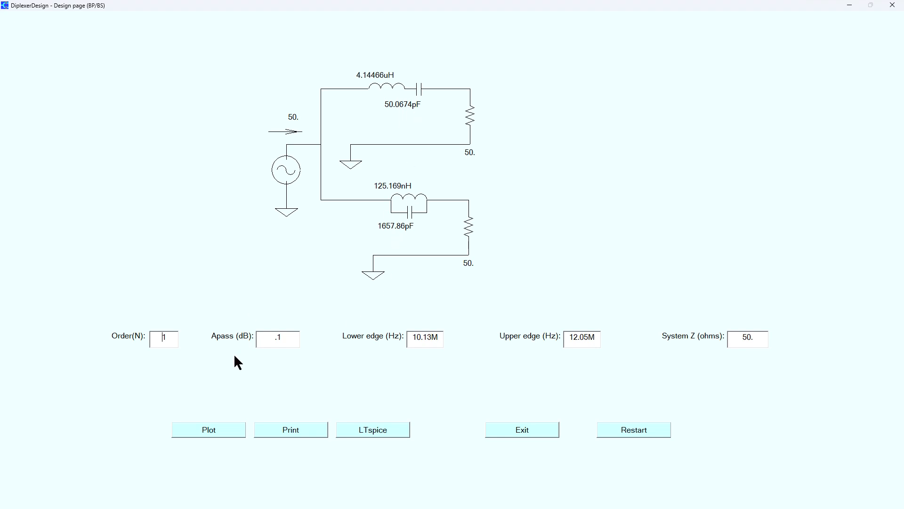
mouse_move(291, 359)
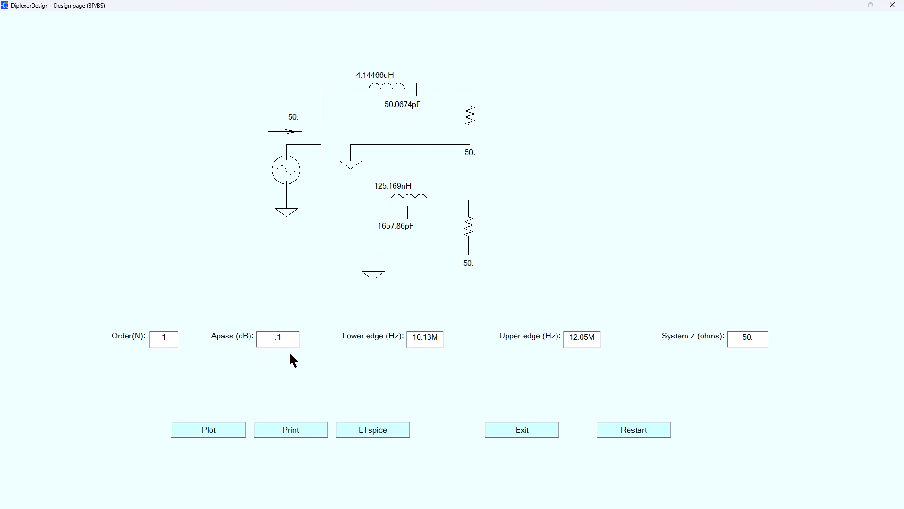
mouse_move(634, 366)
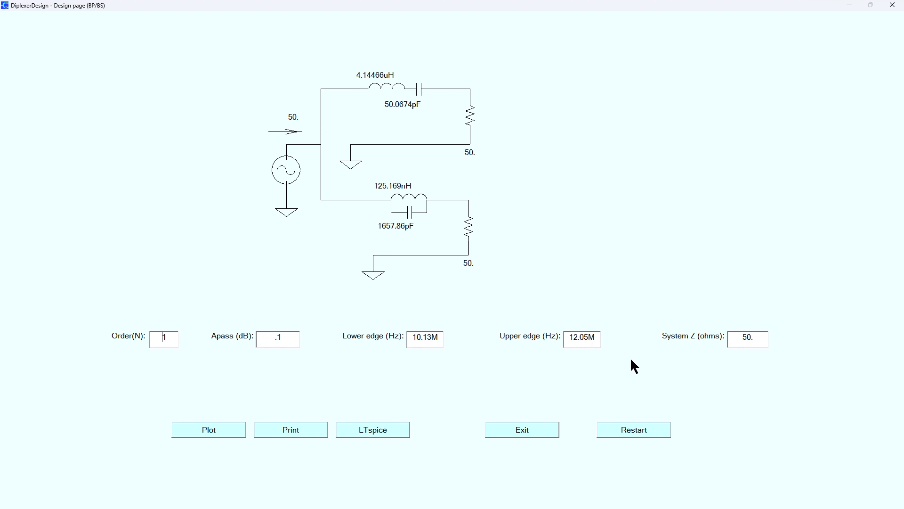
mouse_move(726, 342)
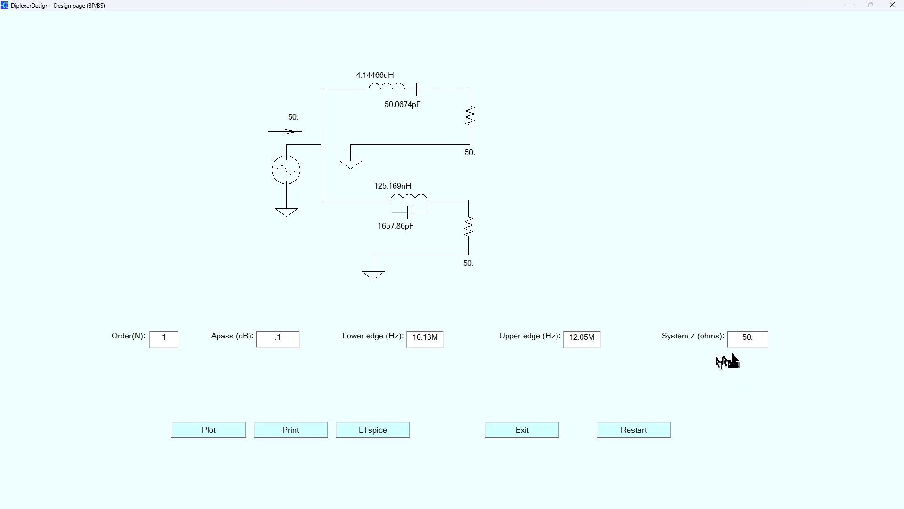
mouse_move(415, 354)
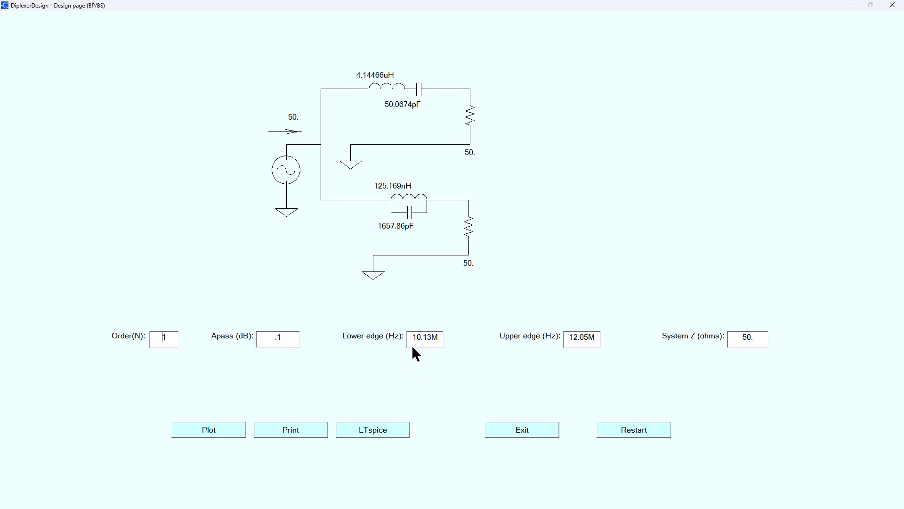
mouse_move(548, 352)
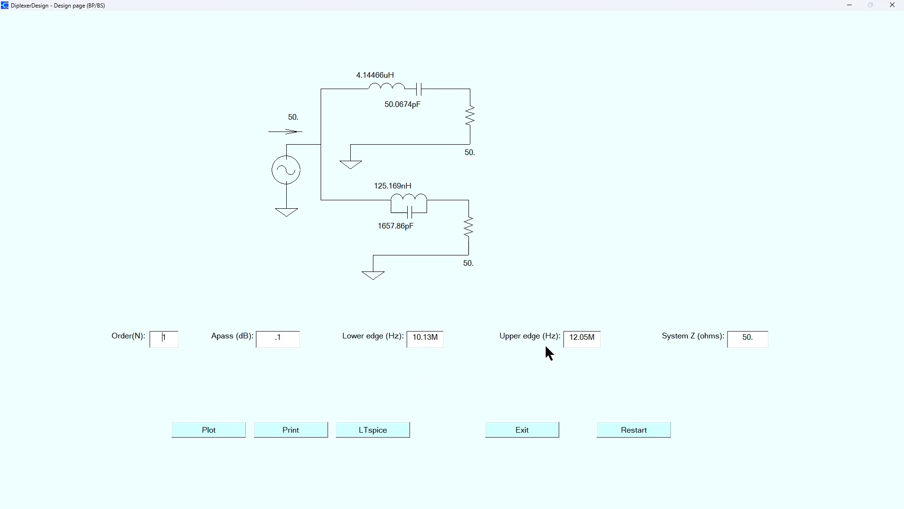
mouse_move(553, 348)
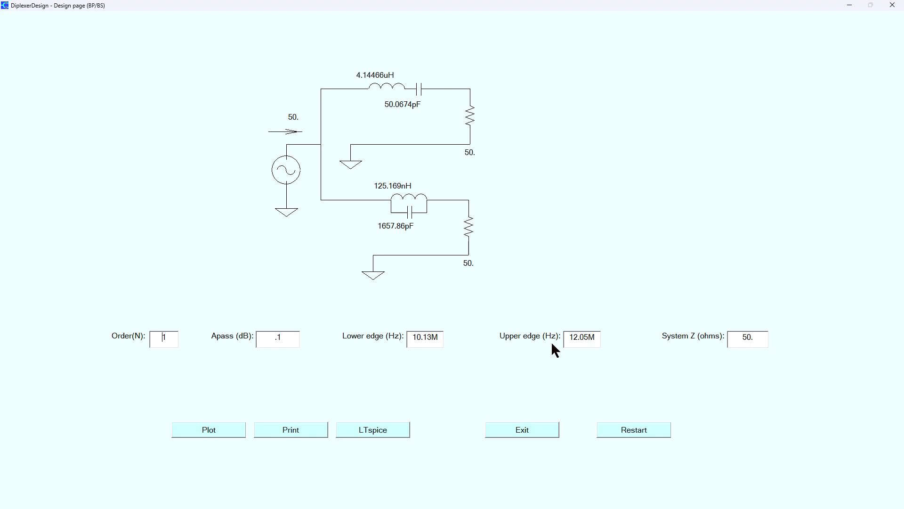
click(582, 337)
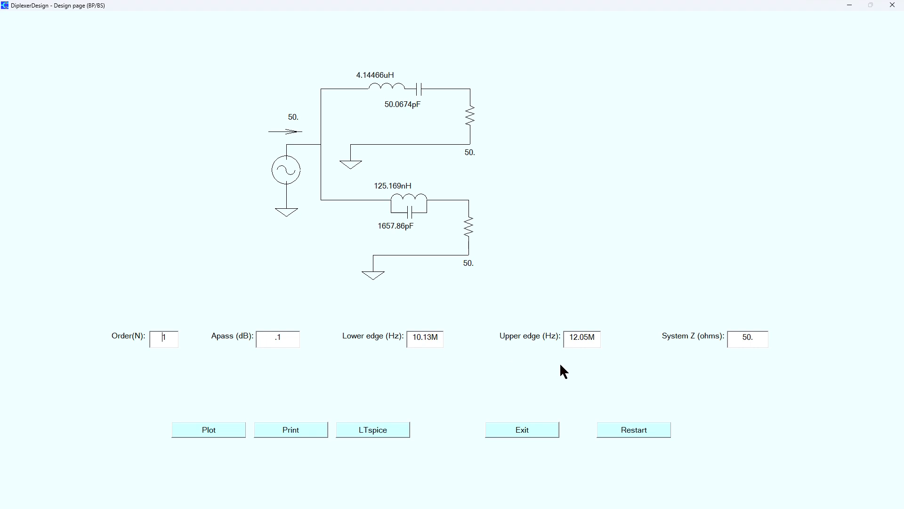
mouse_move(488, 356)
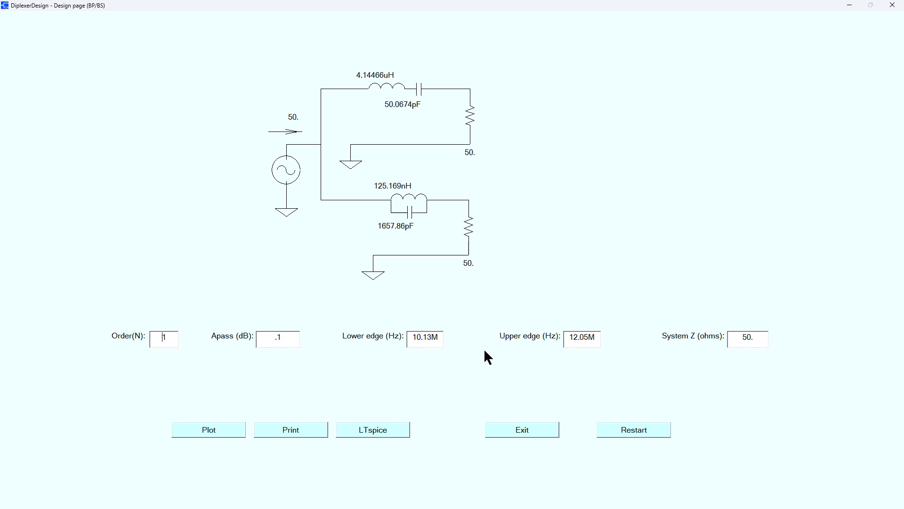
mouse_move(468, 347)
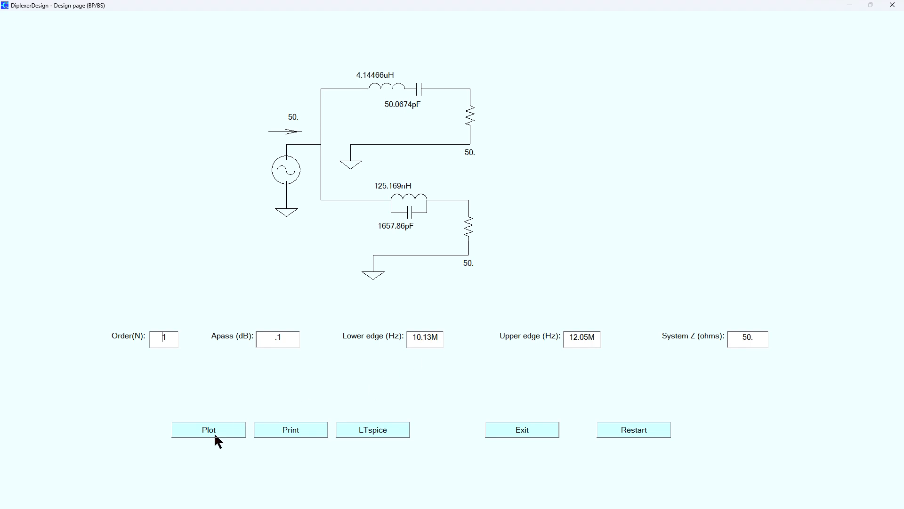
- Show the diplexer's bandpass and bandstop transmission plot from 9M to 13M
click(208, 429)
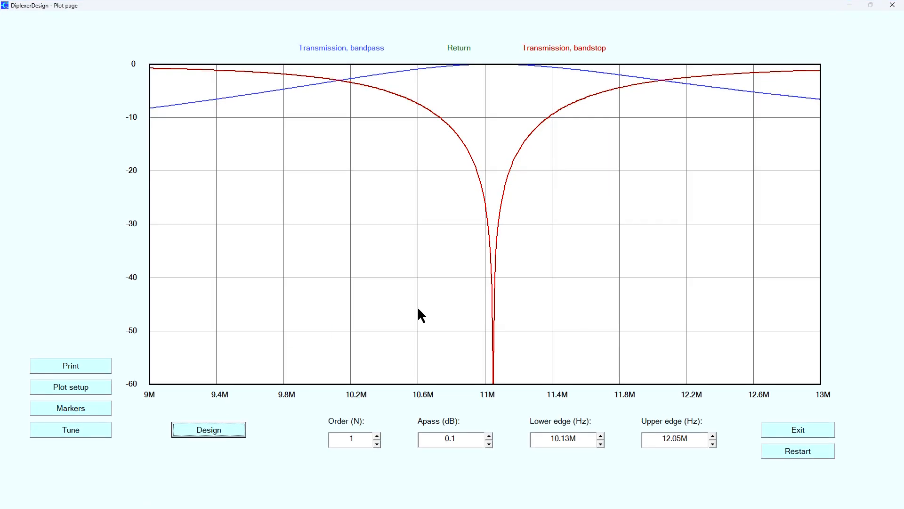
mouse_move(151, 112)
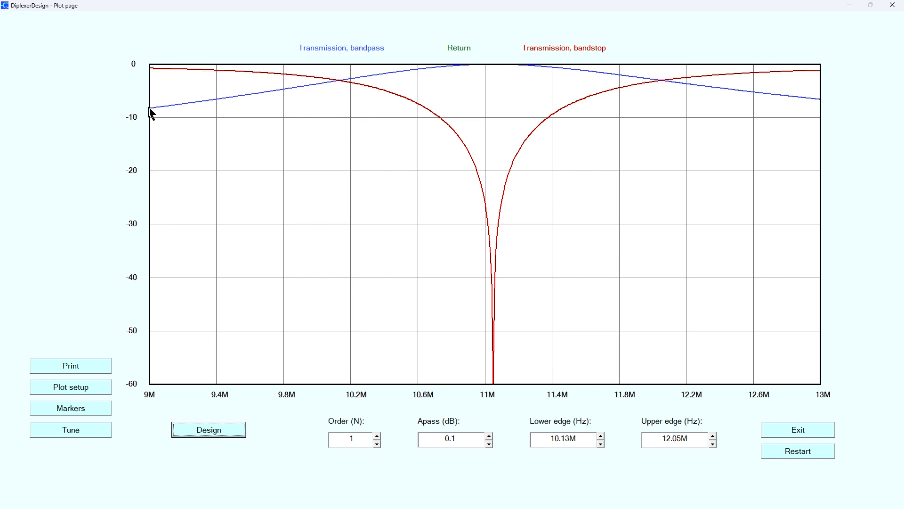
mouse_move(175, 118)
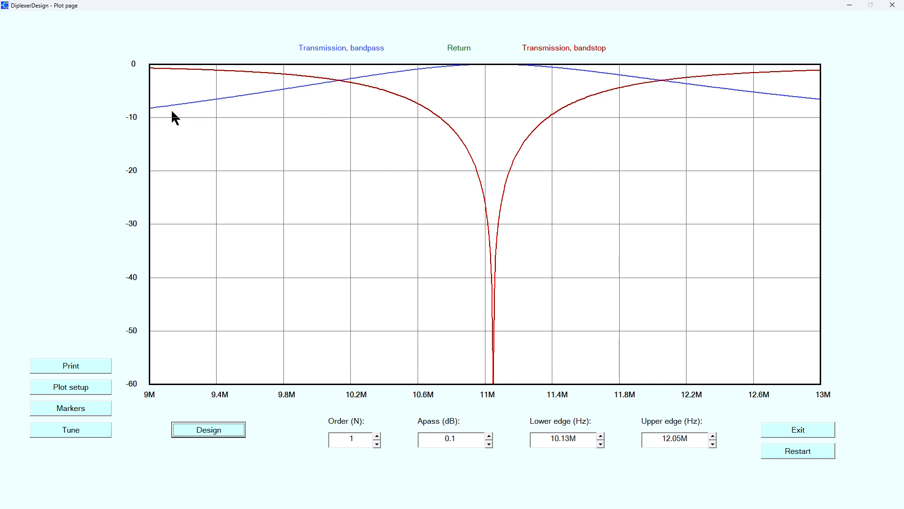
mouse_move(455, 74)
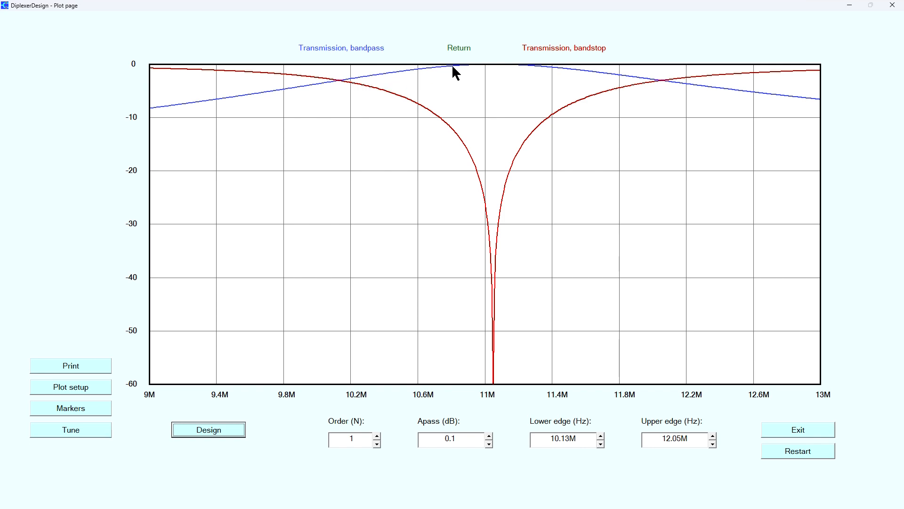
mouse_move(535, 61)
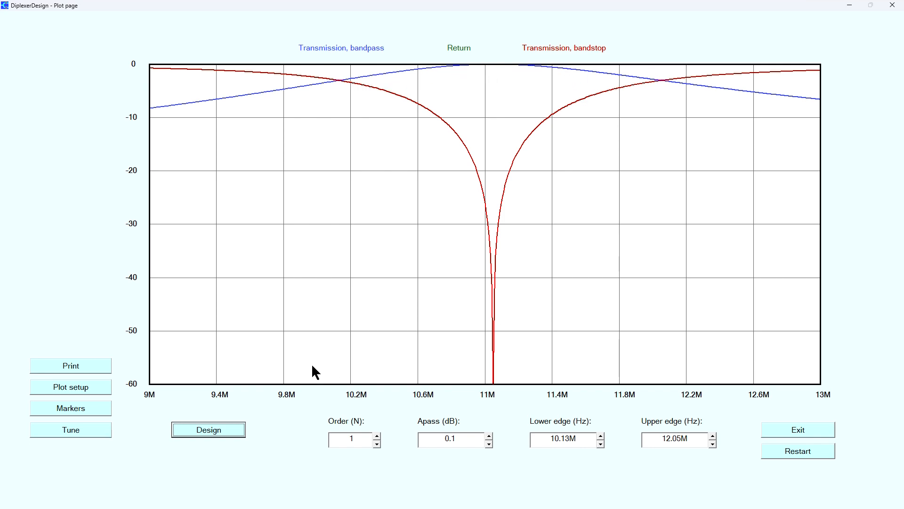
mouse_move(851, 405)
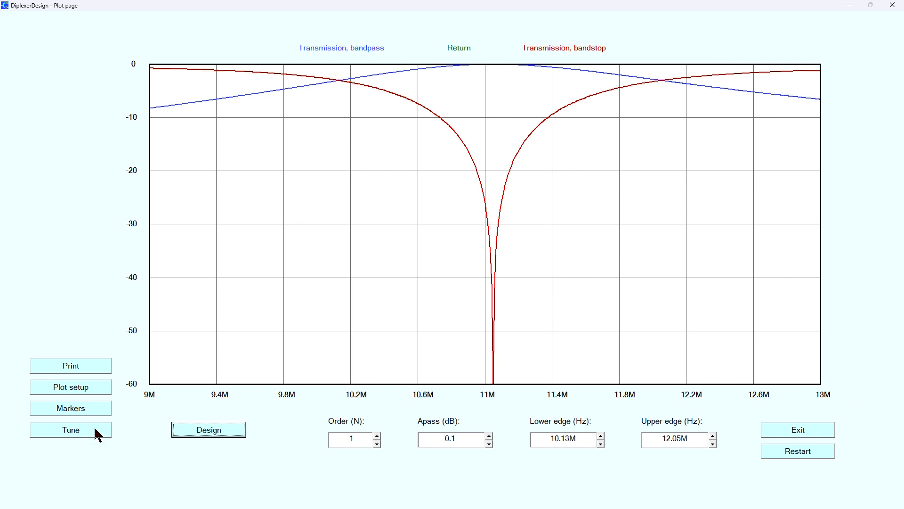
- Bring up the plot options listing the 9M–13M linear sweep with 500 steps and -60 dB bottom
click(70, 386)
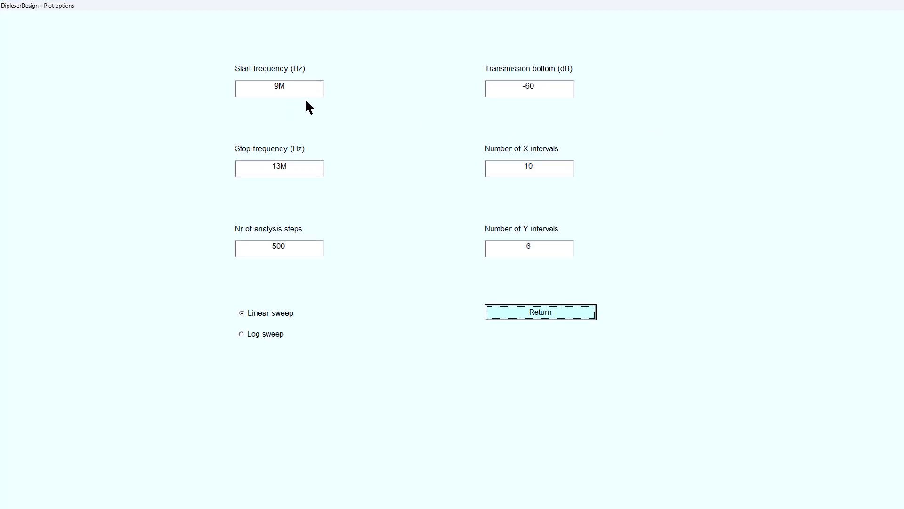
mouse_move(316, 207)
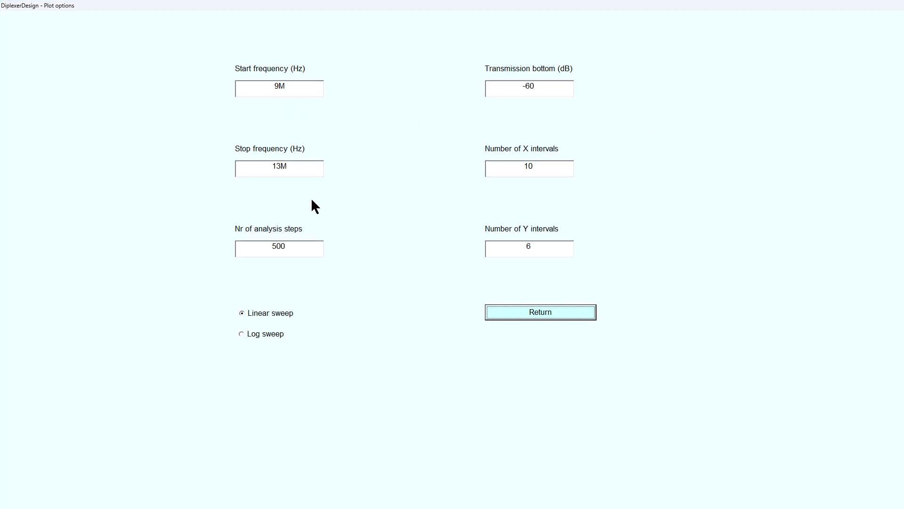
mouse_move(254, 354)
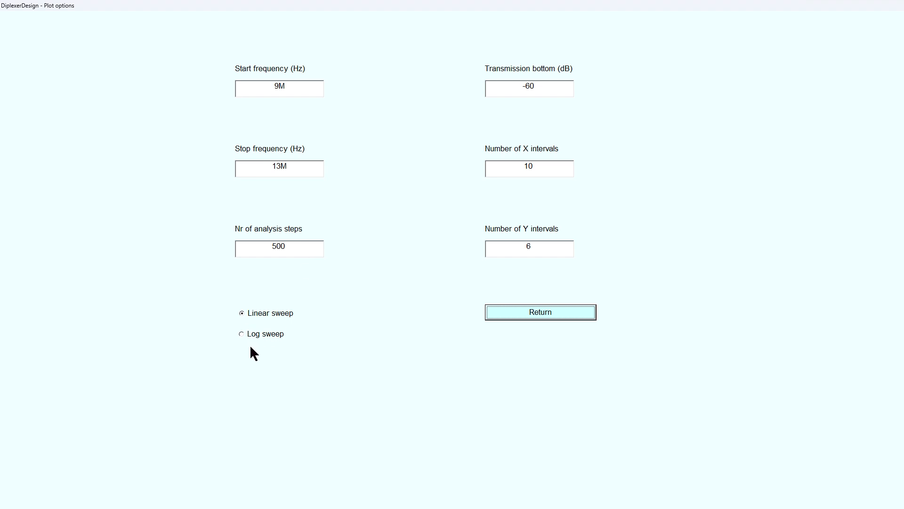
mouse_move(541, 335)
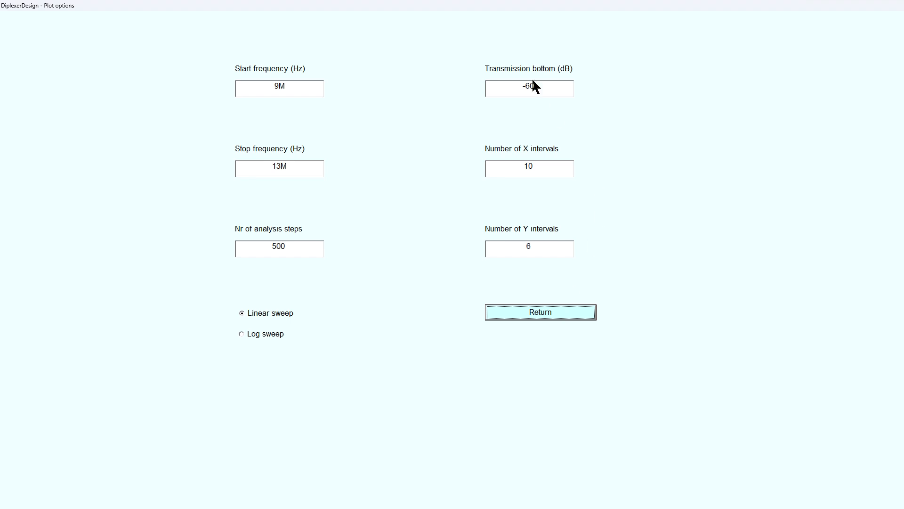
mouse_move(552, 126)
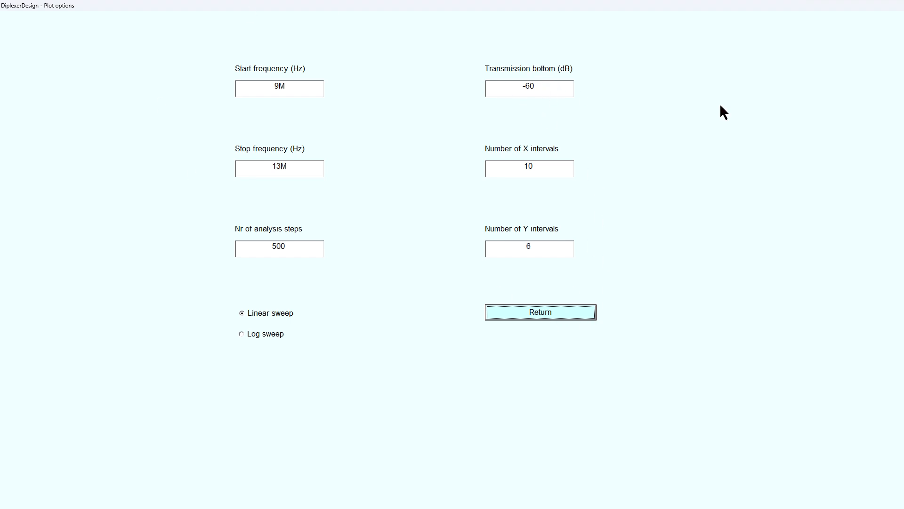
mouse_move(314, 126)
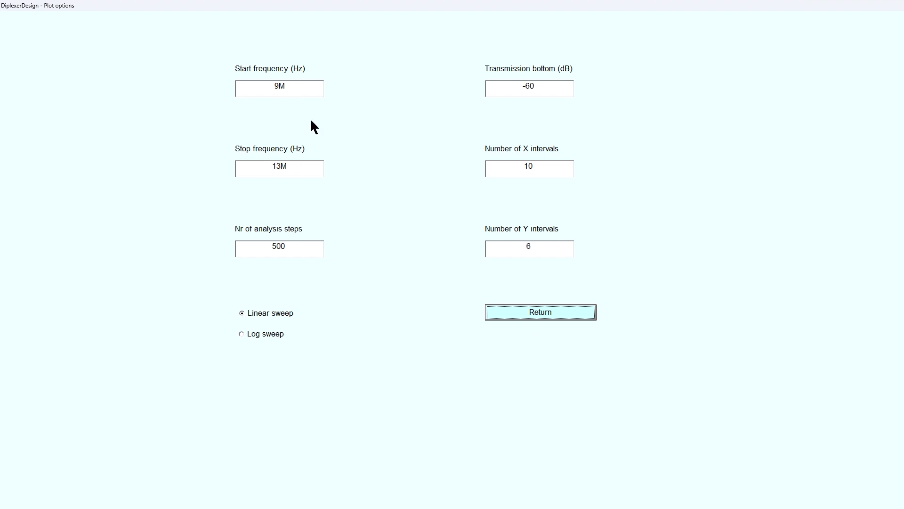
mouse_move(353, 189)
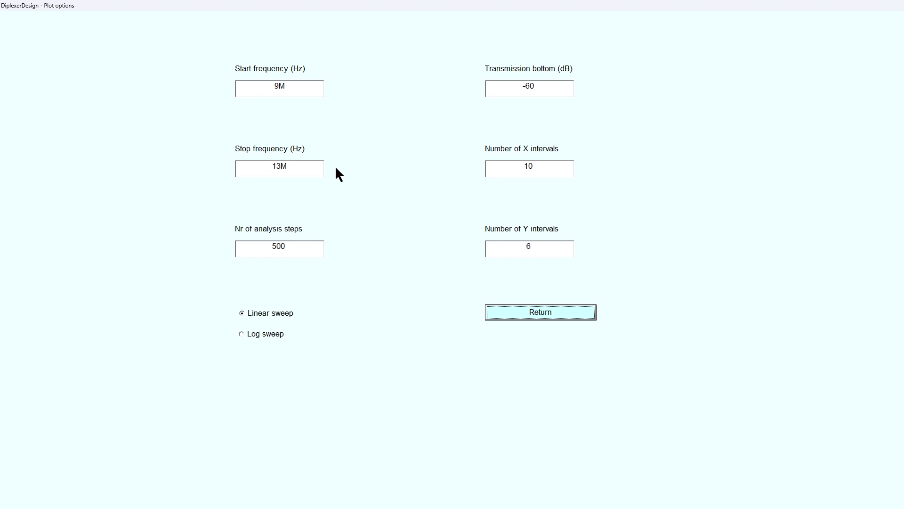
mouse_move(289, 140)
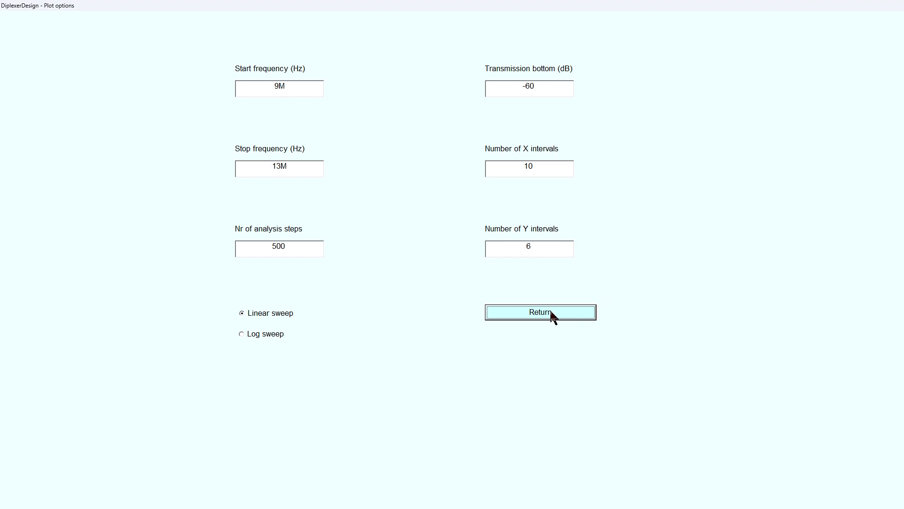
- Return to the plot and enter 9M as a trial lower band edge
click(540, 312)
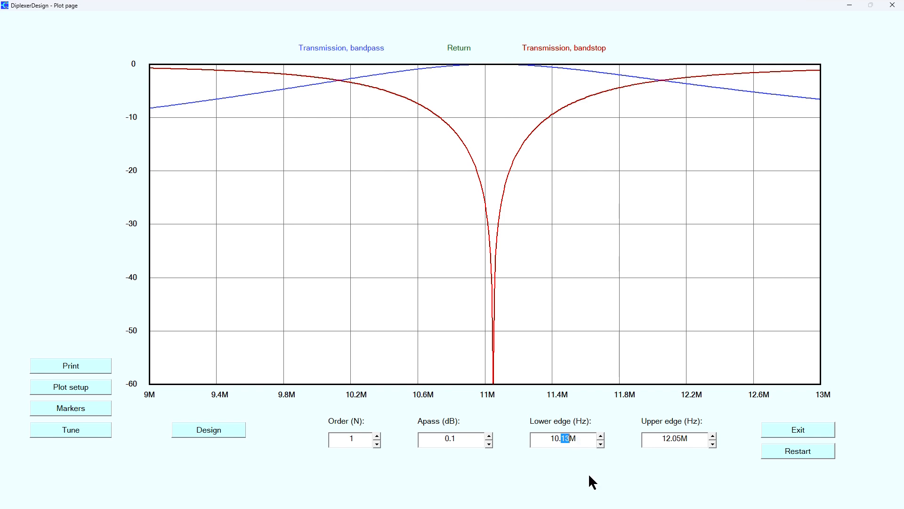
text(9M)
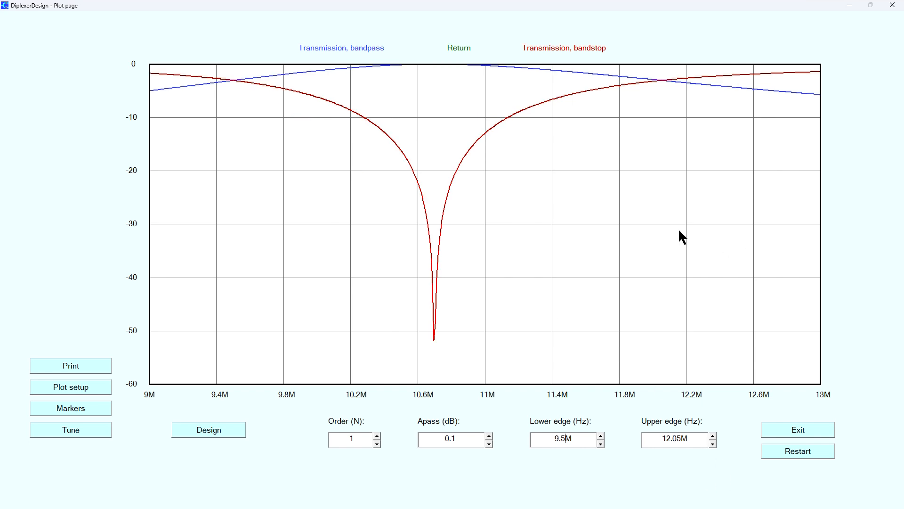
mouse_move(440, 371)
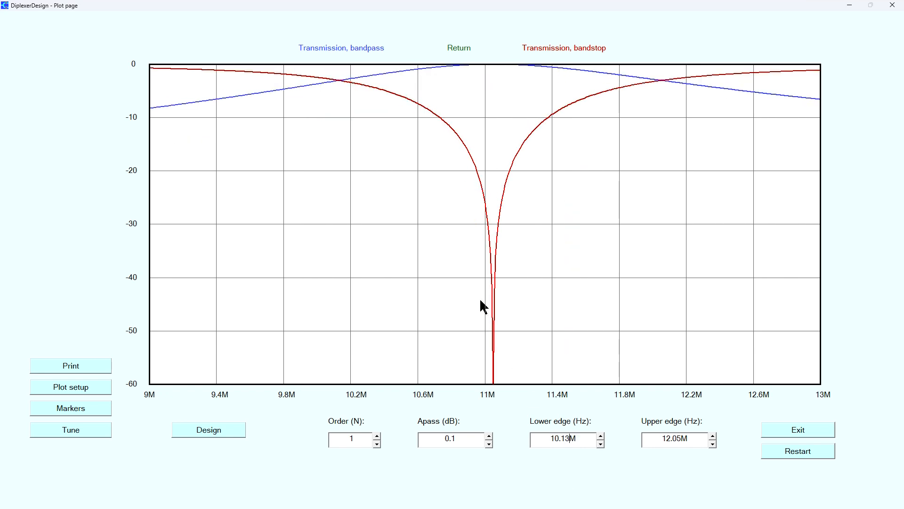
mouse_move(478, 72)
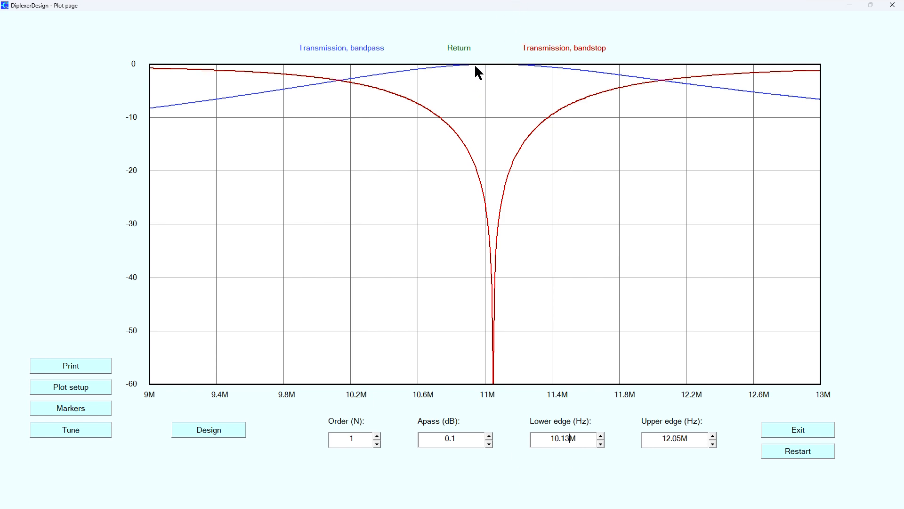
mouse_move(282, 103)
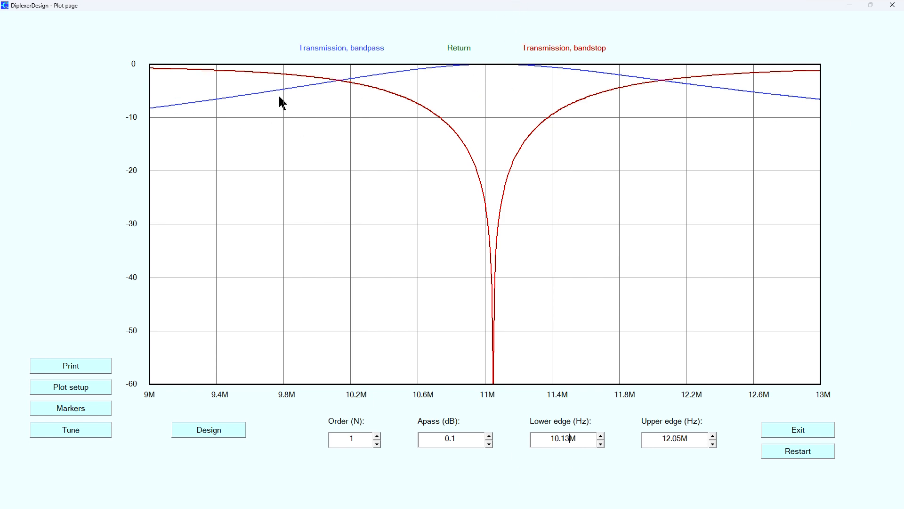
mouse_move(437, 161)
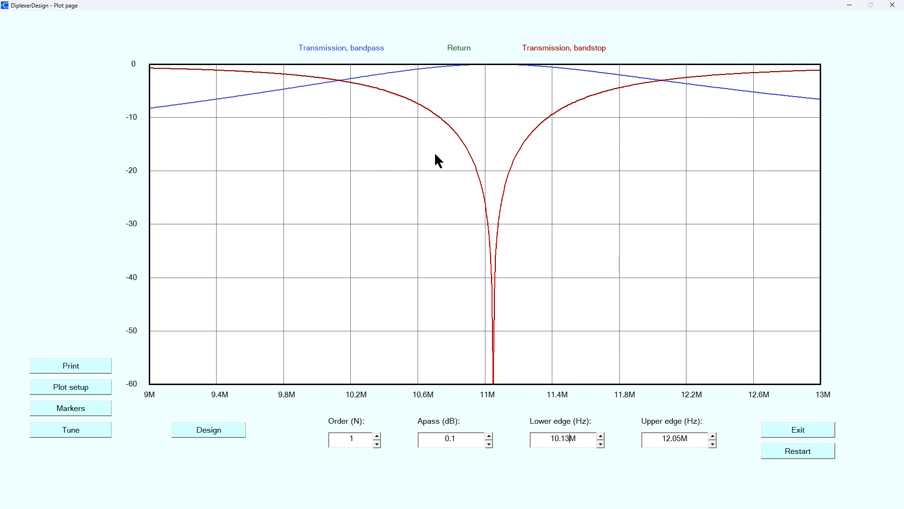
mouse_move(672, 477)
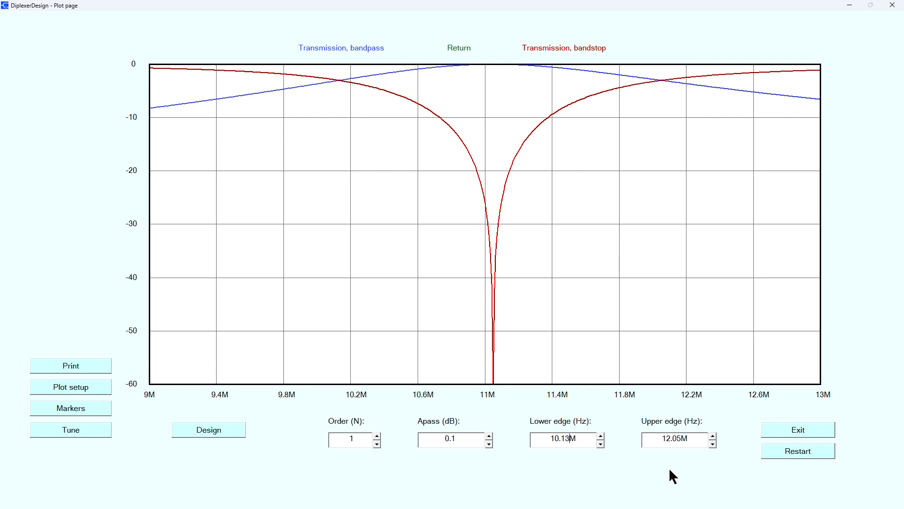
mouse_move(661, 483)
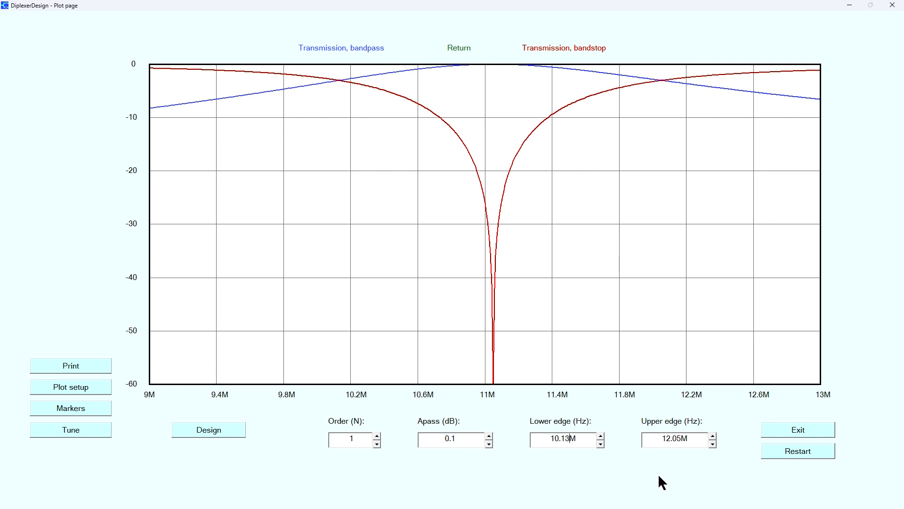
mouse_move(461, 104)
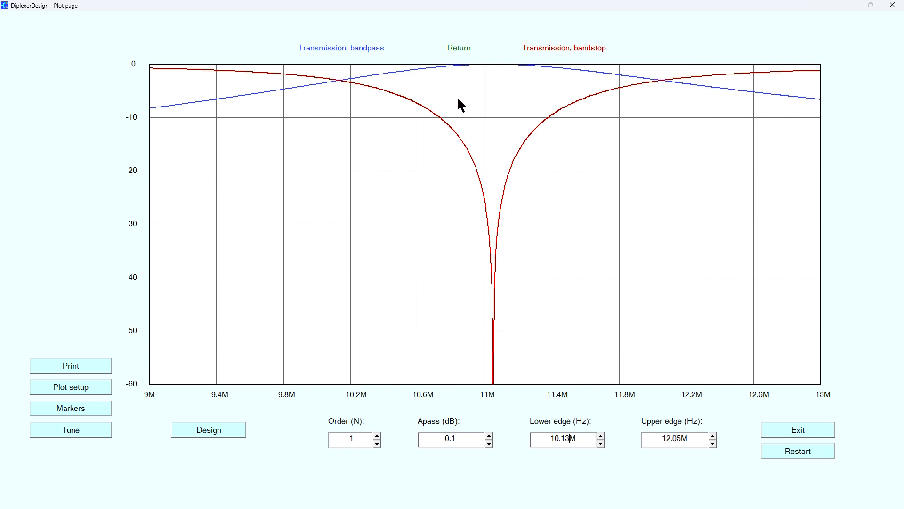
mouse_move(476, 73)
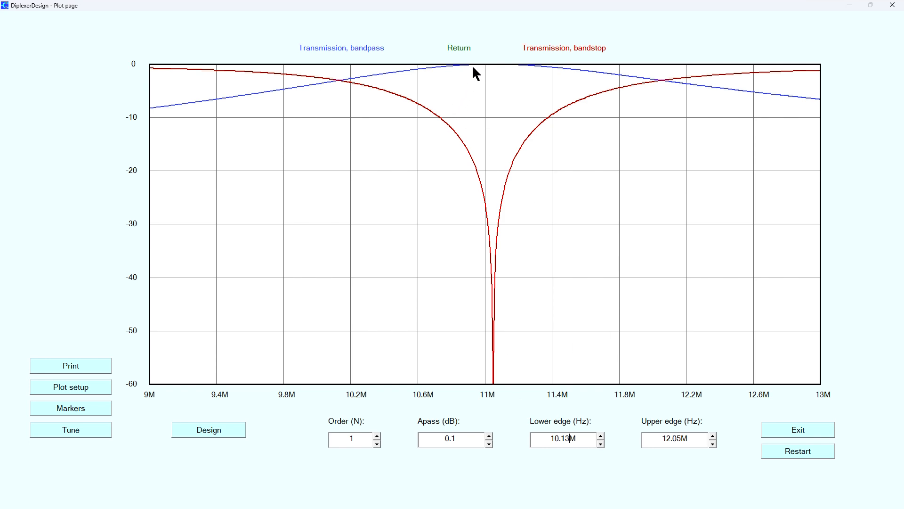
mouse_move(416, 78)
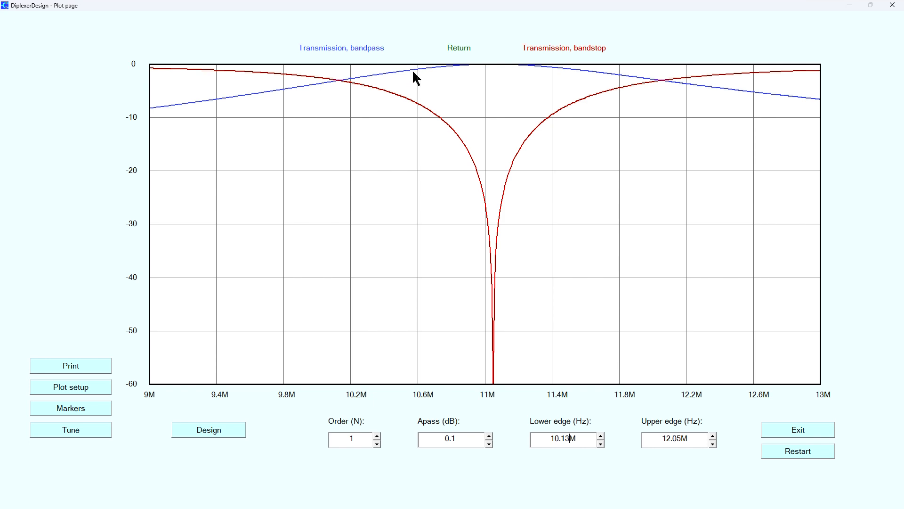
mouse_move(423, 81)
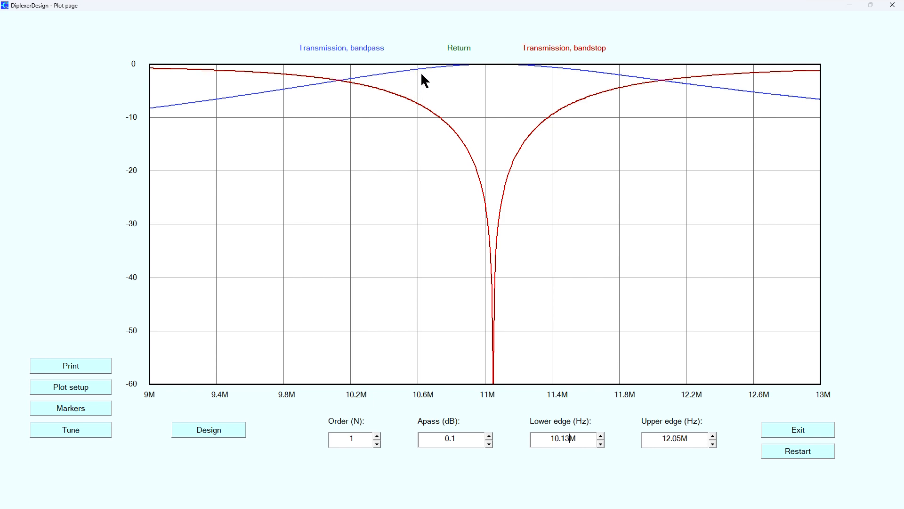
mouse_move(587, 84)
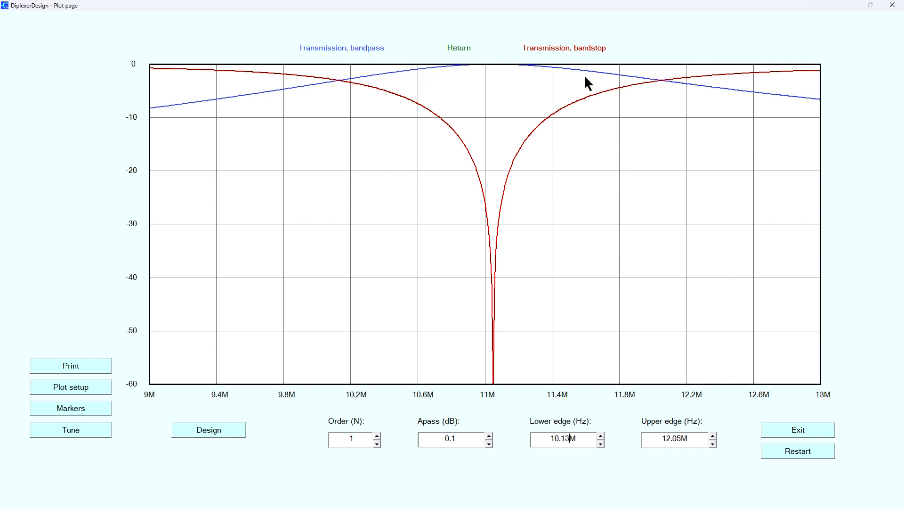
mouse_move(527, 75)
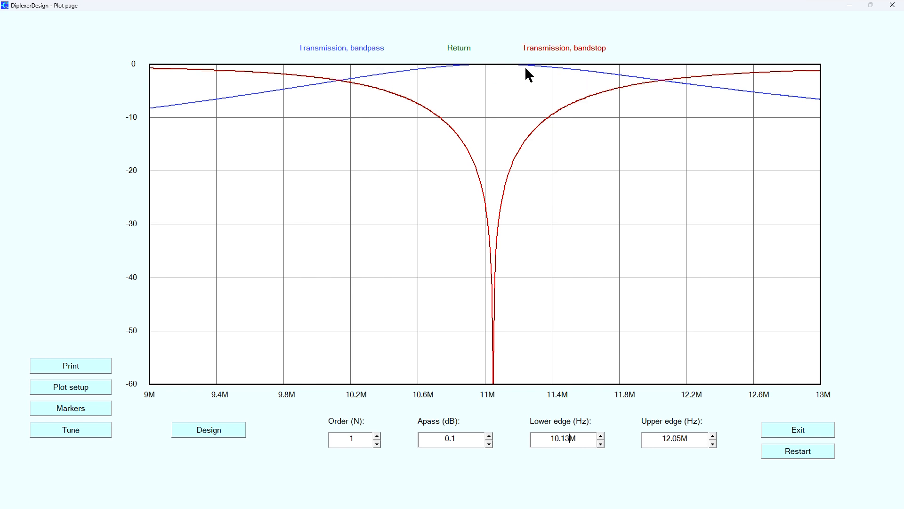
mouse_move(517, 81)
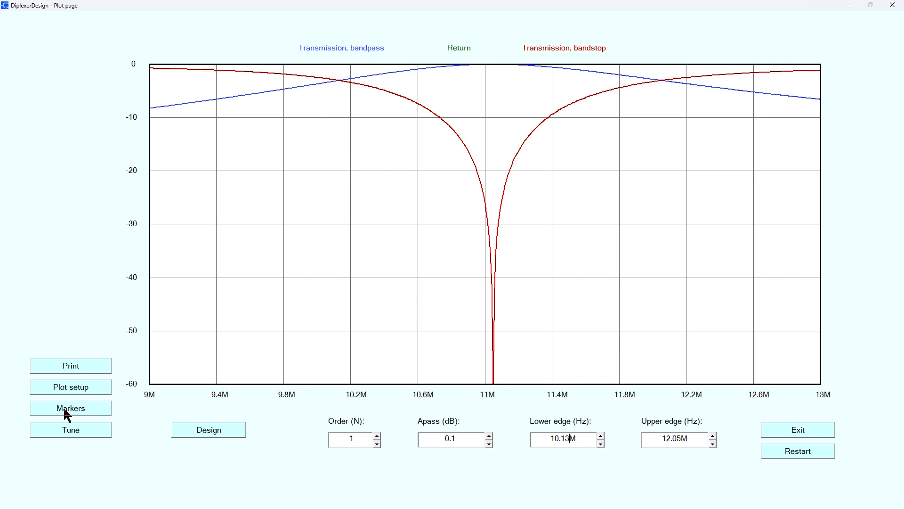
- Show marker 1 at 11.05M on the plot at the bandstop notch
click(71, 408)
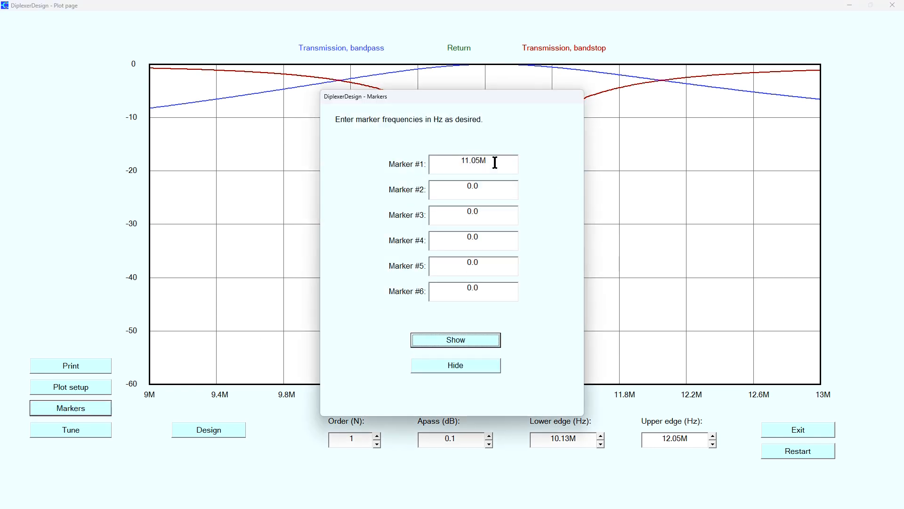
mouse_move(534, 301)
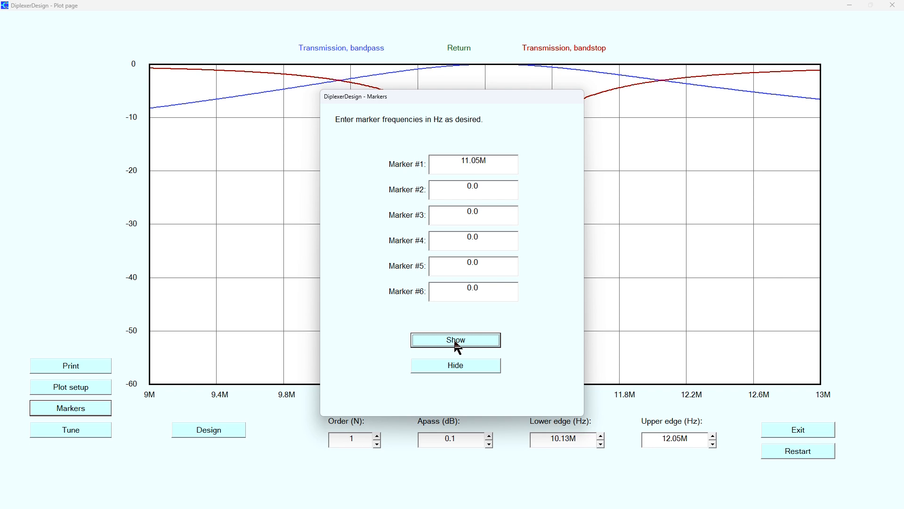
click(455, 339)
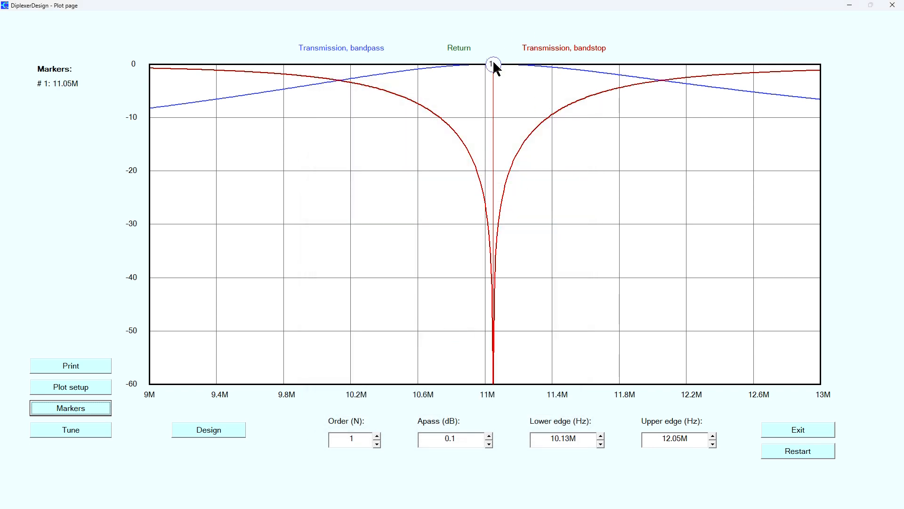
mouse_move(499, 326)
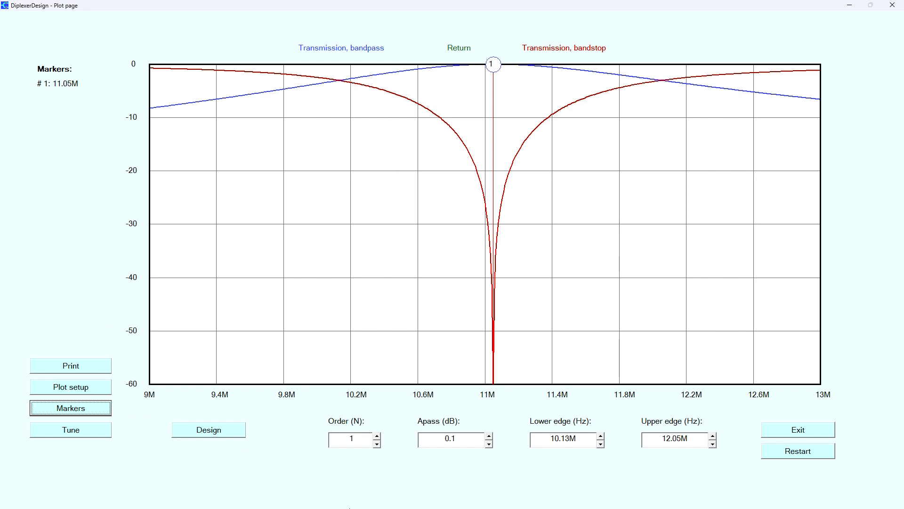
- Return to the design page and review the diplexer schematic's component values
click(208, 430)
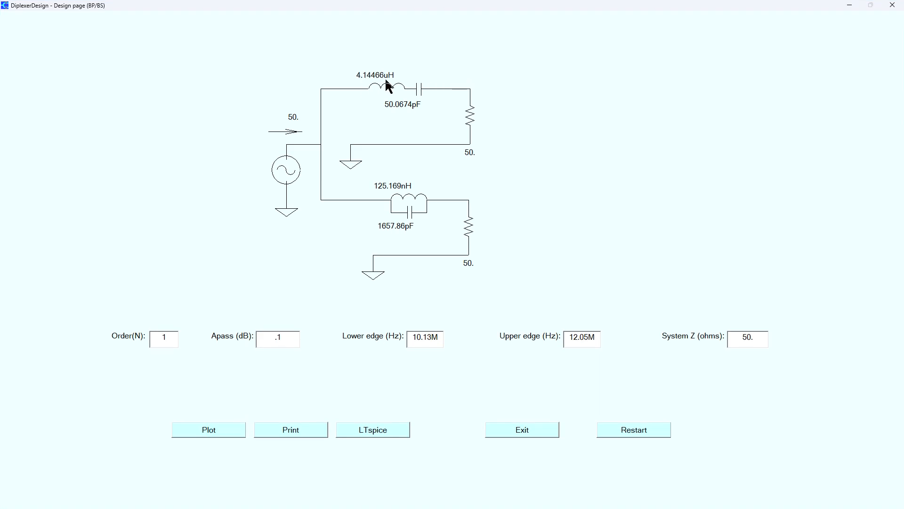
mouse_move(312, 199)
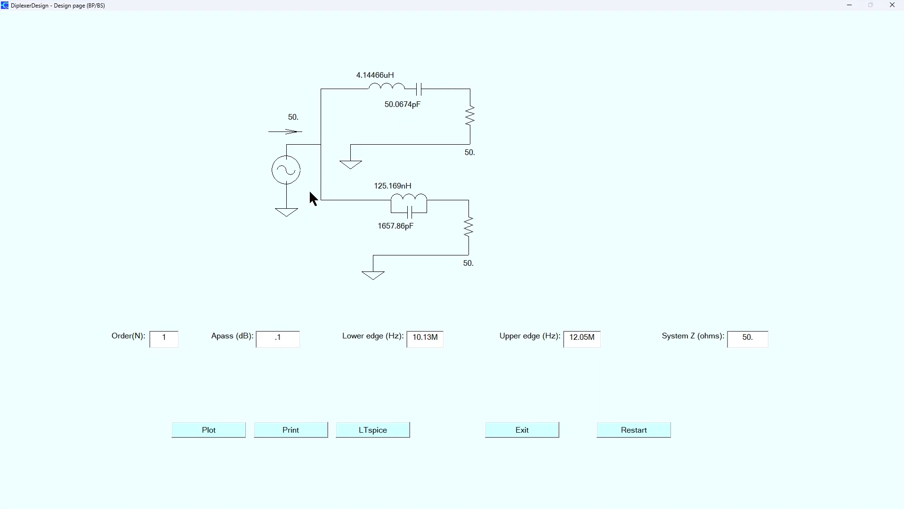
click(163, 338)
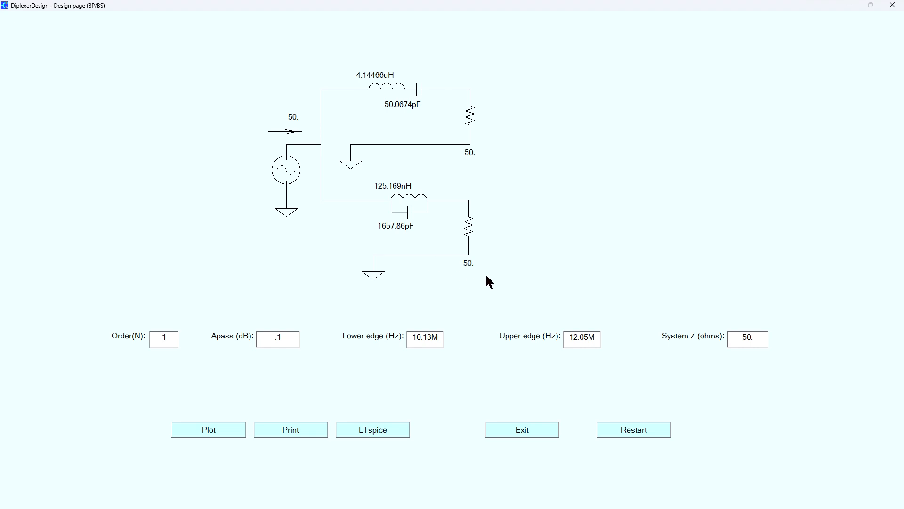
mouse_move(464, 266)
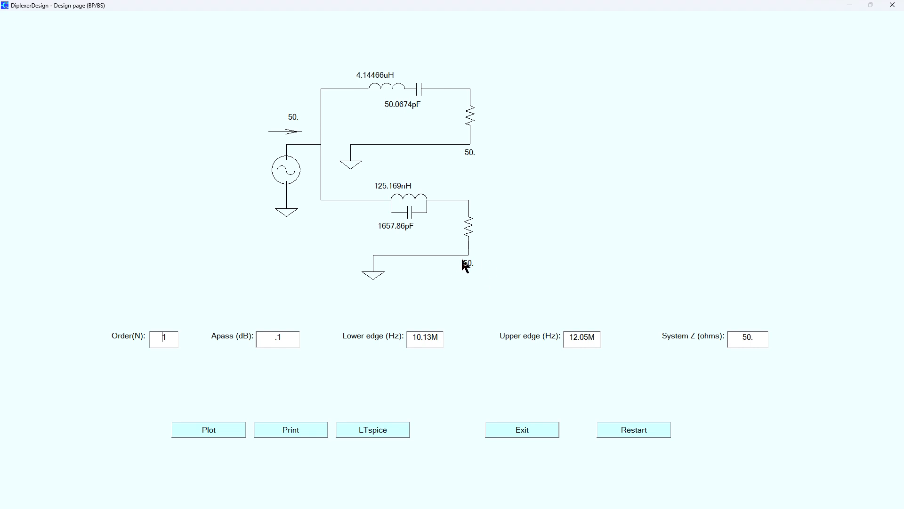
mouse_move(331, 278)
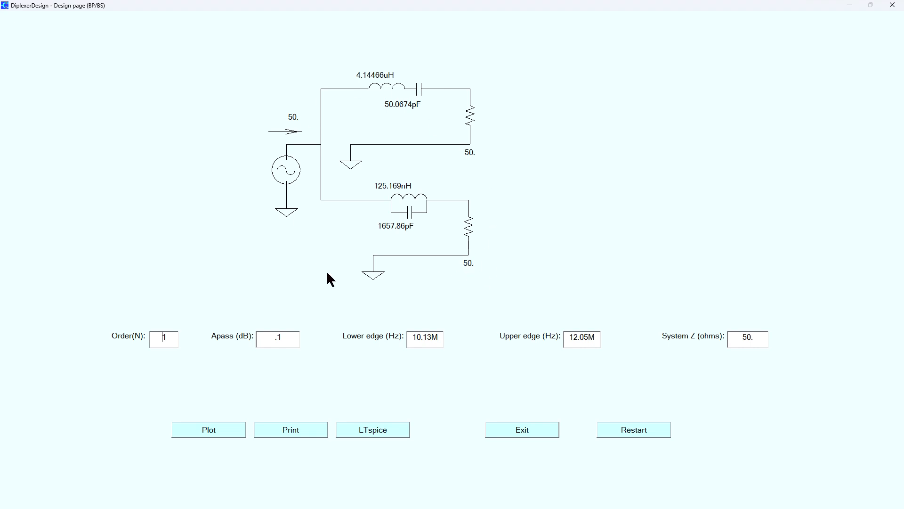
mouse_move(290, 169)
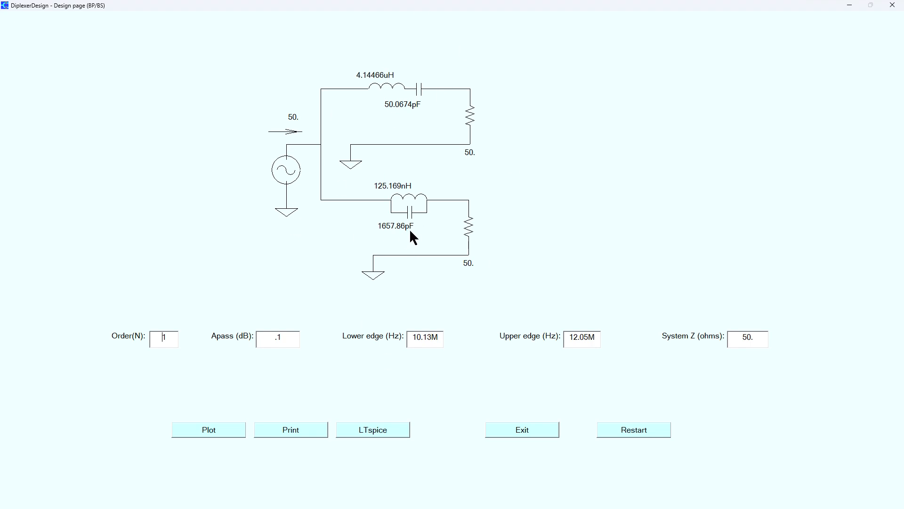
mouse_move(401, 236)
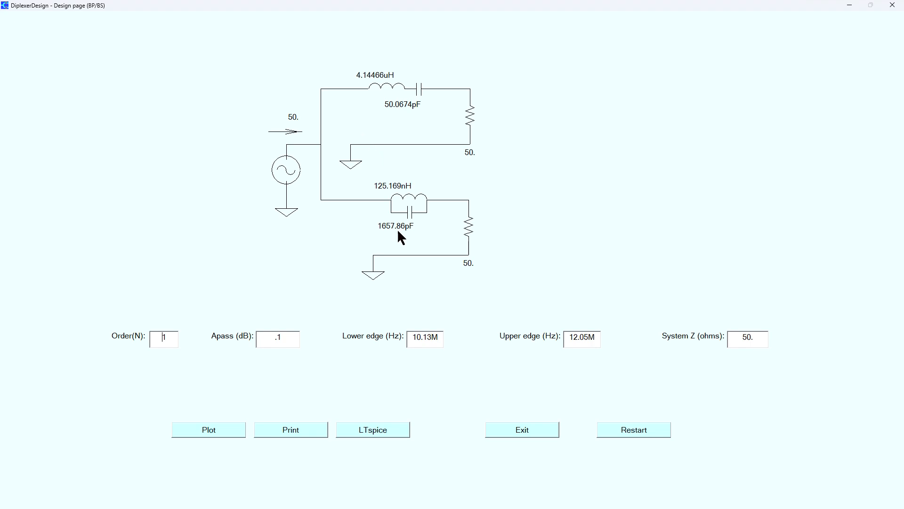
mouse_move(408, 232)
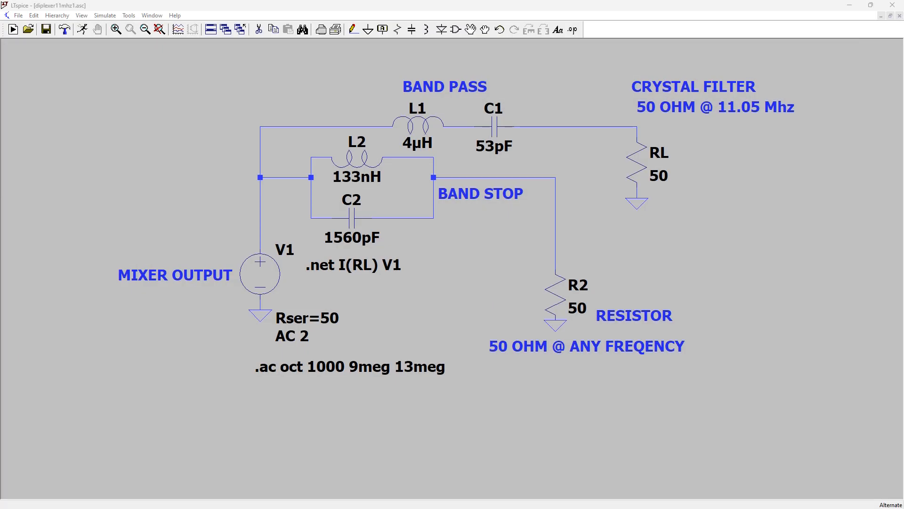
mouse_move(212, 320)
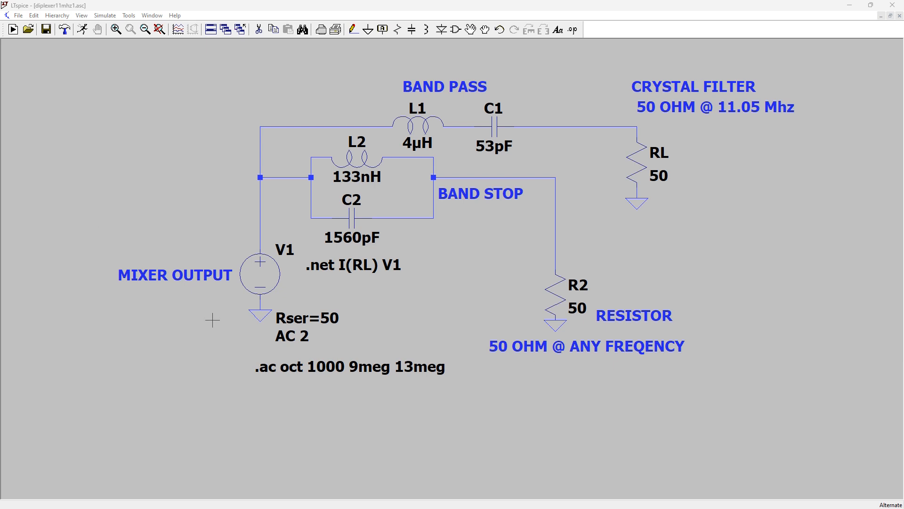
mouse_move(186, 396)
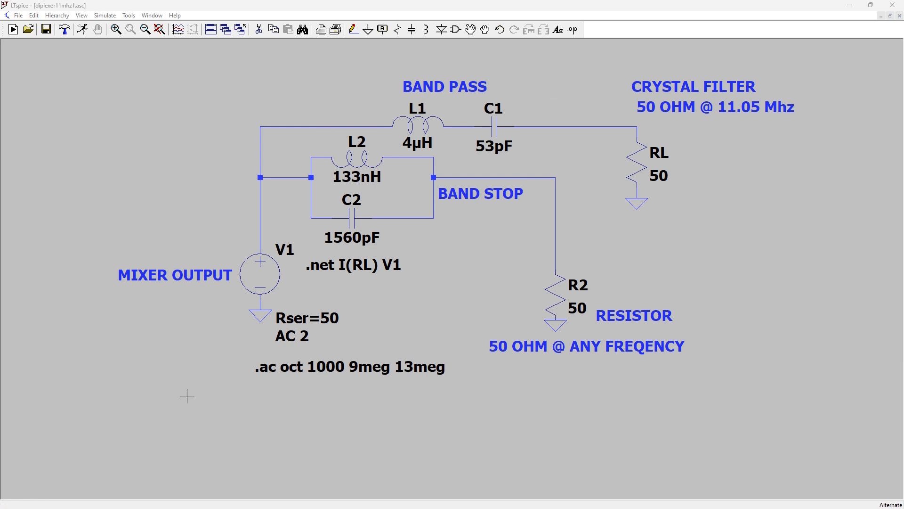
mouse_move(106, 367)
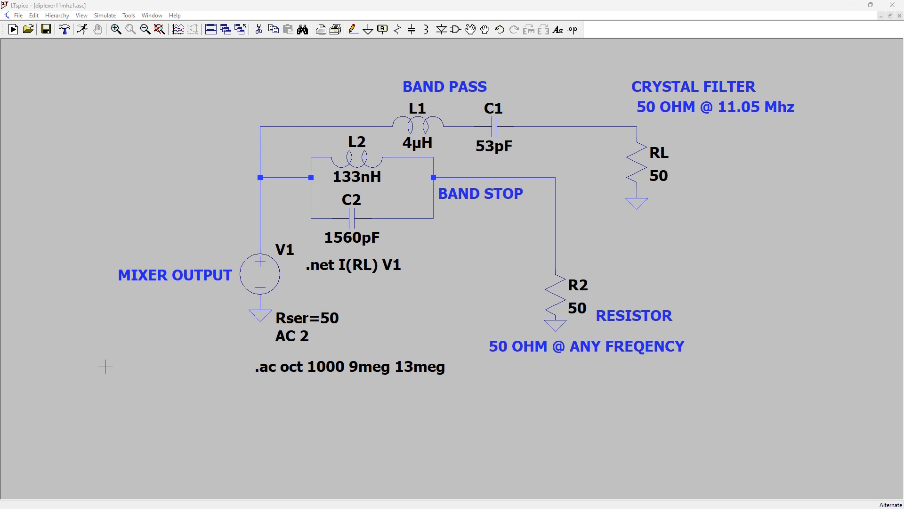
mouse_move(359, 130)
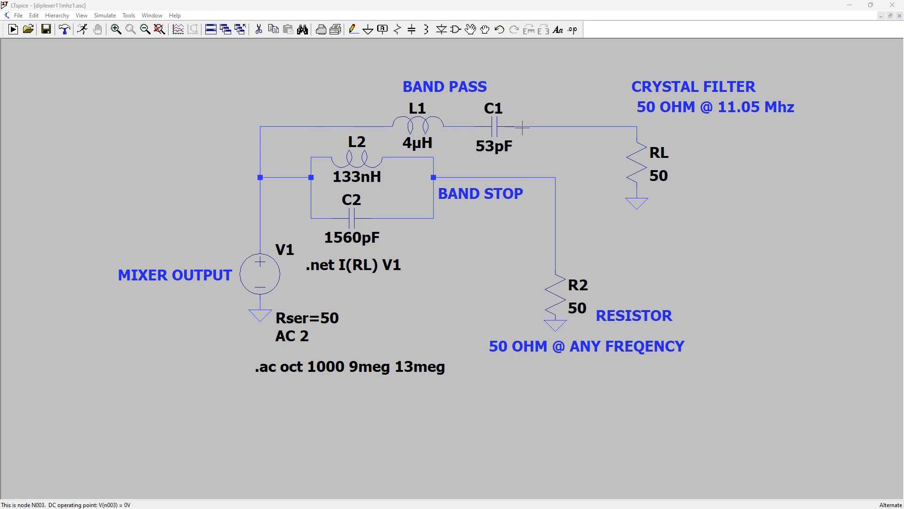
mouse_move(140, 407)
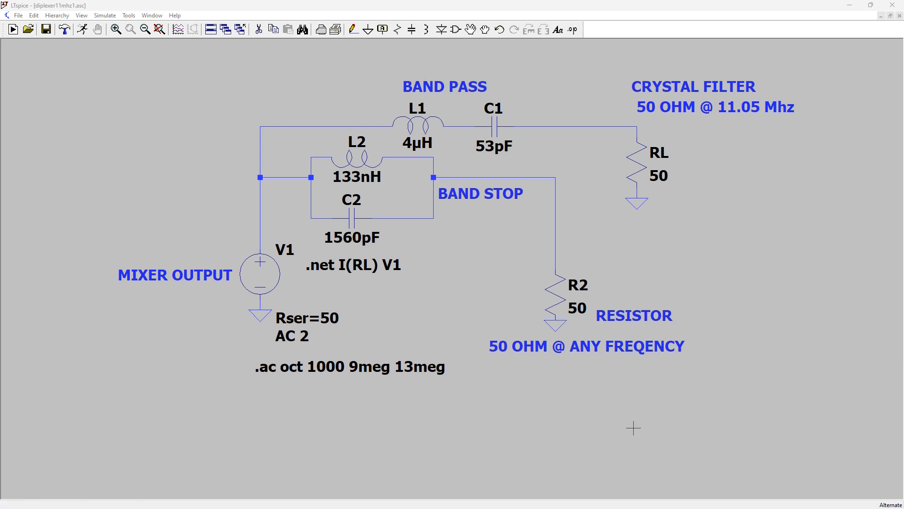
mouse_move(155, 235)
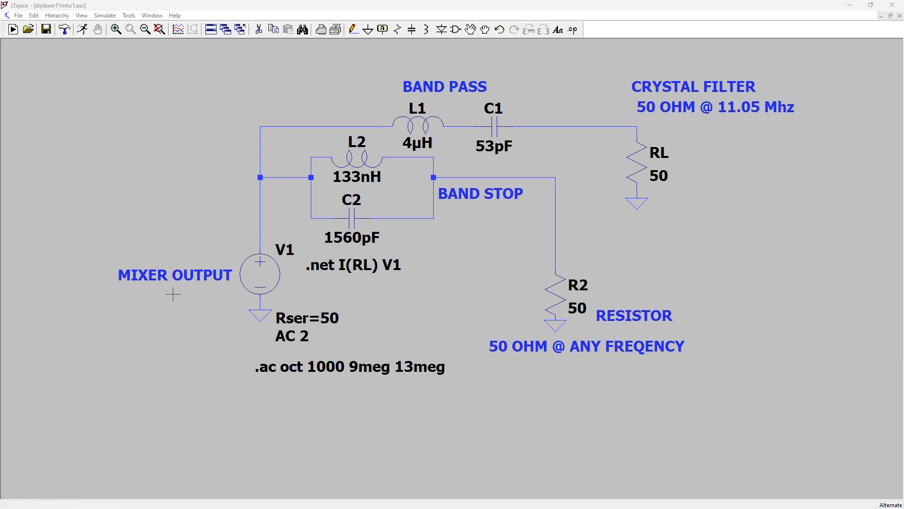
mouse_move(732, 93)
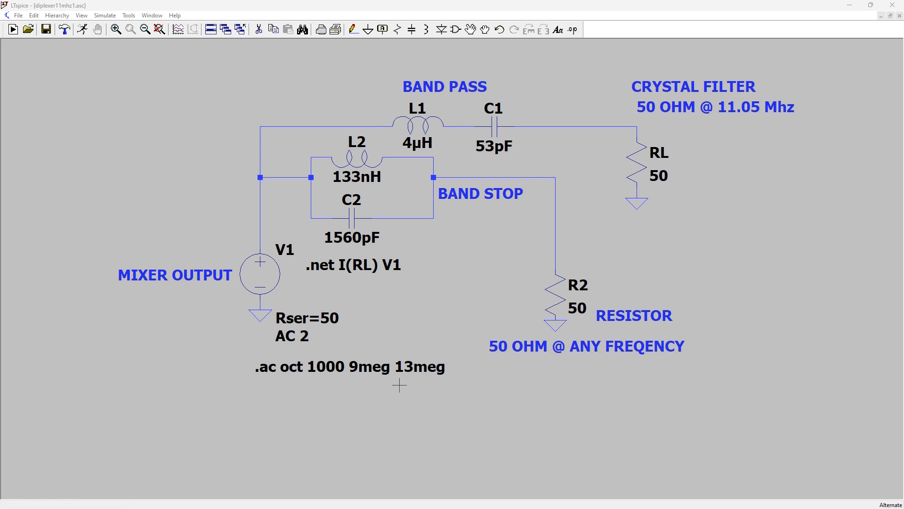
mouse_move(146, 449)
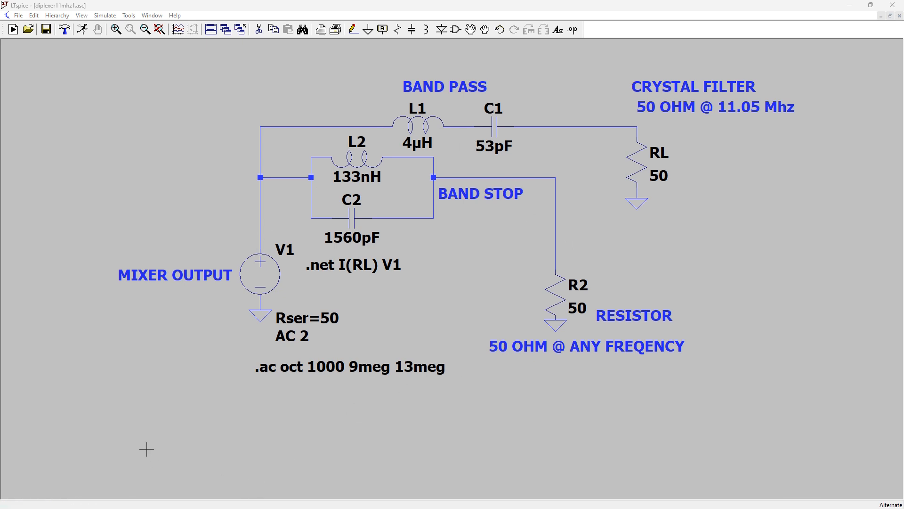
mouse_move(630, 68)
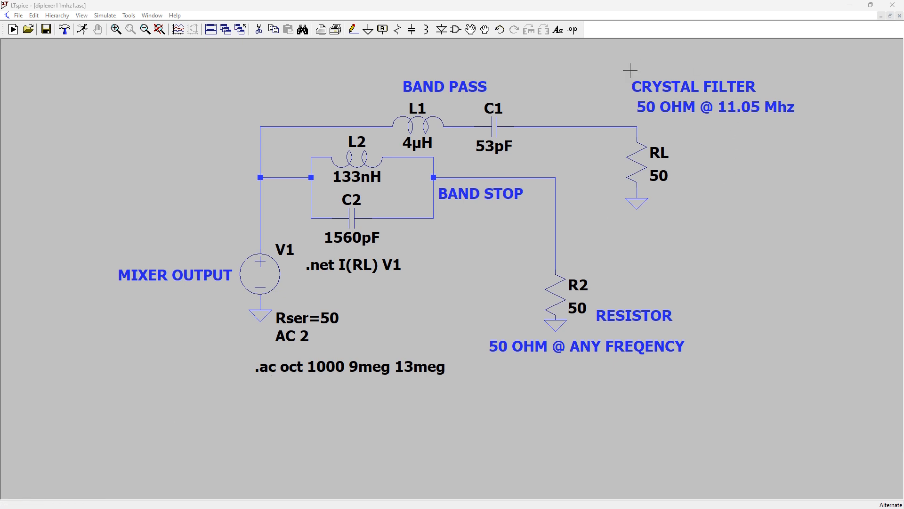
mouse_move(688, 129)
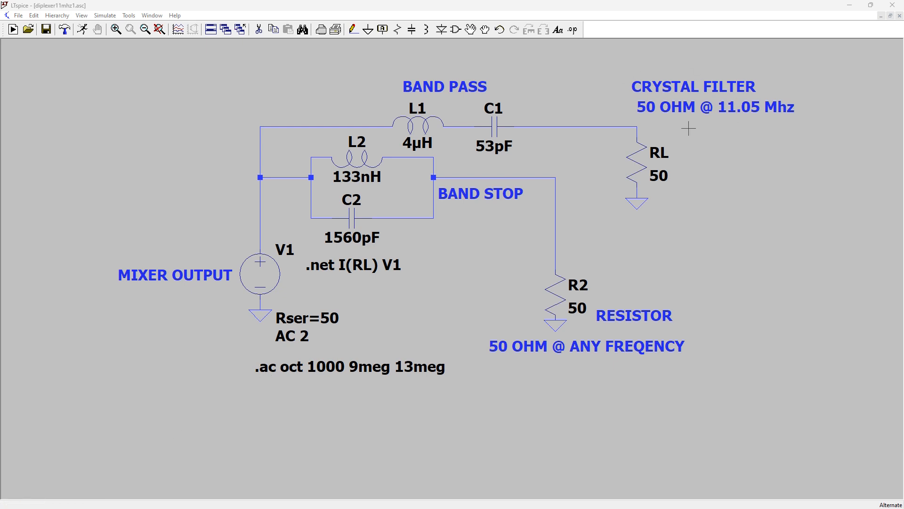
mouse_move(717, 117)
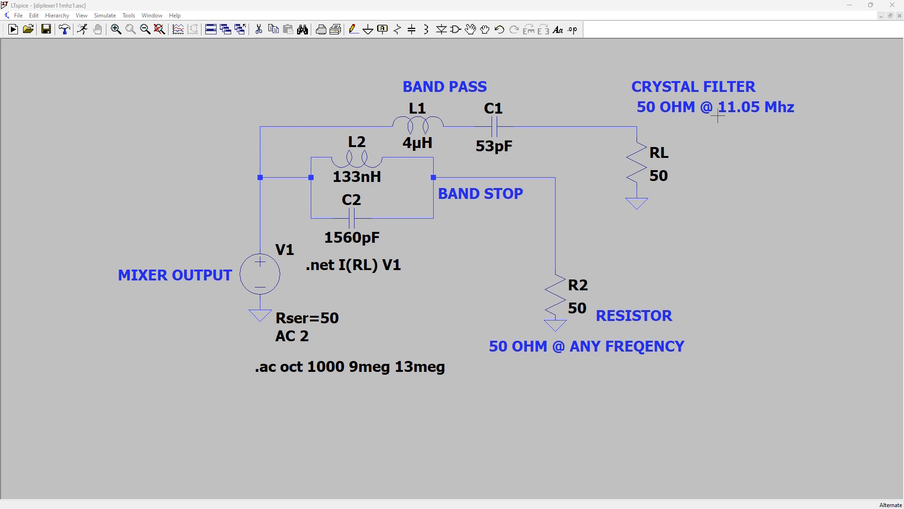
mouse_move(771, 117)
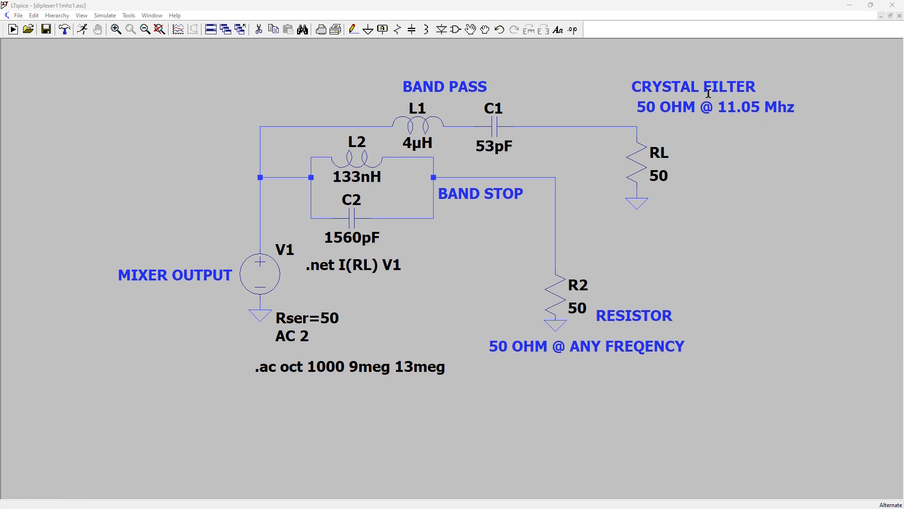
mouse_move(746, 119)
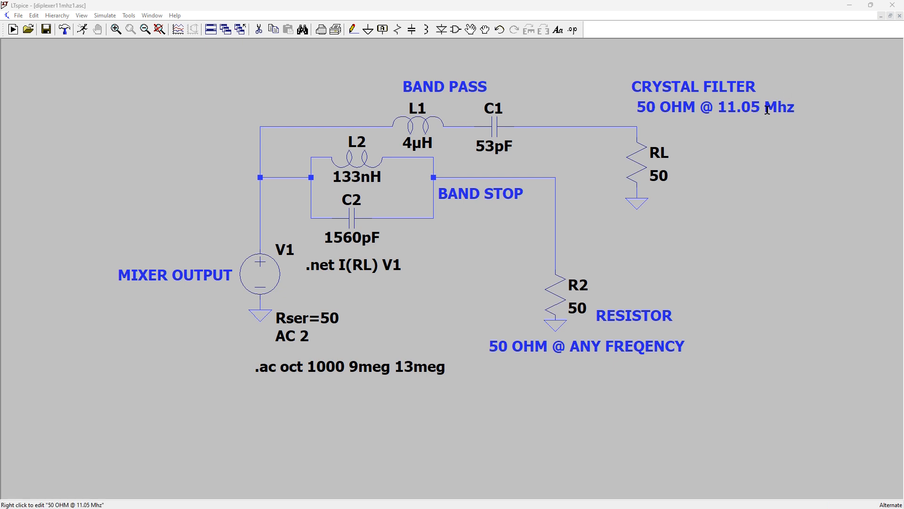
mouse_move(95, 256)
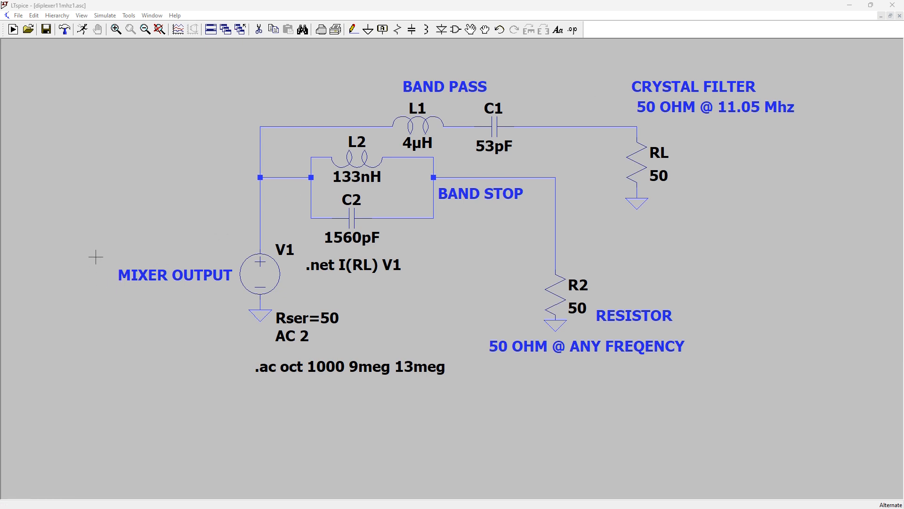
mouse_move(160, 300)
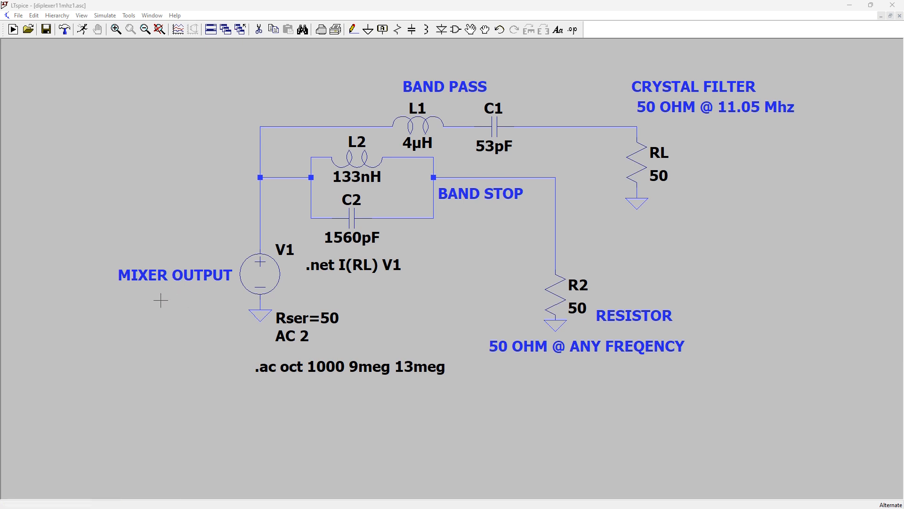
mouse_move(762, 121)
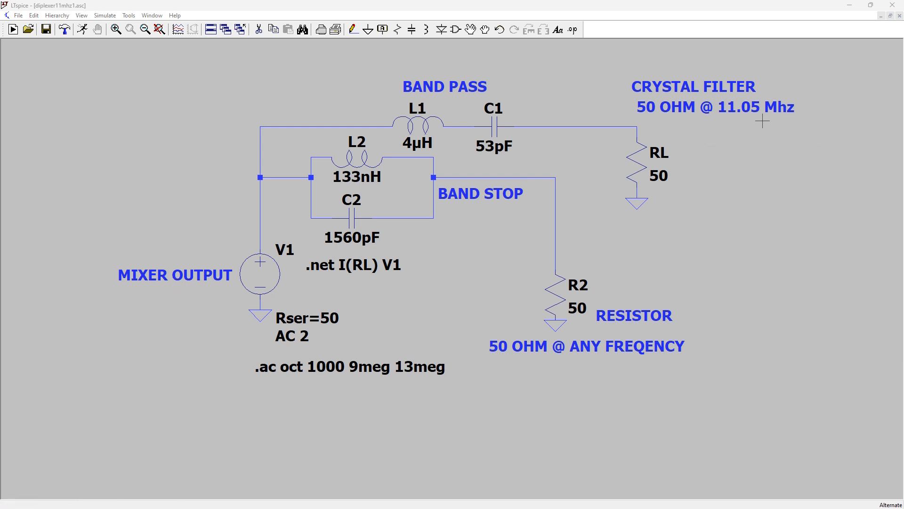
mouse_move(260, 280)
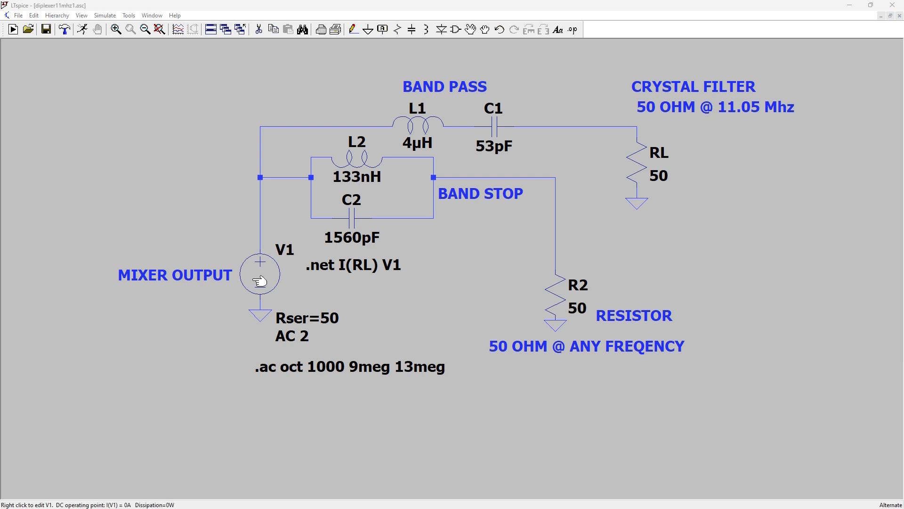
mouse_move(177, 323)
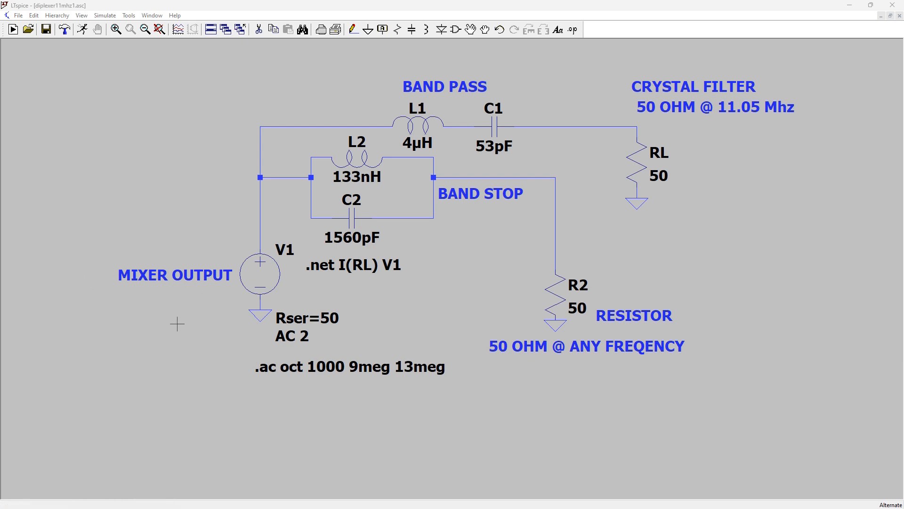
mouse_move(231, 287)
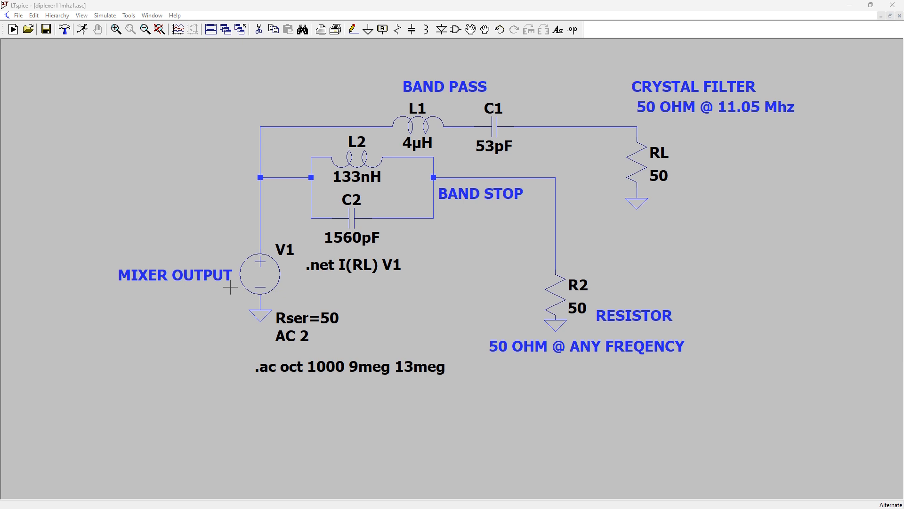
mouse_move(253, 156)
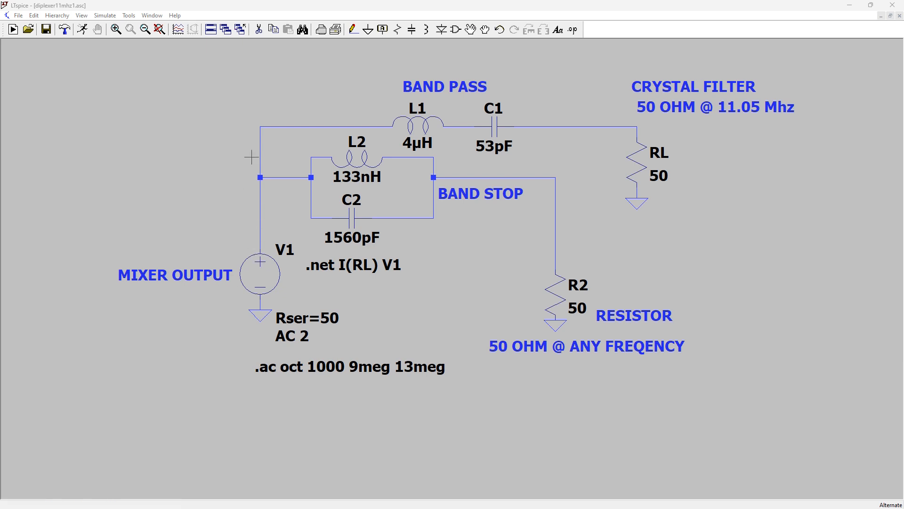
mouse_move(201, 220)
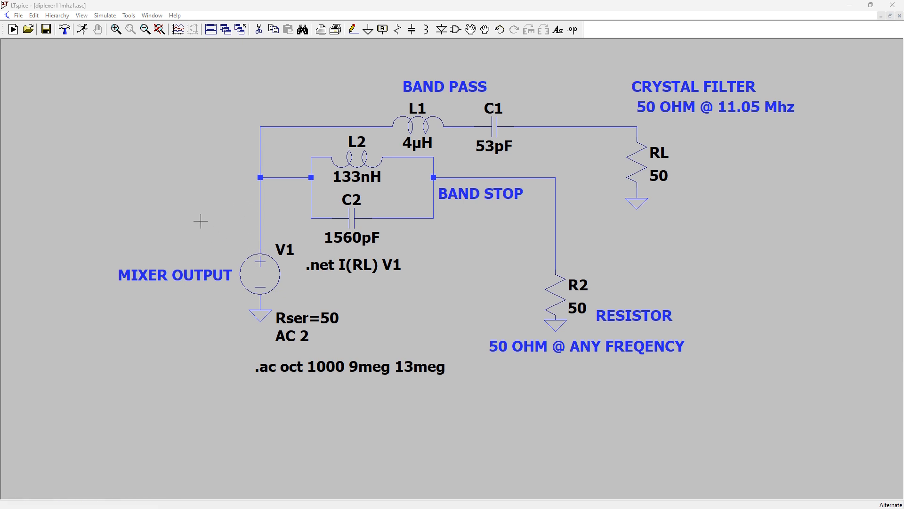
mouse_move(263, 128)
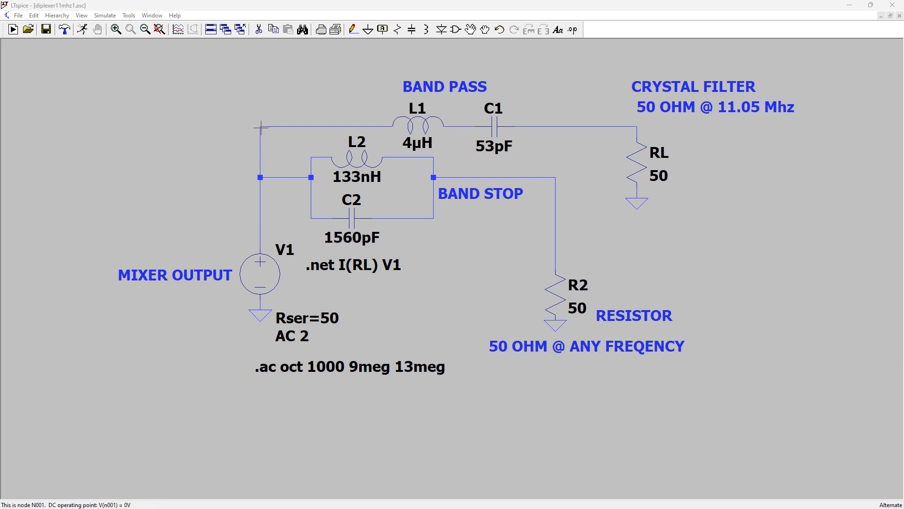
mouse_move(695, 99)
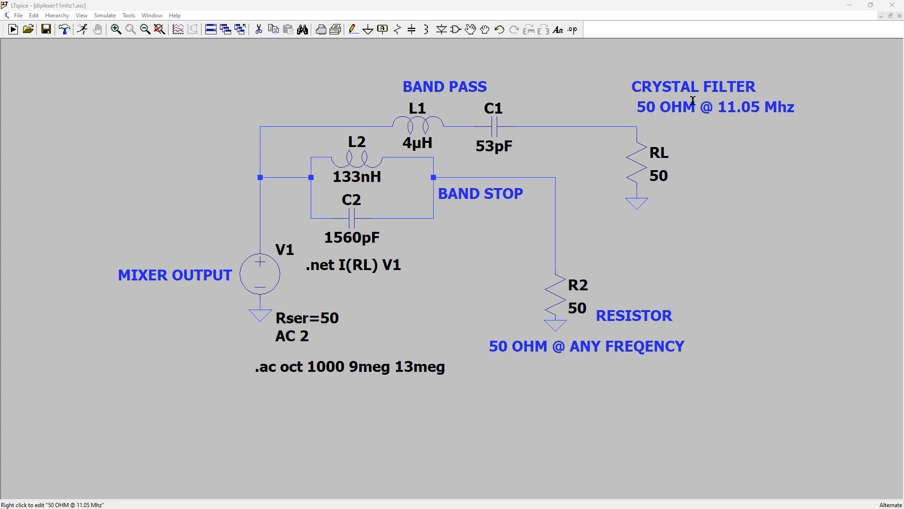
mouse_move(769, 117)
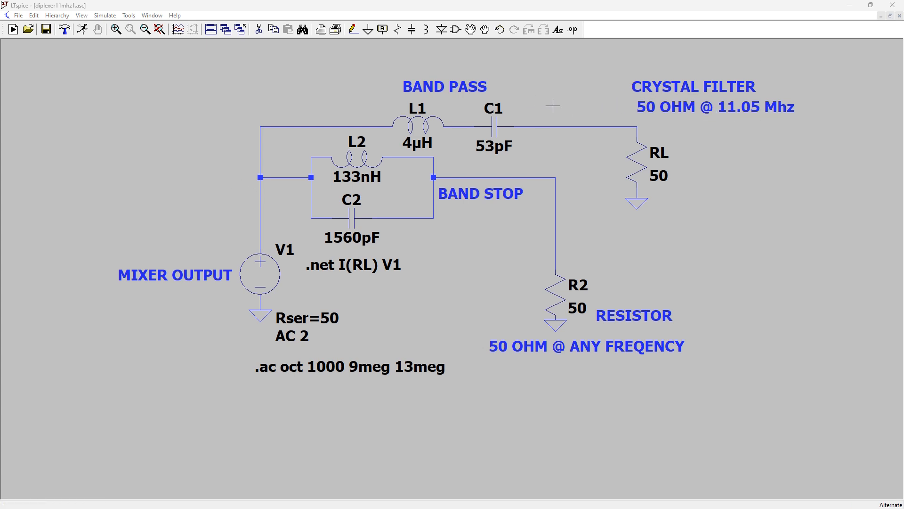
mouse_move(810, 107)
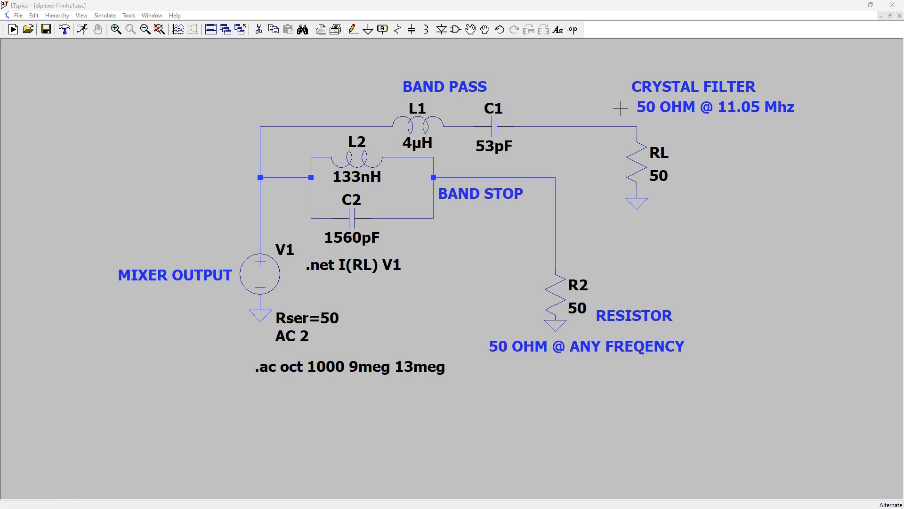
mouse_move(543, 129)
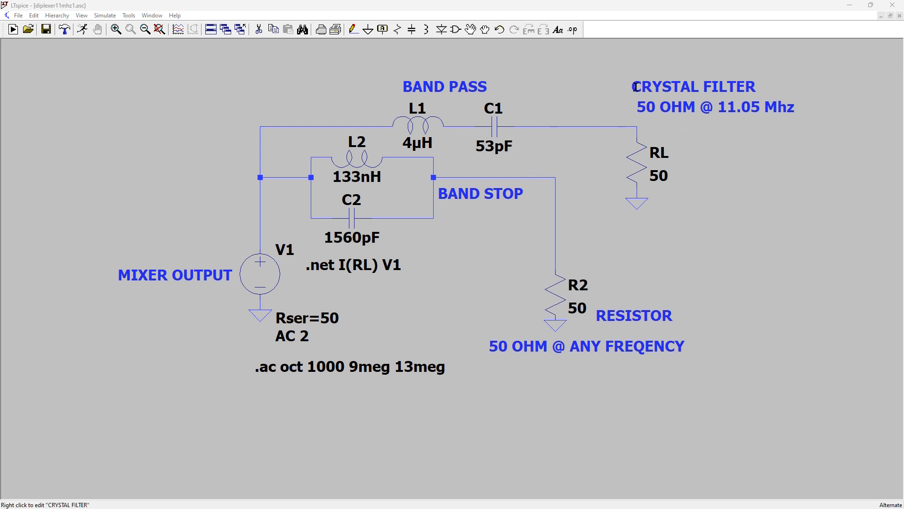
mouse_move(233, 105)
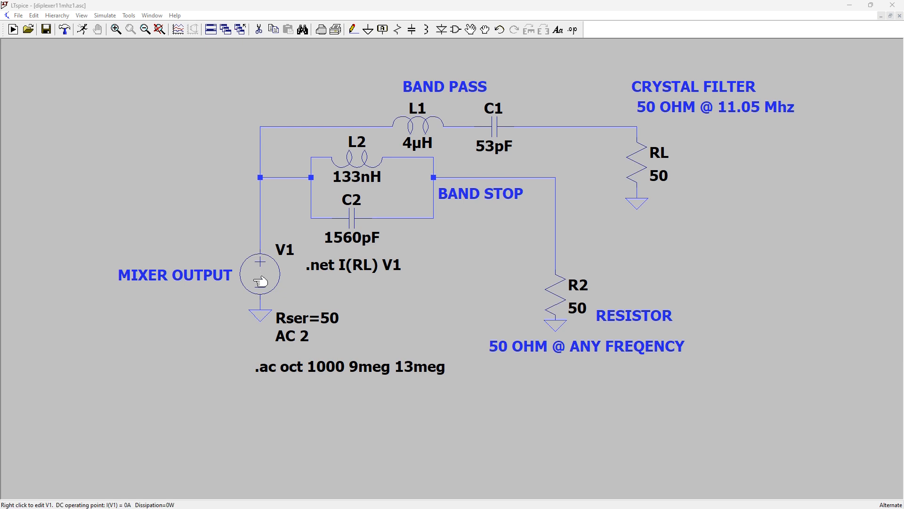
mouse_move(264, 258)
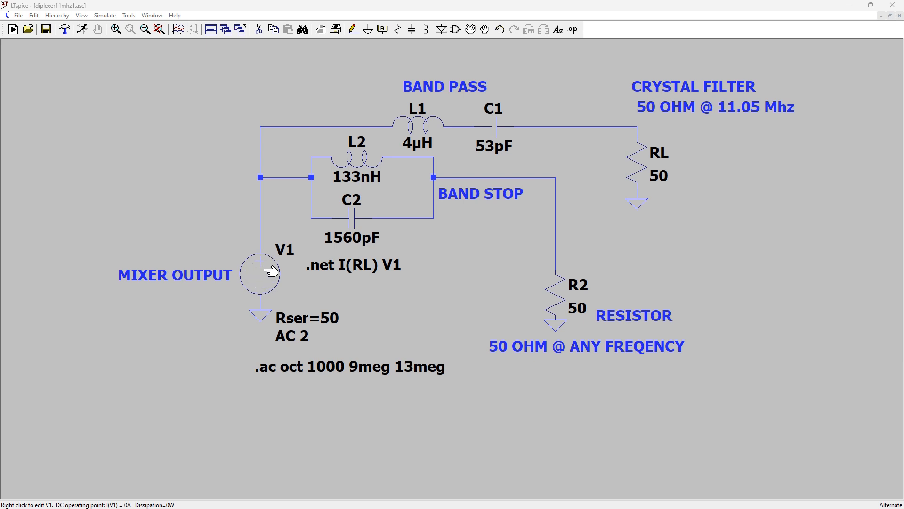
mouse_move(263, 284)
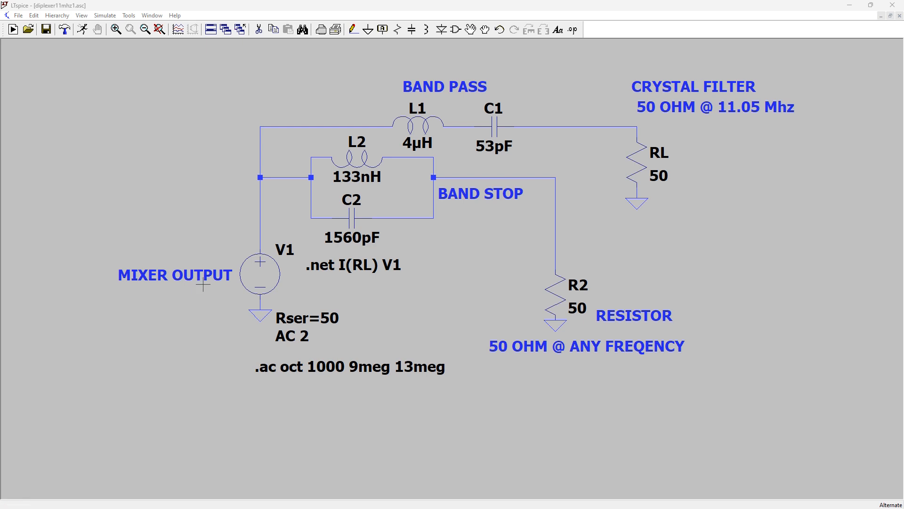
mouse_move(260, 274)
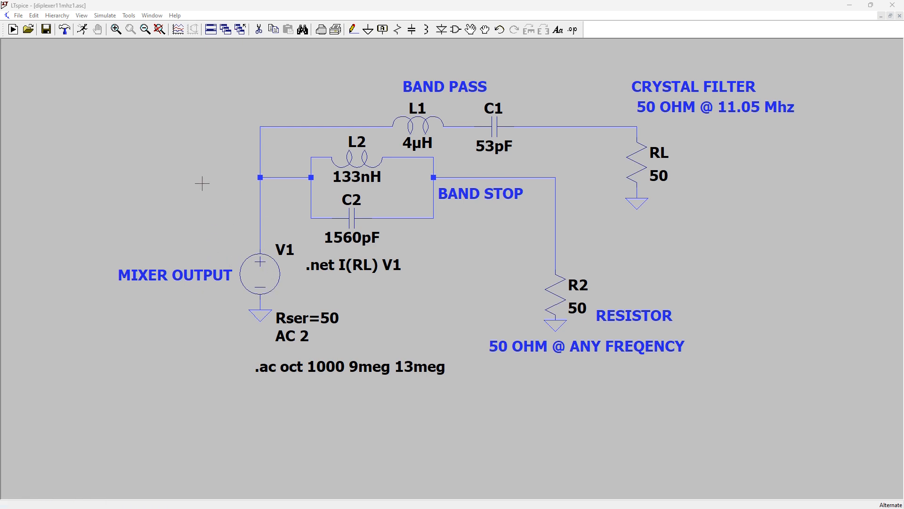
mouse_move(277, 280)
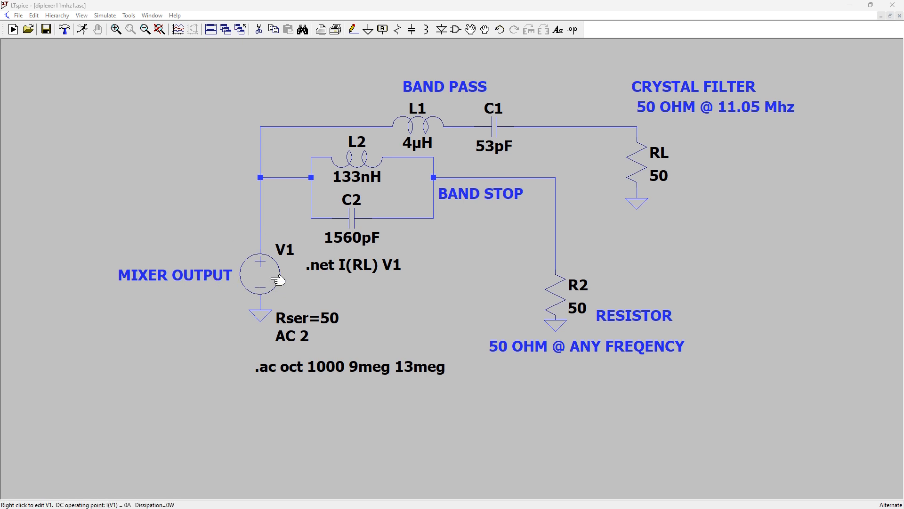
mouse_move(277, 286)
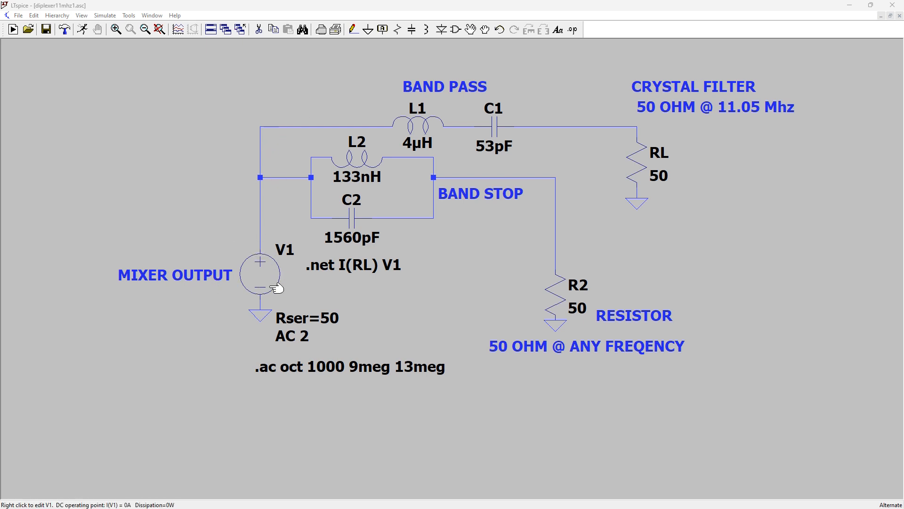
mouse_move(275, 279)
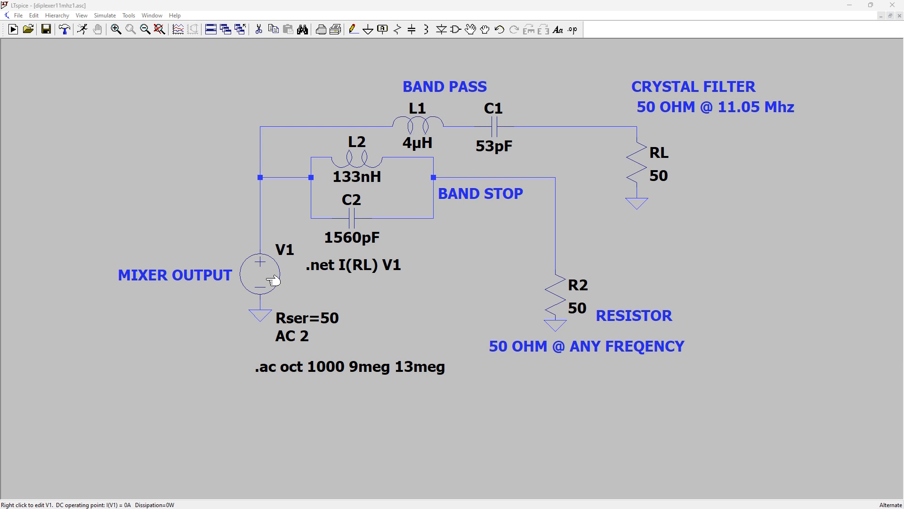
mouse_move(263, 152)
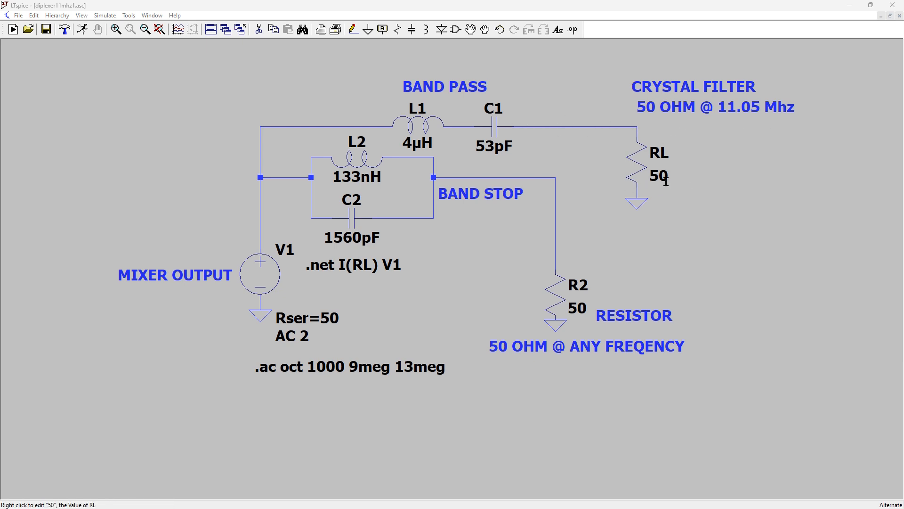
mouse_move(786, 92)
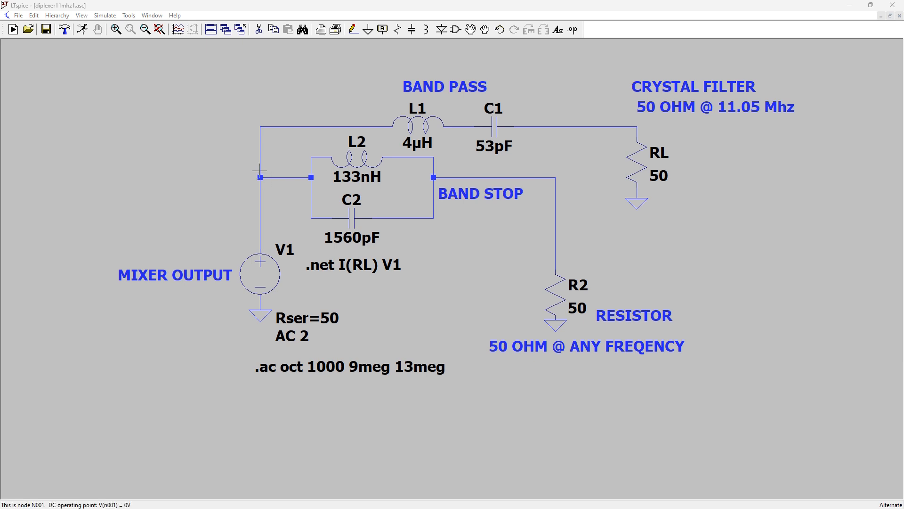
mouse_move(259, 209)
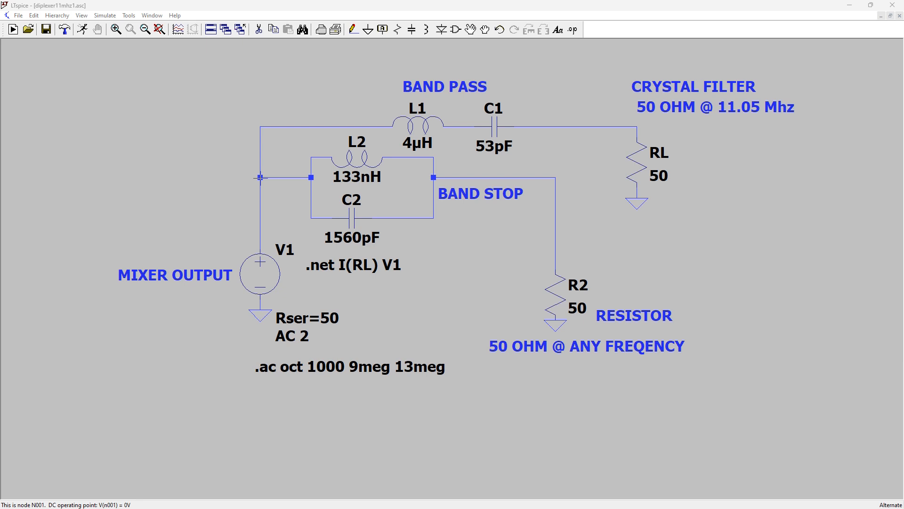
mouse_move(266, 123)
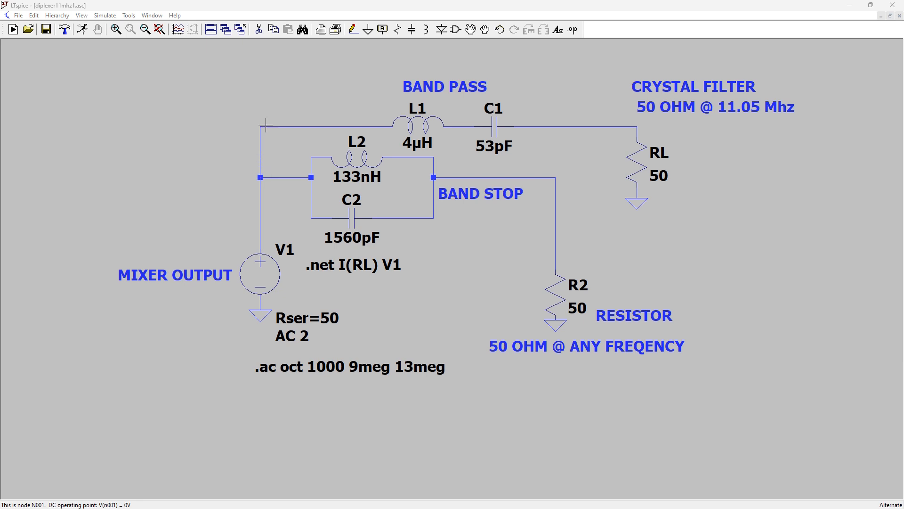
mouse_move(571, 128)
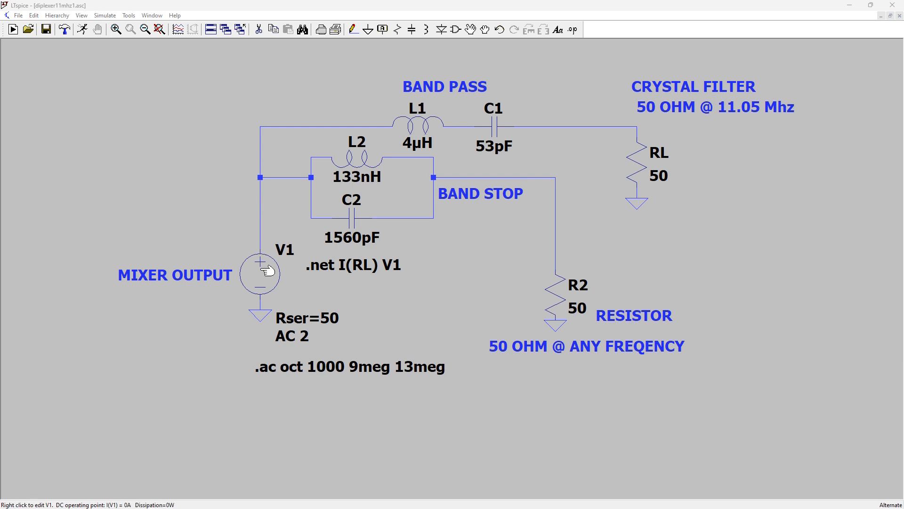
mouse_move(267, 271)
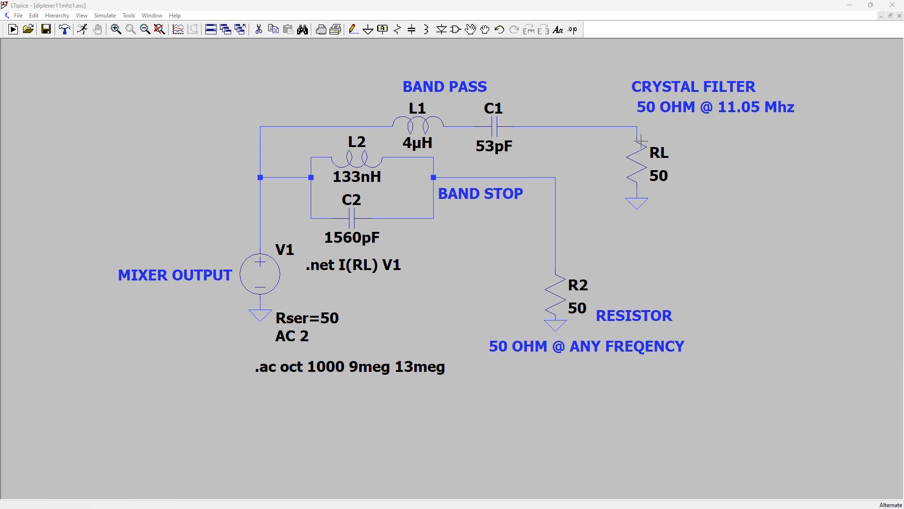
mouse_move(276, 180)
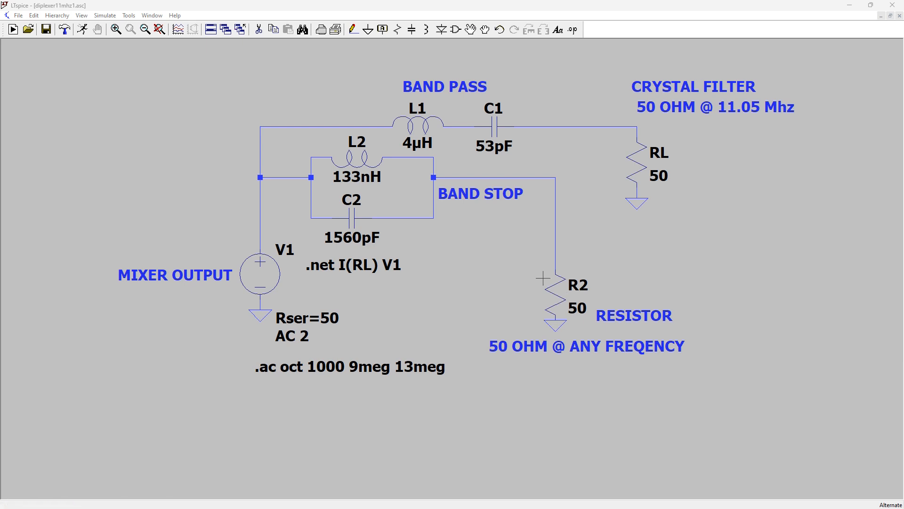
mouse_move(666, 120)
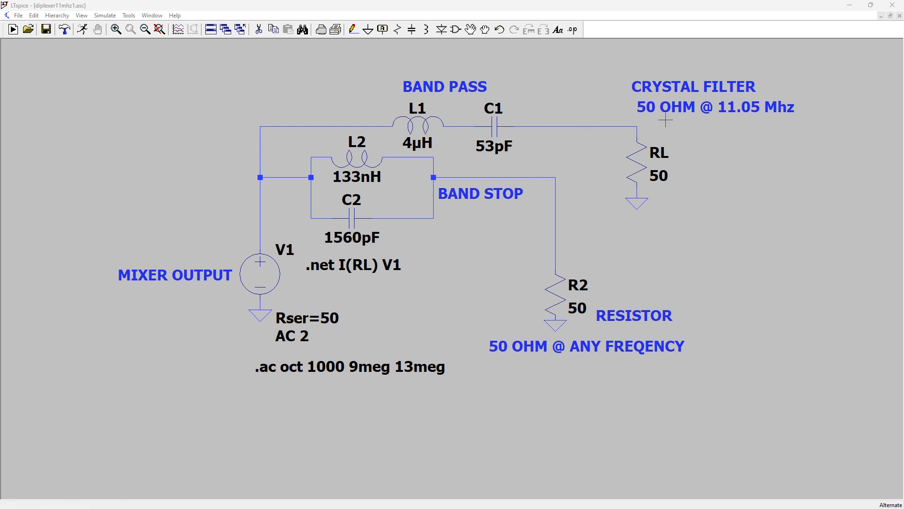
mouse_move(799, 111)
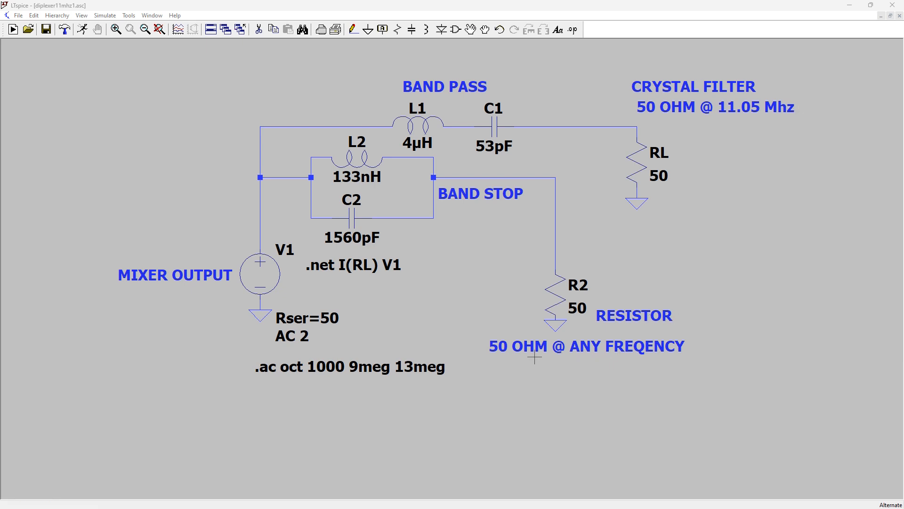
mouse_move(686, 350)
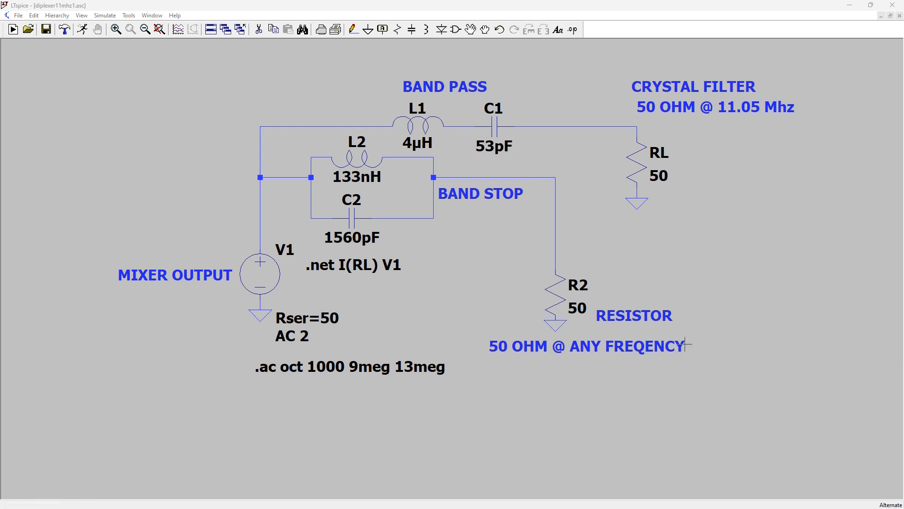
mouse_move(254, 169)
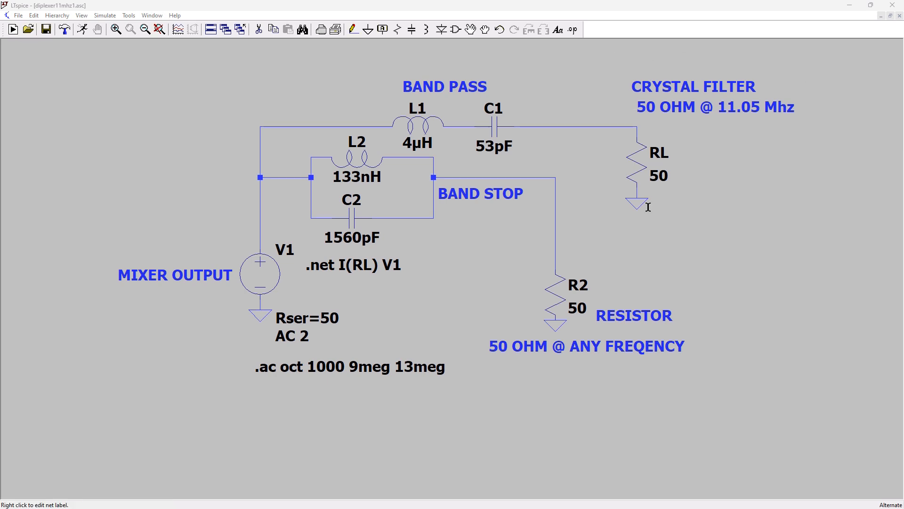
mouse_move(769, 125)
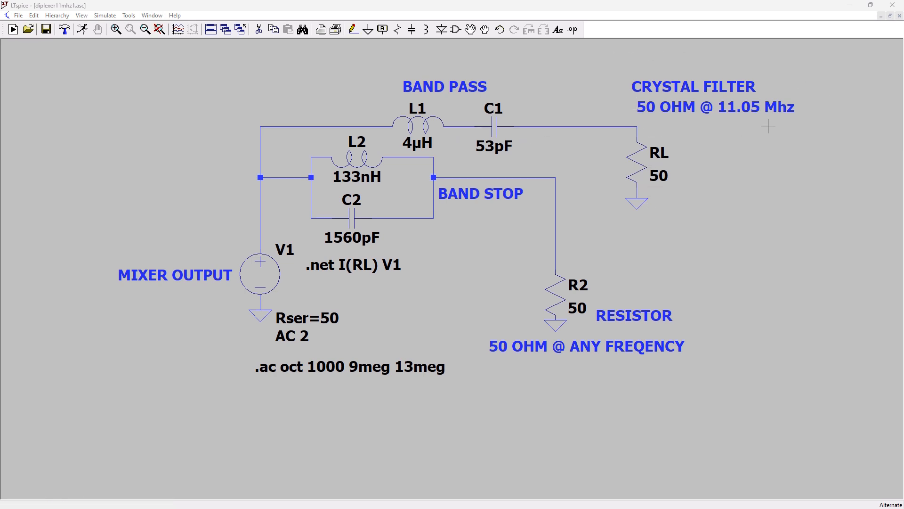
mouse_move(259, 283)
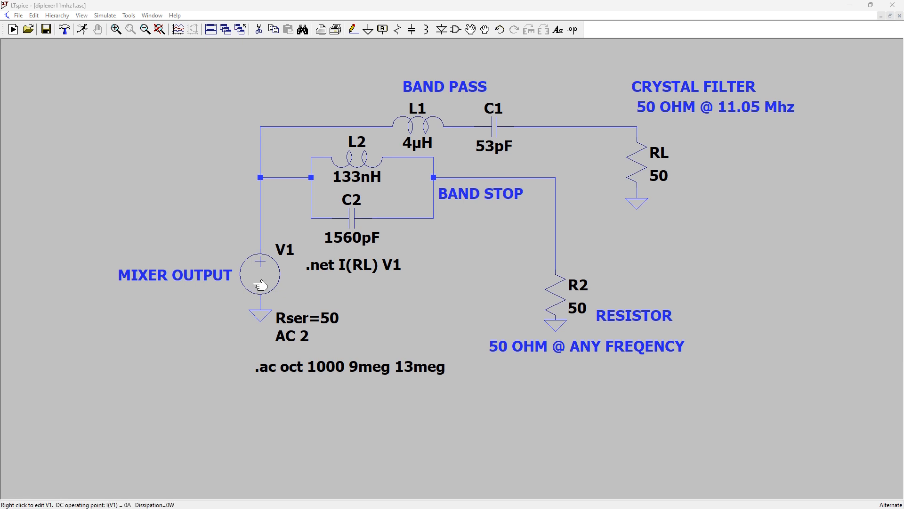
mouse_move(542, 184)
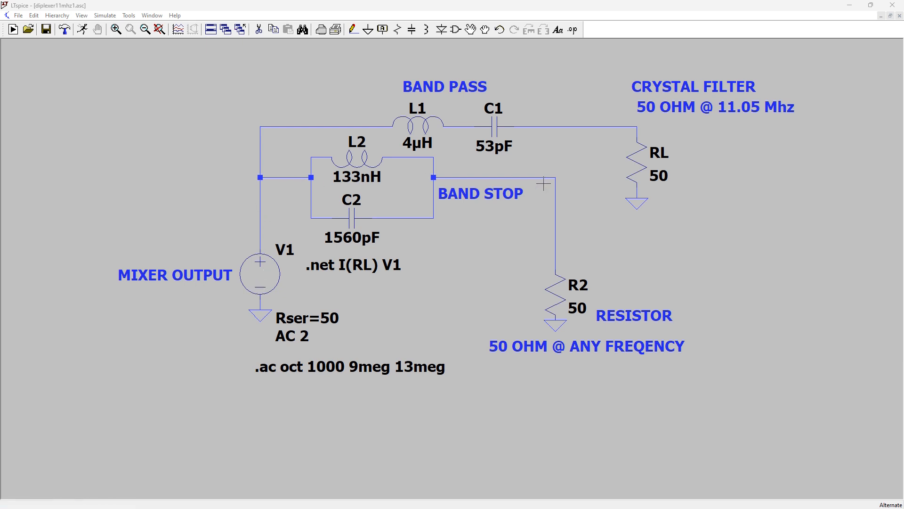
mouse_move(551, 178)
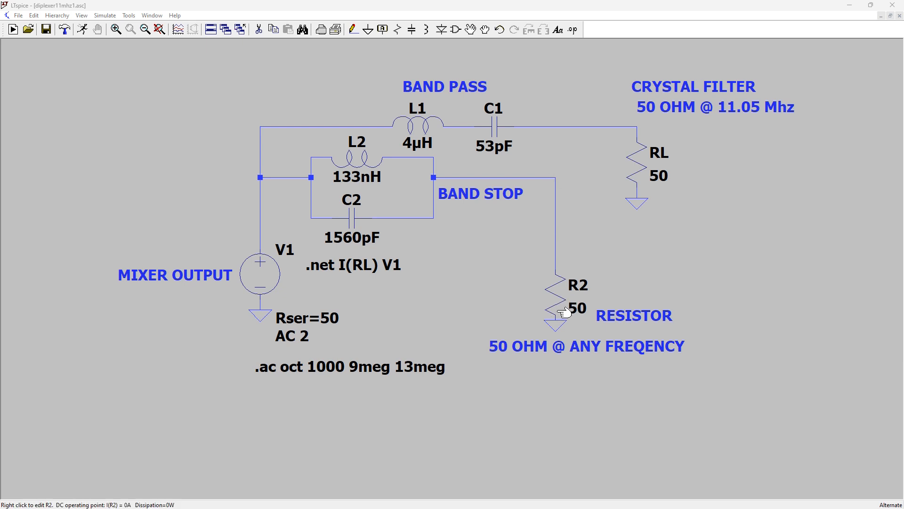
mouse_move(561, 312)
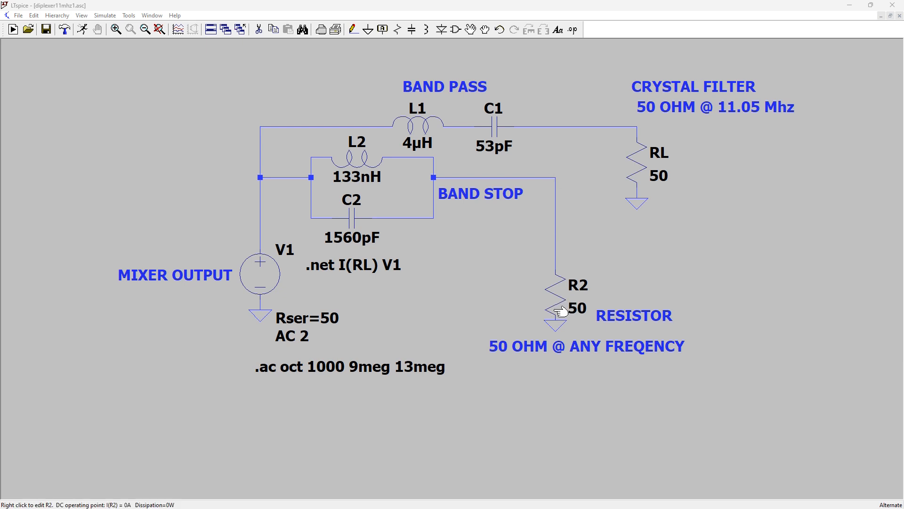
mouse_move(559, 207)
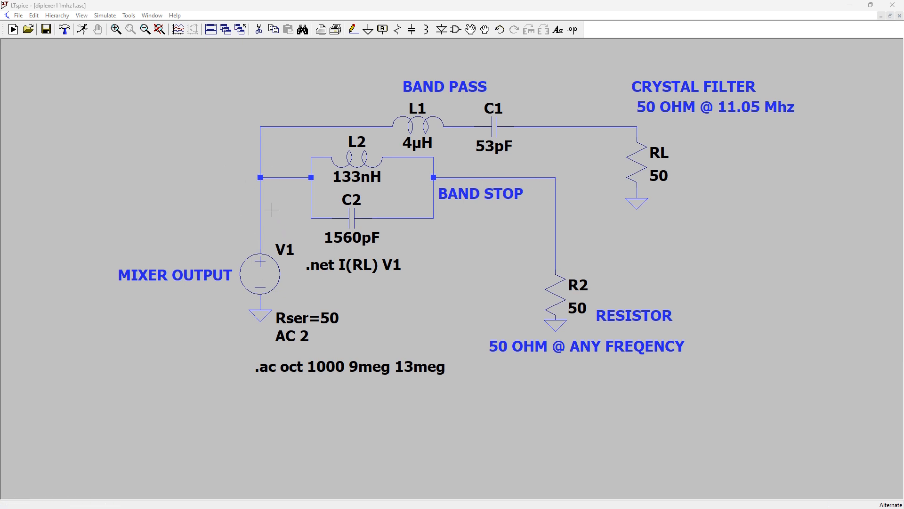
mouse_move(289, 221)
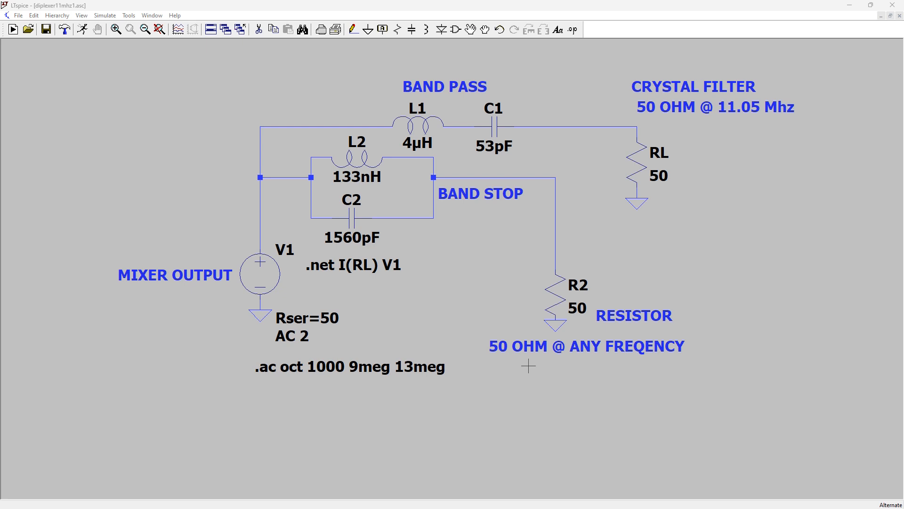
mouse_move(494, 322)
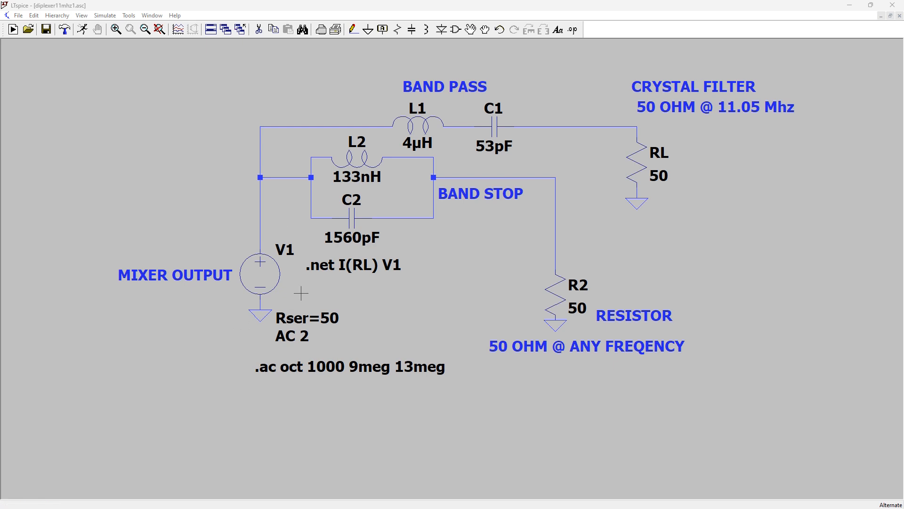
mouse_move(280, 305)
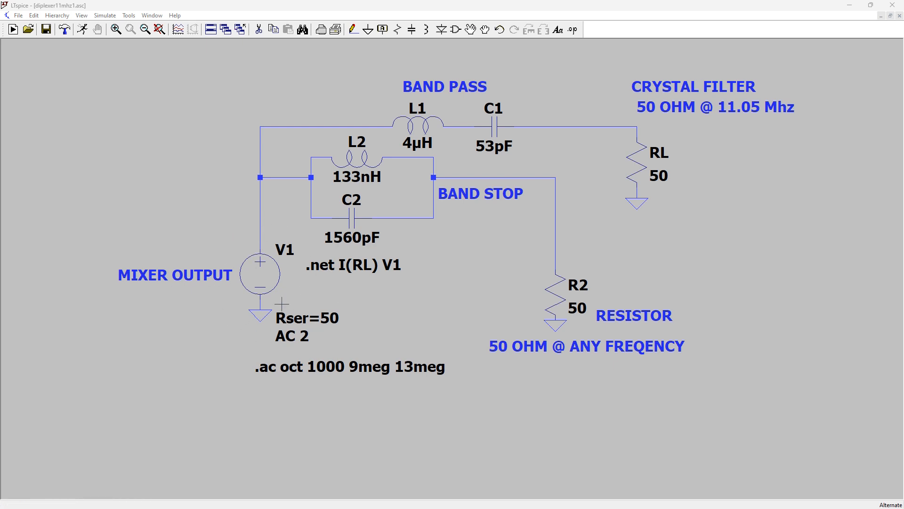
mouse_move(209, 309)
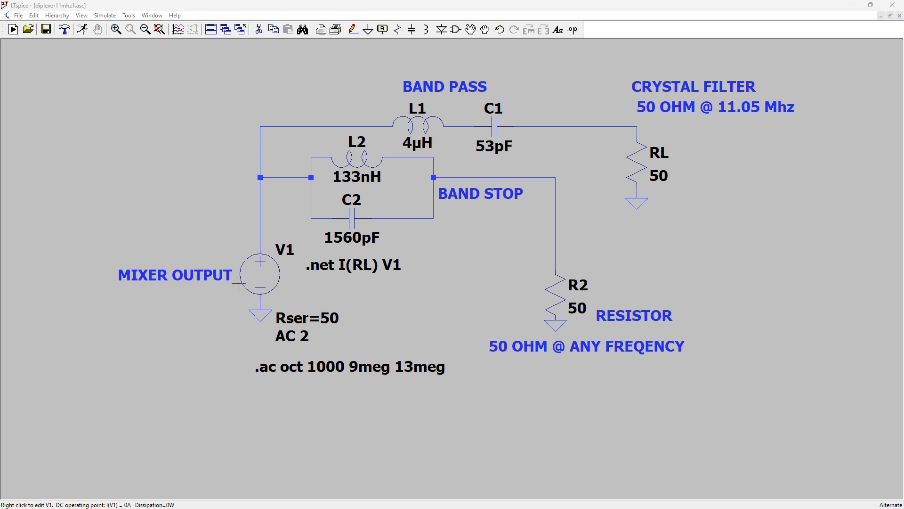
mouse_move(316, 127)
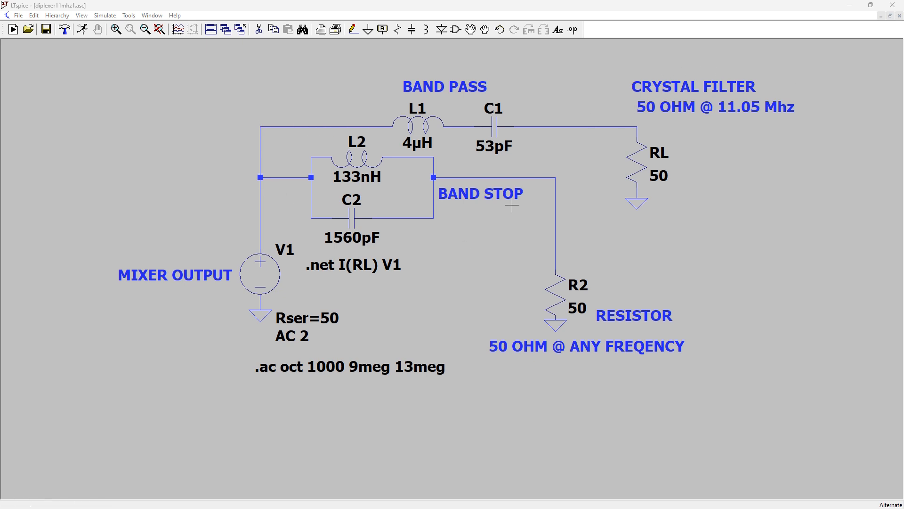
mouse_move(664, 121)
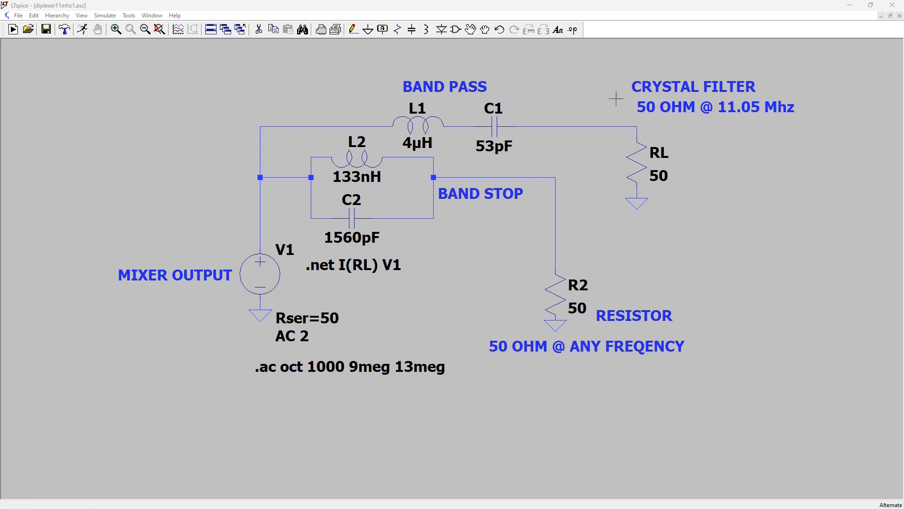
mouse_move(250, 181)
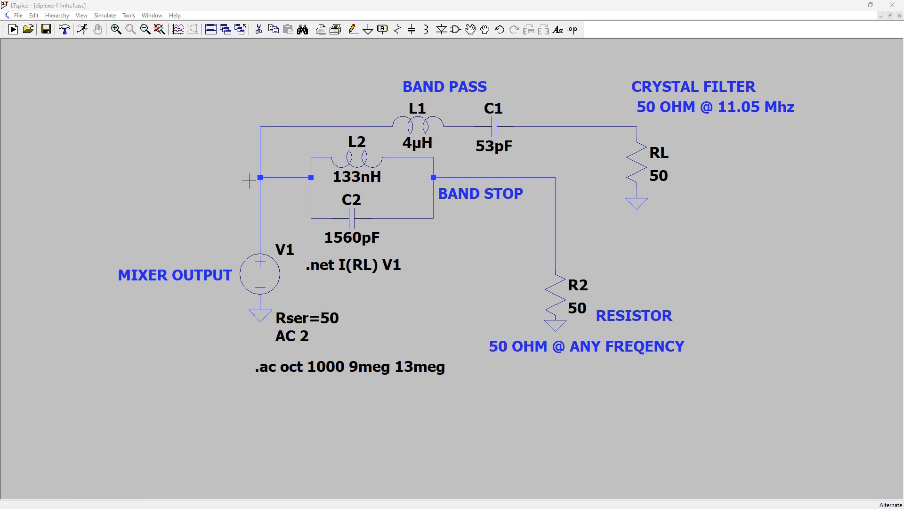
mouse_move(556, 328)
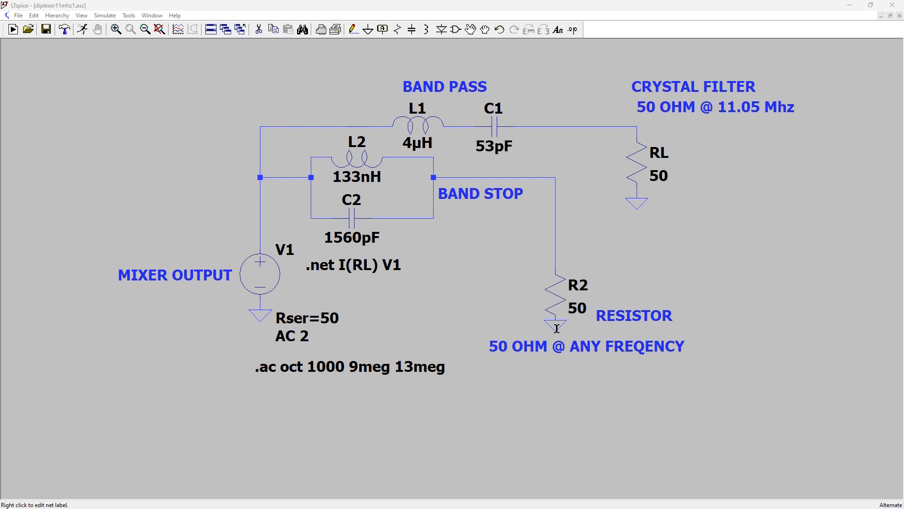
mouse_move(455, 465)
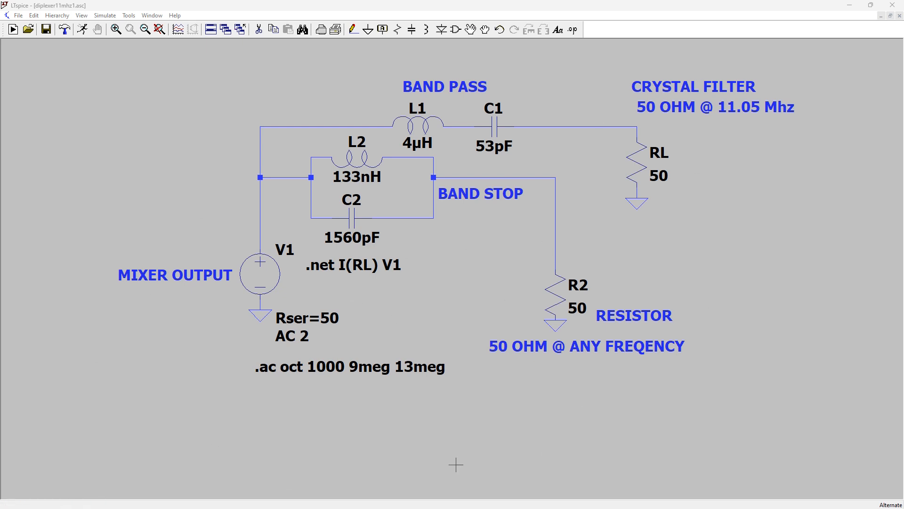
mouse_move(398, 419)
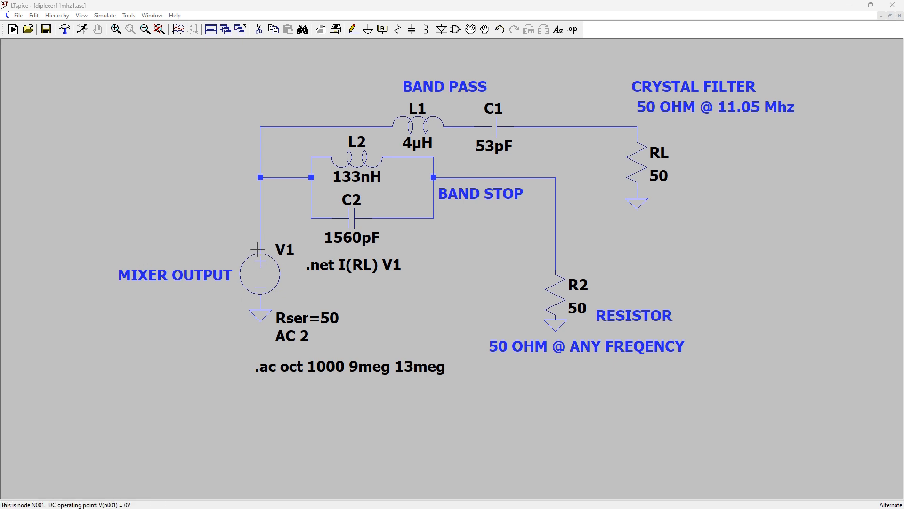
mouse_move(260, 278)
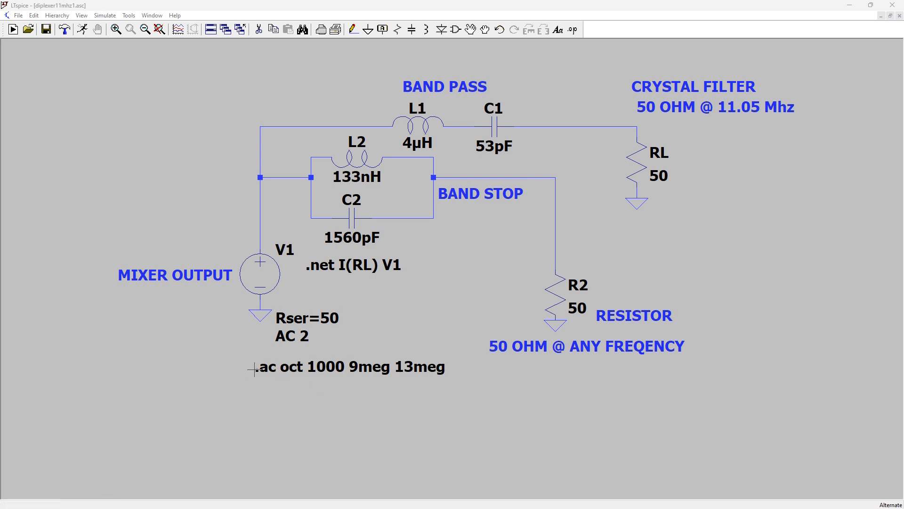
mouse_move(445, 387)
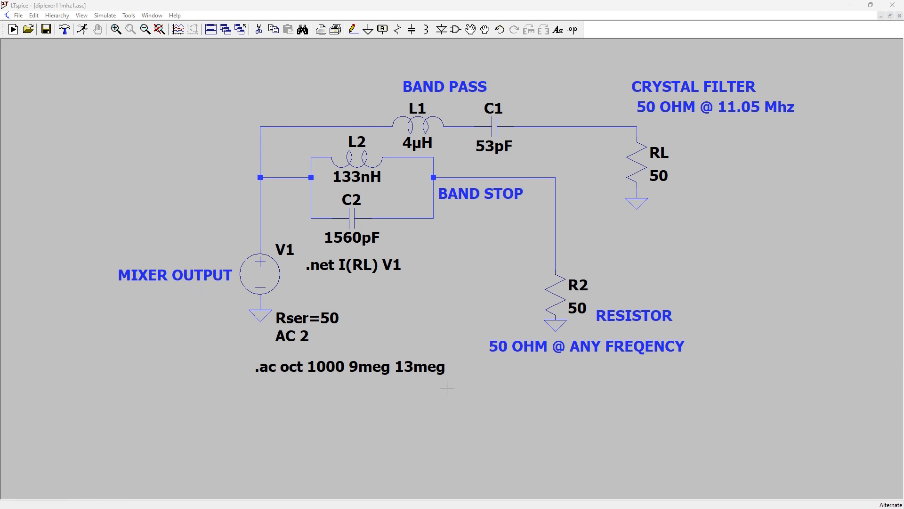
mouse_move(460, 383)
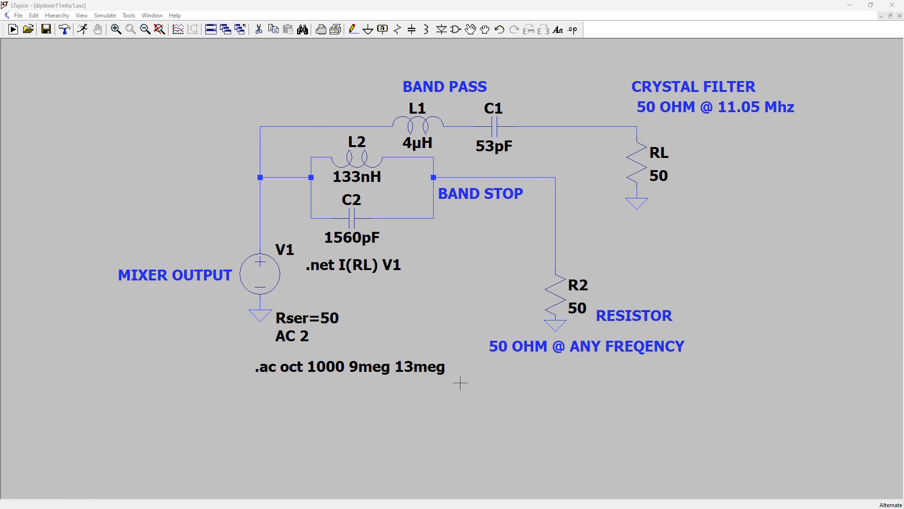
mouse_move(247, 181)
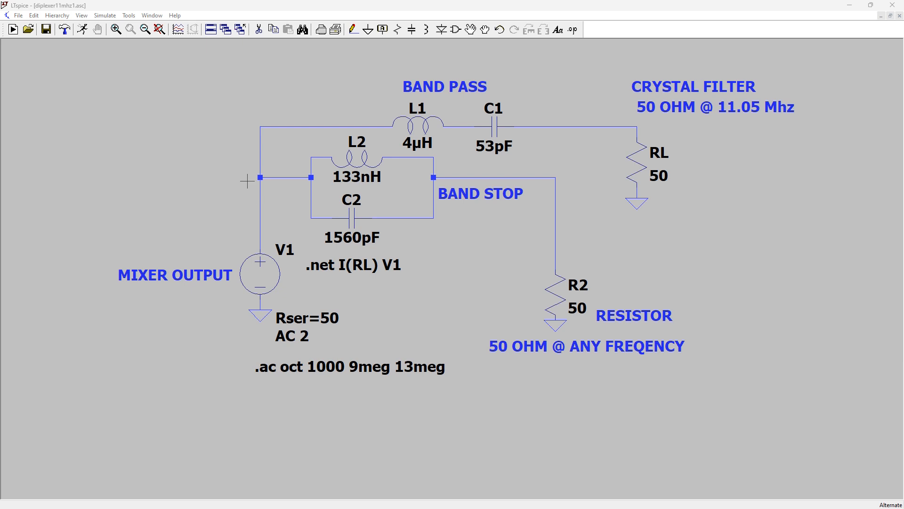
mouse_move(441, 180)
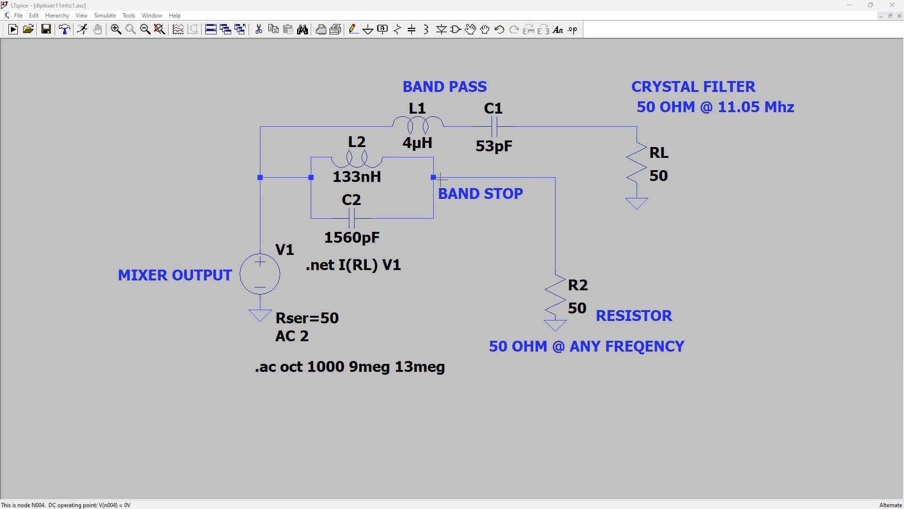
mouse_move(582, 119)
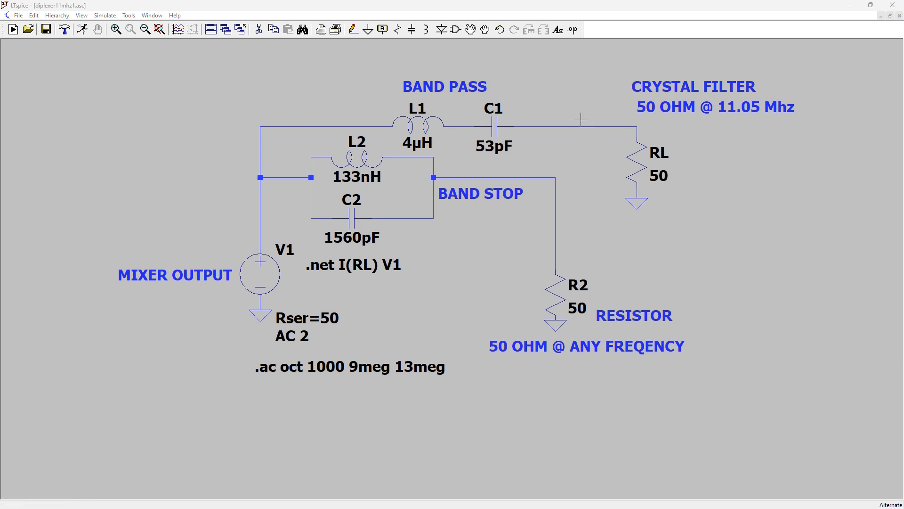
mouse_move(438, 94)
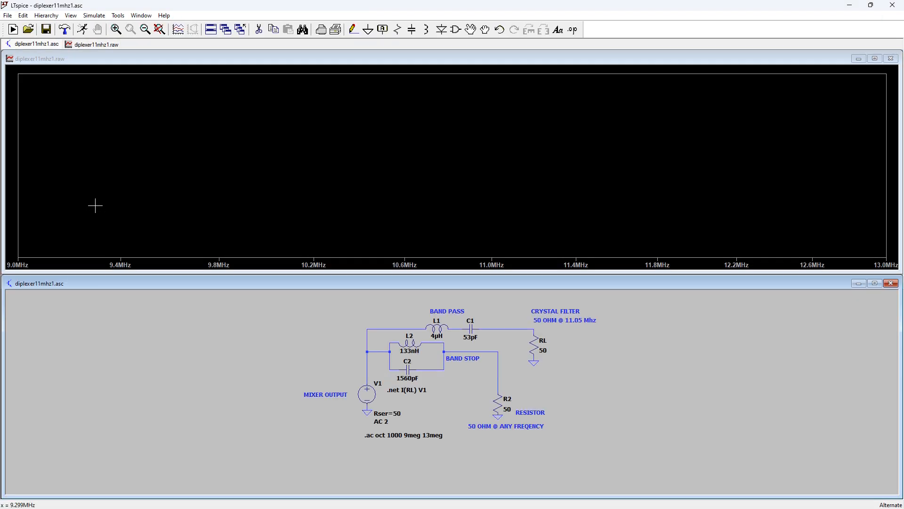
mouse_move(636, 358)
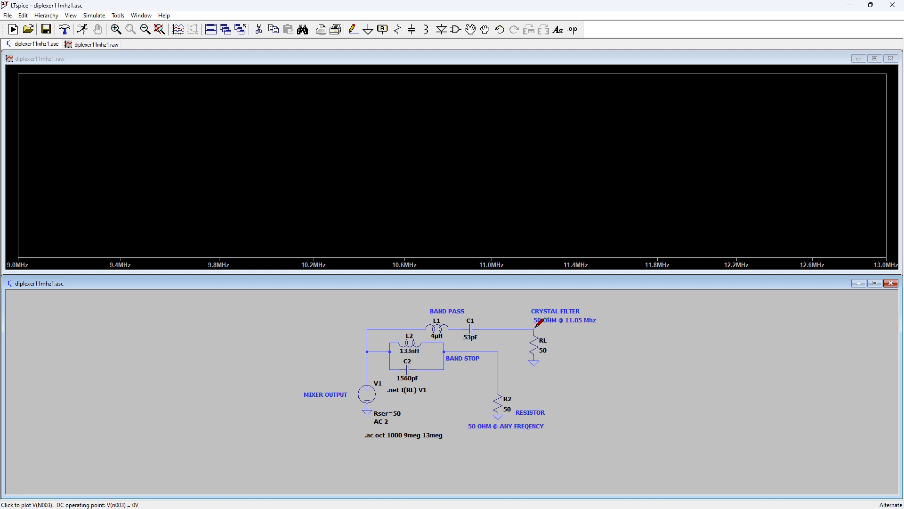
- Plot V(n003) at the crystal-filter load and set cursor 1 on the band-pass peak near 11 MHz
click(531, 327)
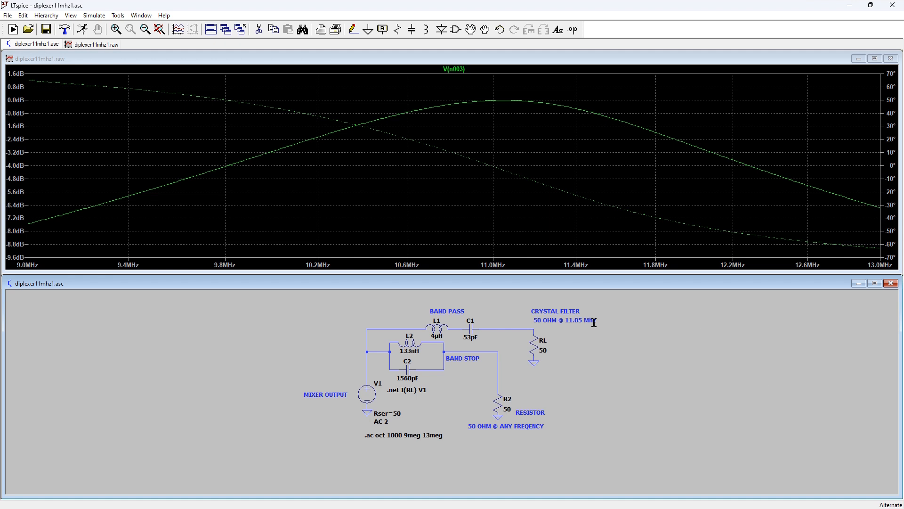
mouse_move(48, 99)
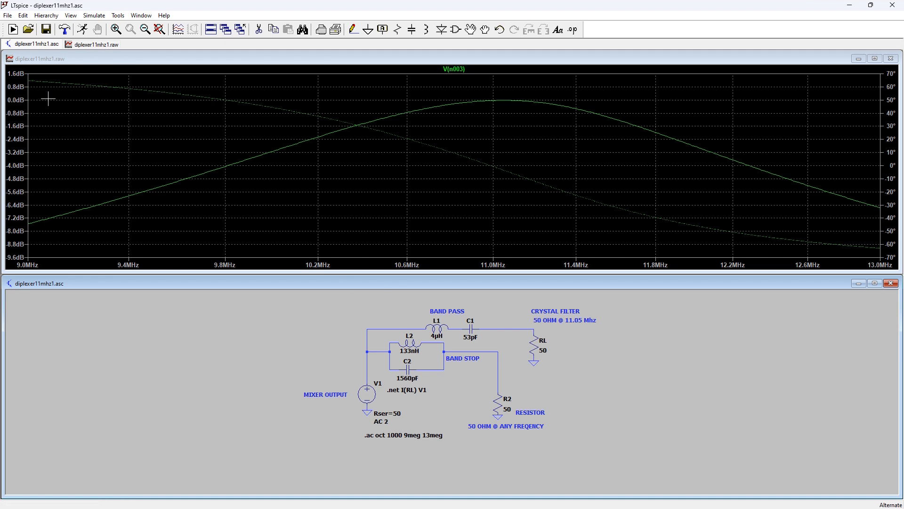
mouse_move(459, 98)
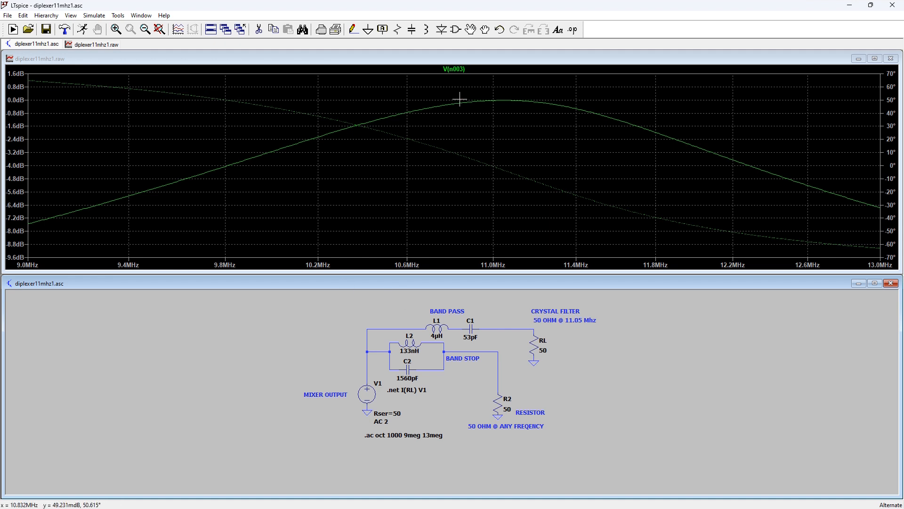
mouse_move(503, 98)
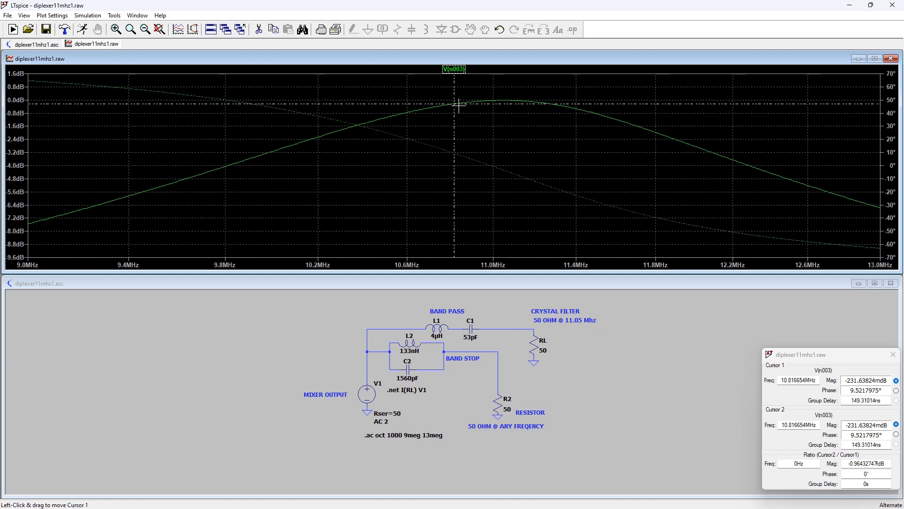
drag(457, 105, 503, 105)
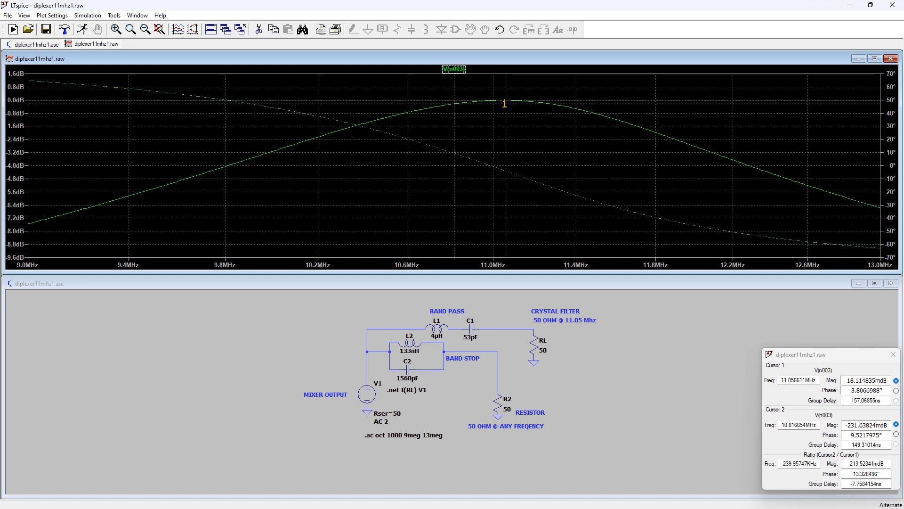
drag(505, 103, 505, 103)
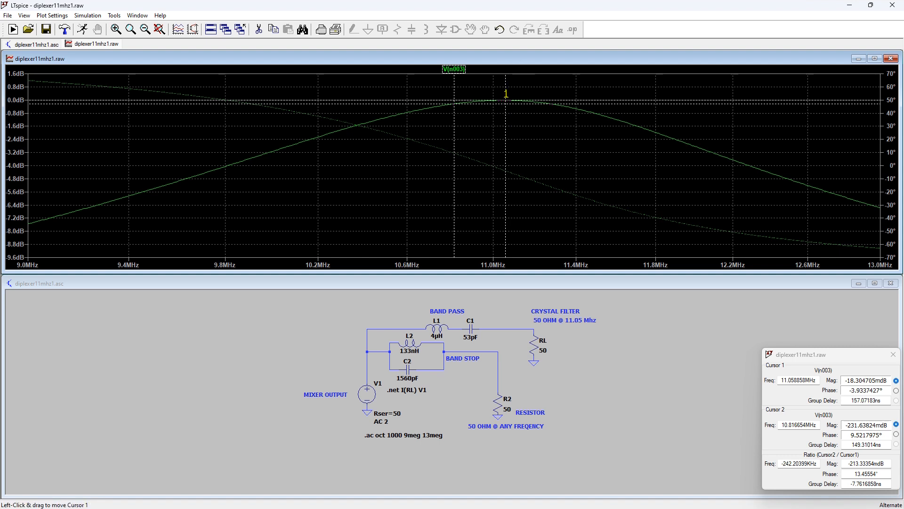
- Slide cursor 1 down the lower slope to the -3 dB point near 10.03 MHz
drag(507, 101, 466, 101)
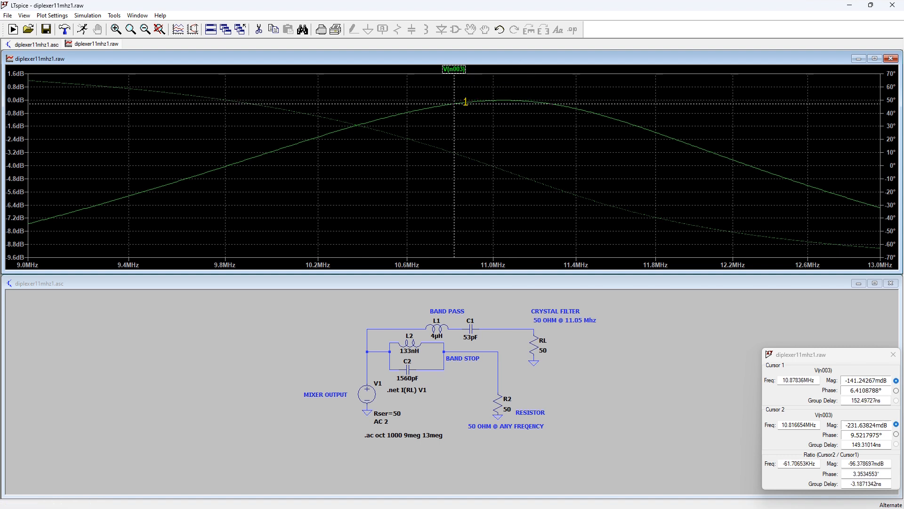
drag(464, 102, 414, 108)
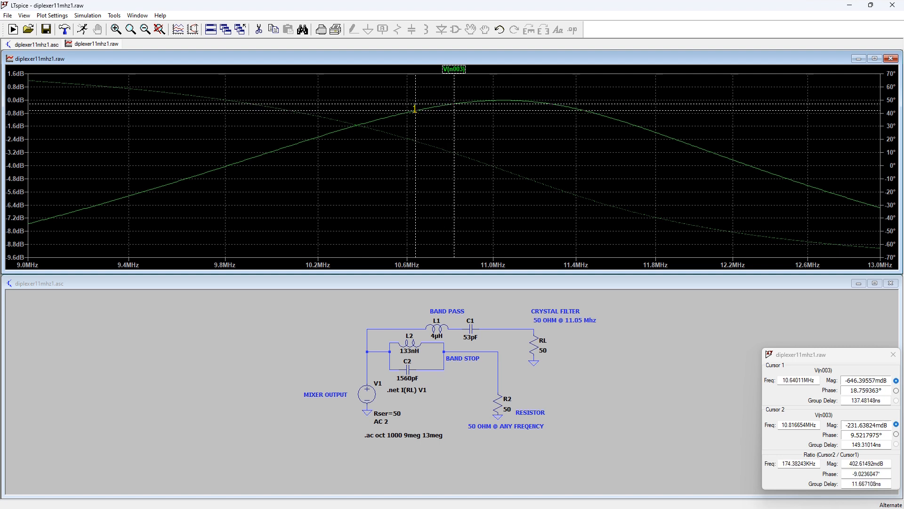
drag(415, 109, 365, 114)
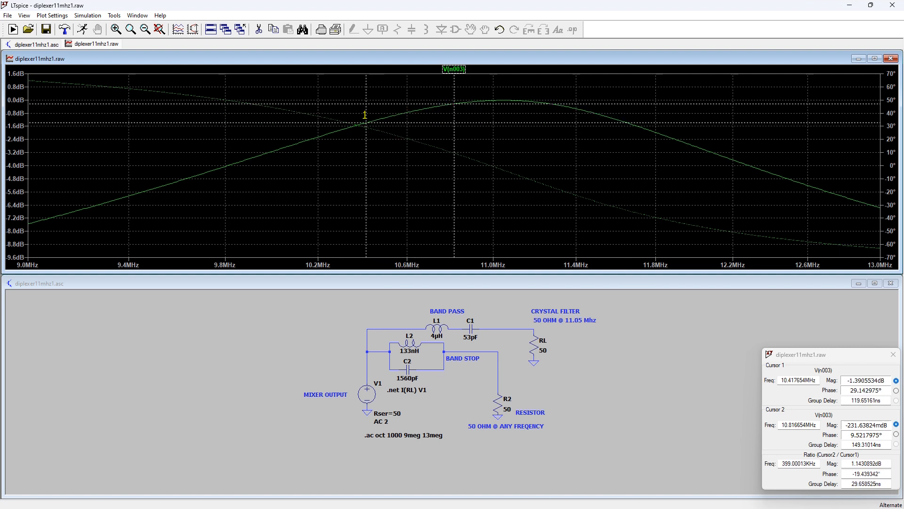
drag(365, 114, 299, 125)
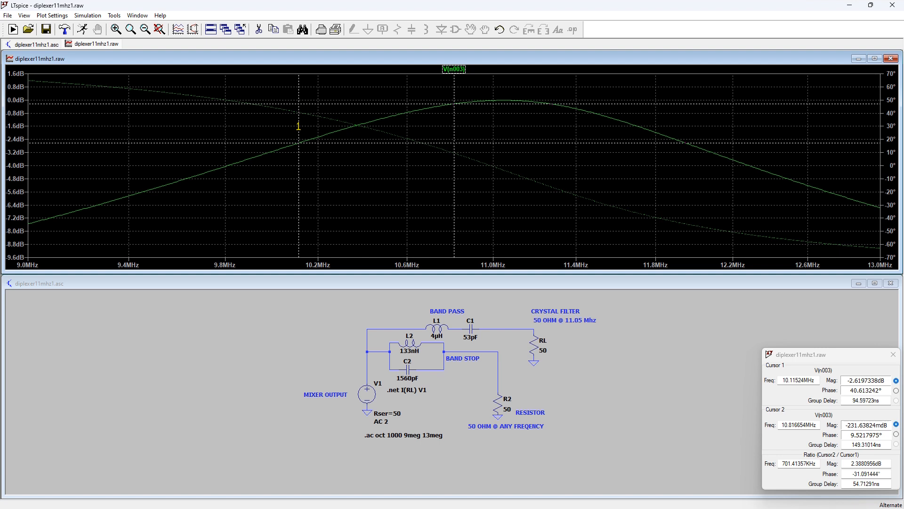
drag(298, 130, 279, 133)
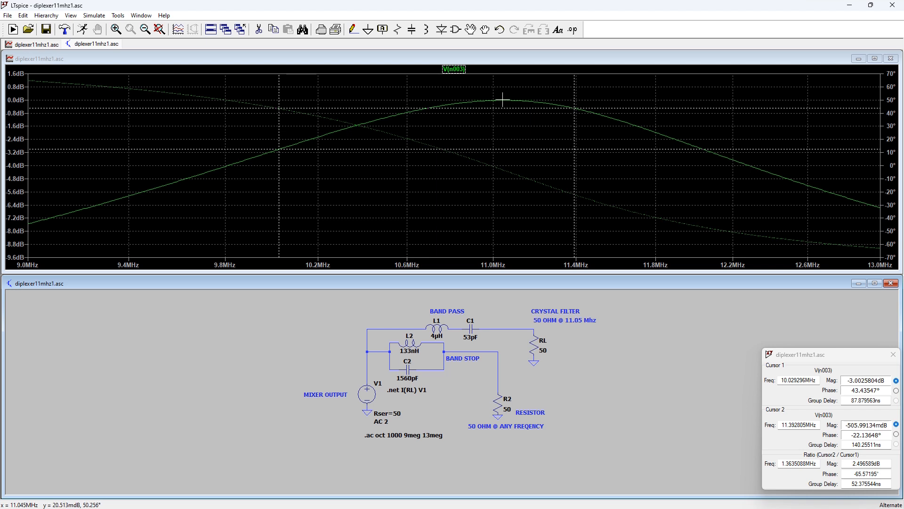
mouse_move(263, 160)
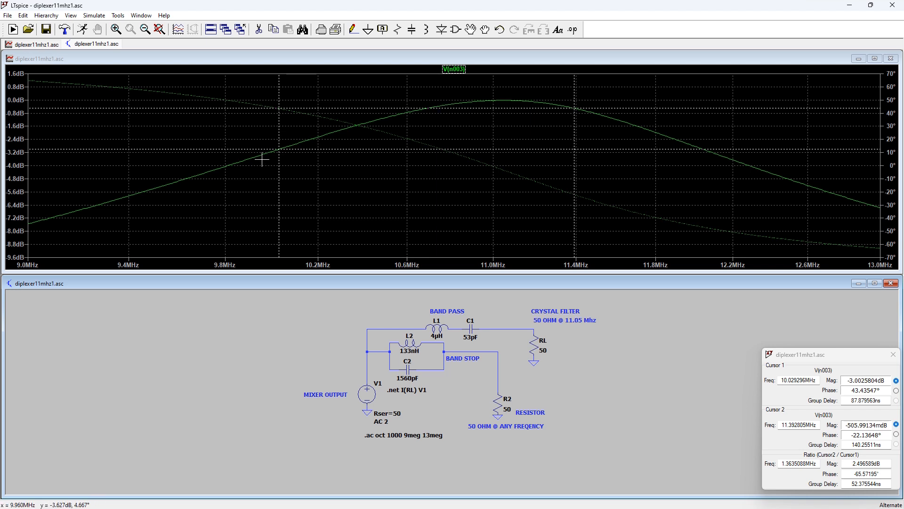
mouse_move(45, 214)
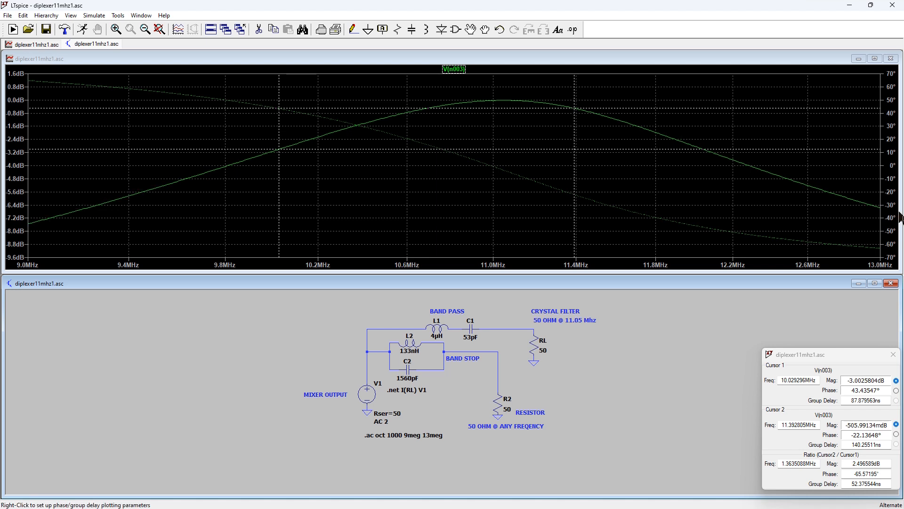
mouse_move(454, 69)
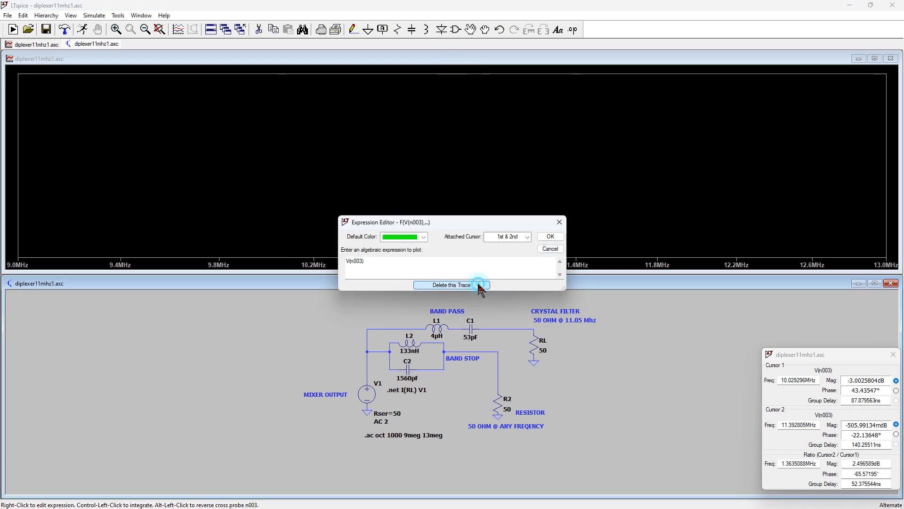
- Delete the band-pass trace and rerun the AC sweep
click(93, 15)
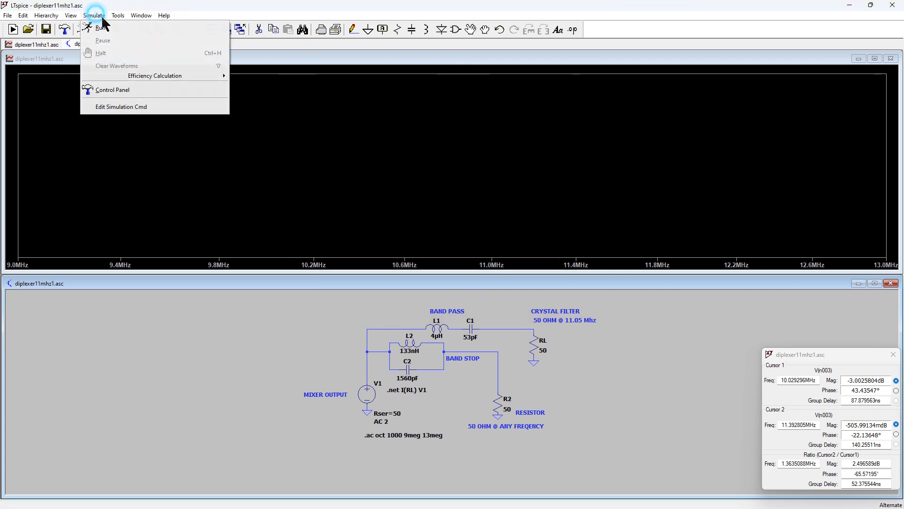
click(93, 16)
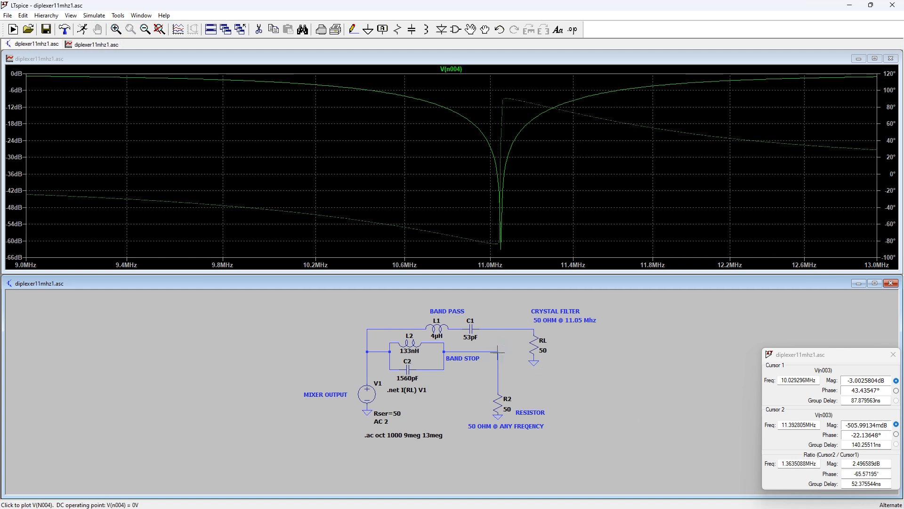
mouse_move(536, 295)
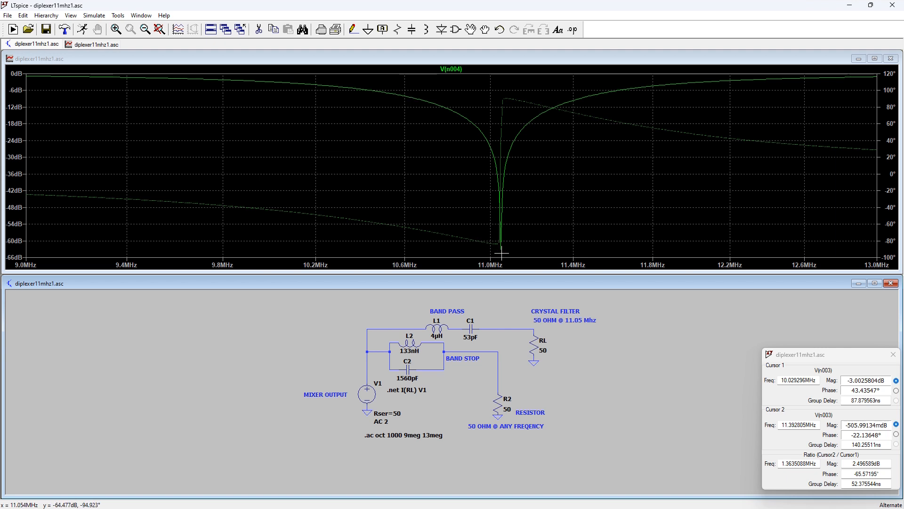
mouse_move(376, 94)
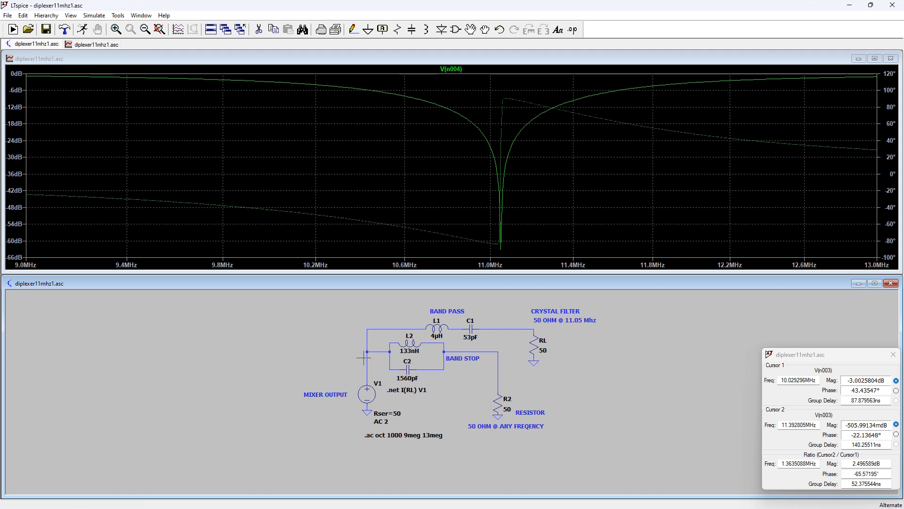
mouse_move(545, 207)
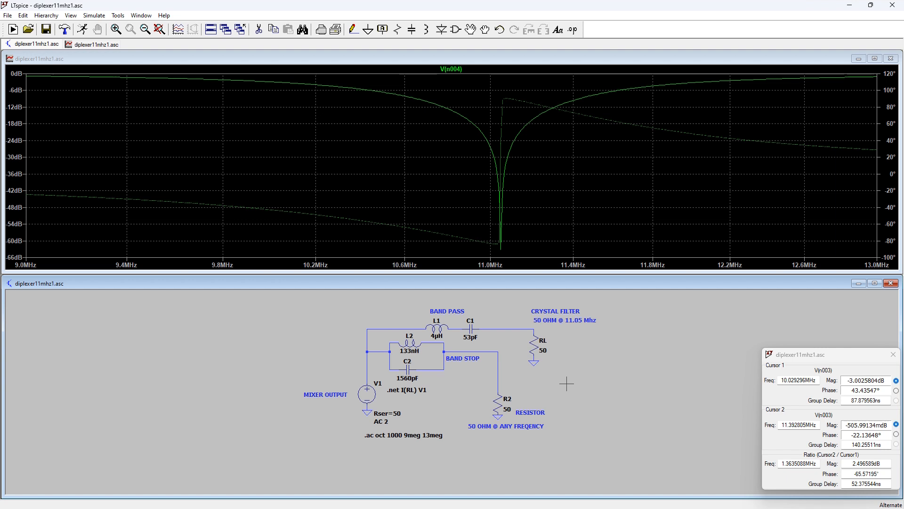
mouse_move(570, 377)
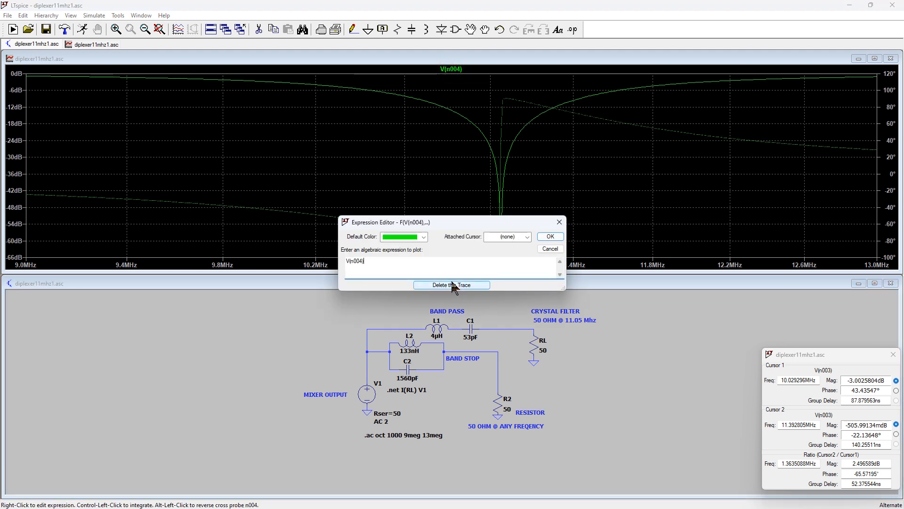
- Replace V(n004) with a Zout(v1) trace and show its magnitude on a linear ohm scale
click(451, 285)
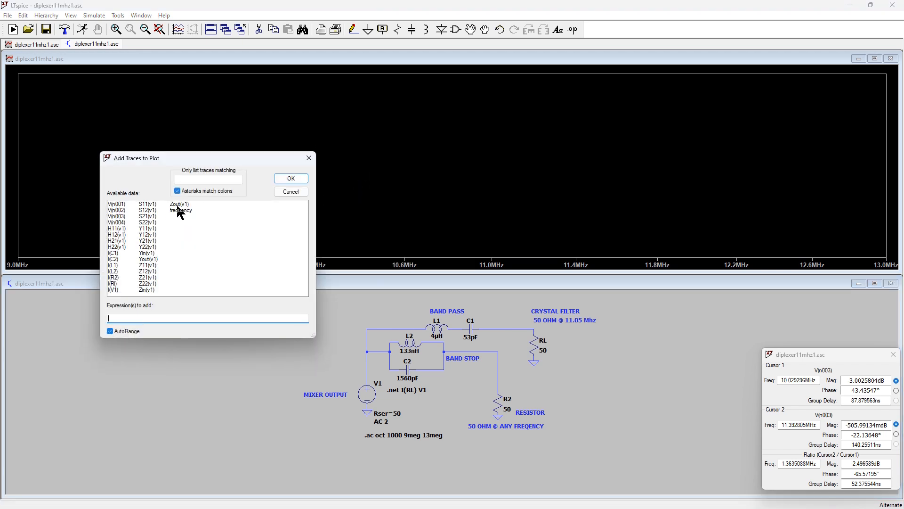
mouse_move(164, 188)
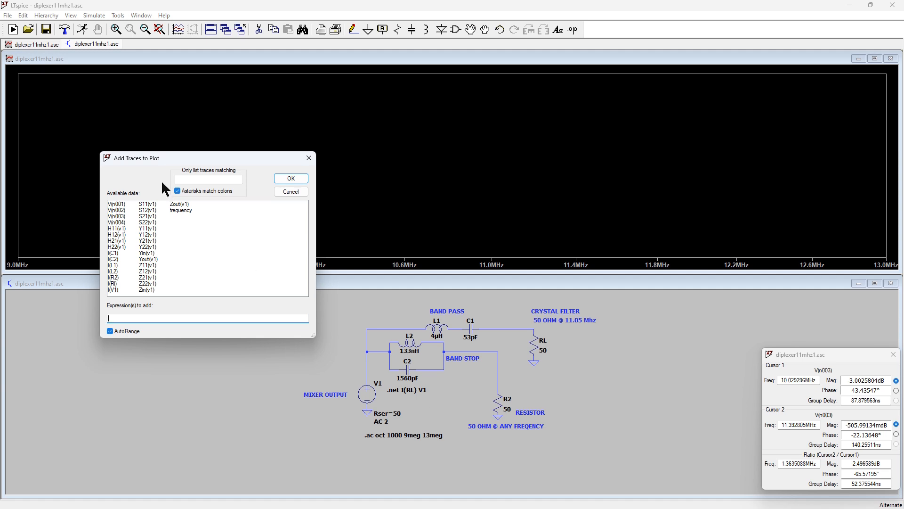
click(179, 203)
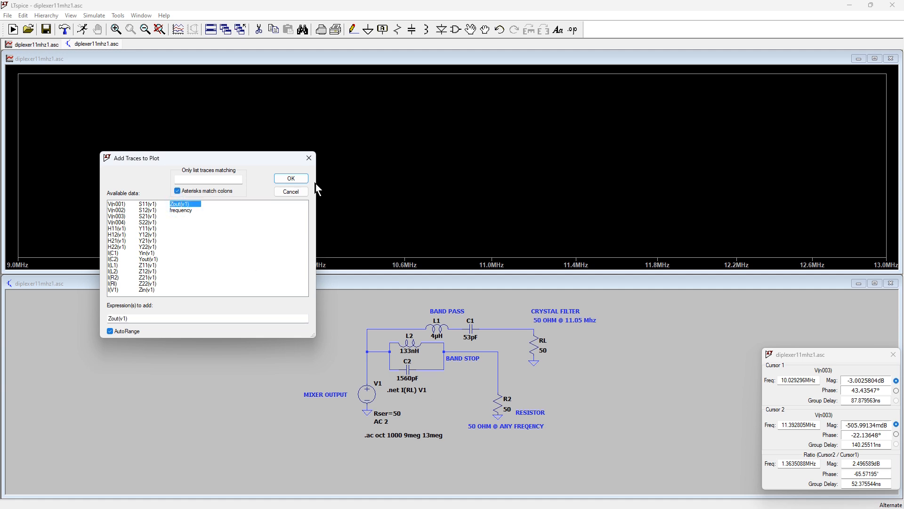
click(290, 178)
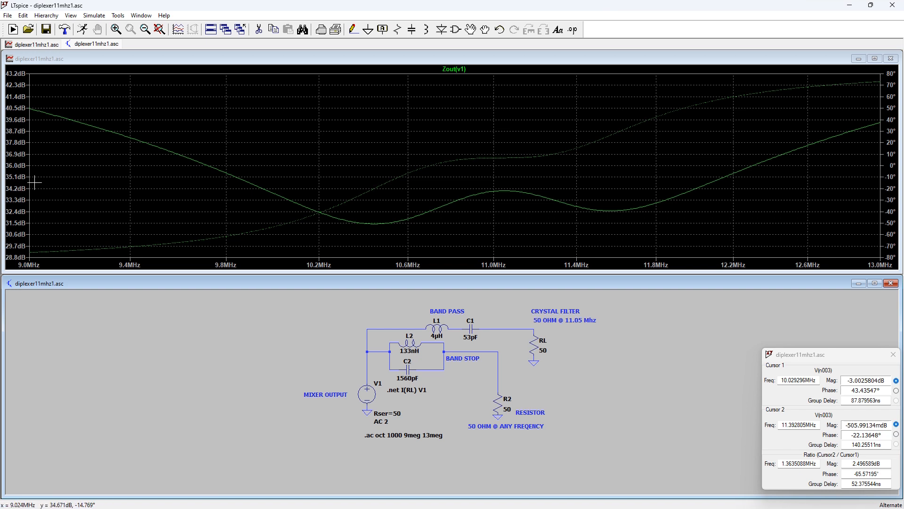
right_click(17, 168)
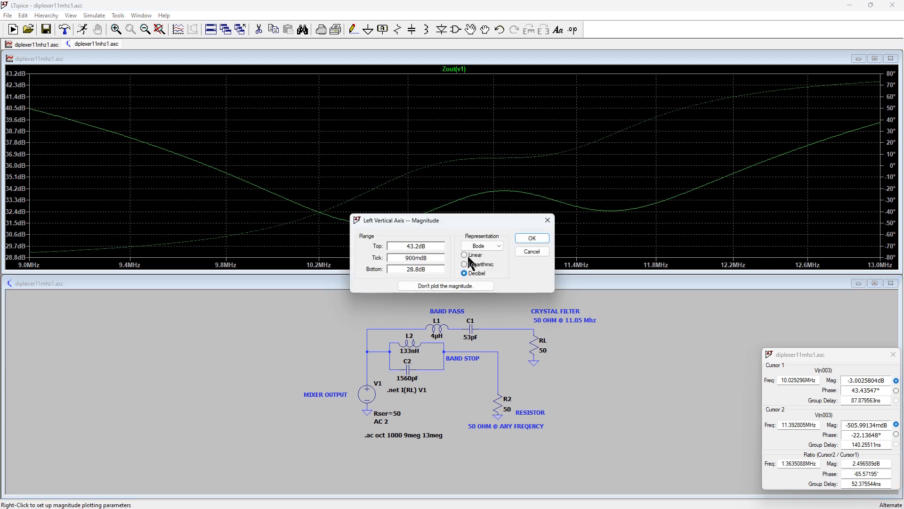
click(530, 237)
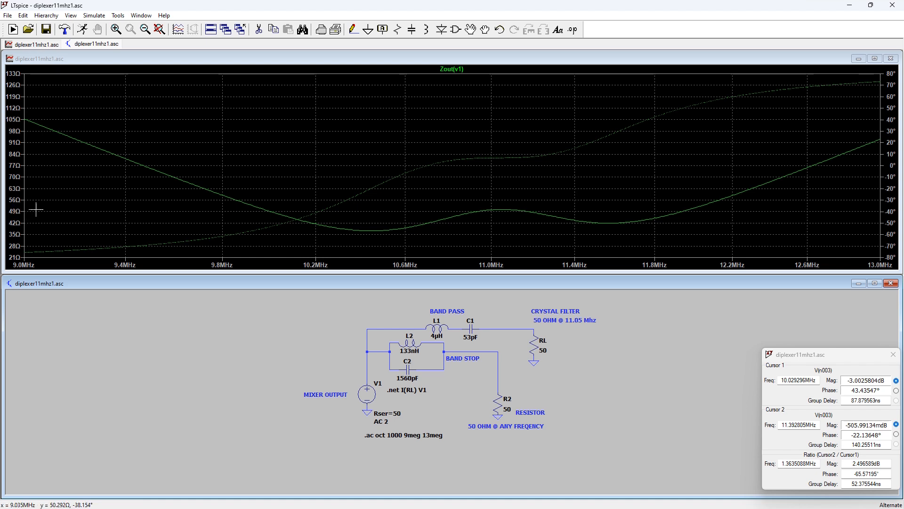
mouse_move(461, 209)
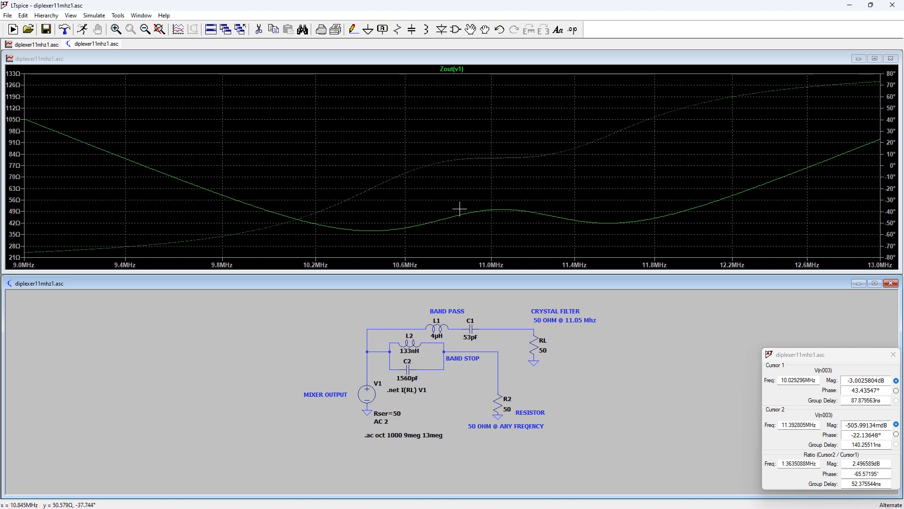
mouse_move(502, 209)
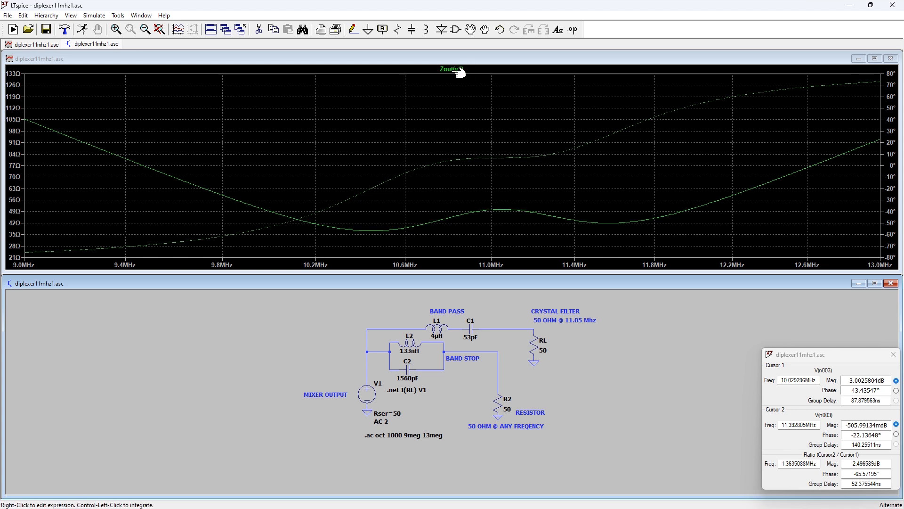
- Attach cursor 1 to Zout(v1) and read about 50.3 Ω near 11.06 MHz
click(453, 217)
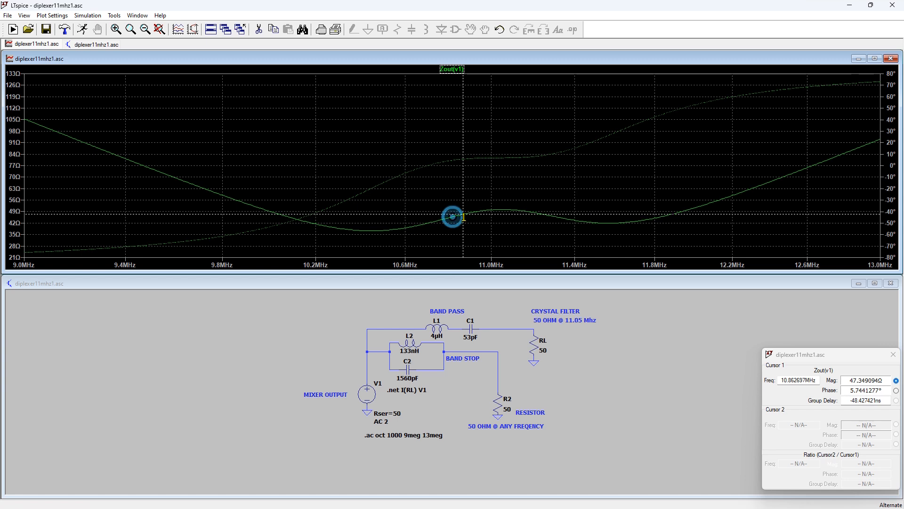
drag(454, 217, 500, 217)
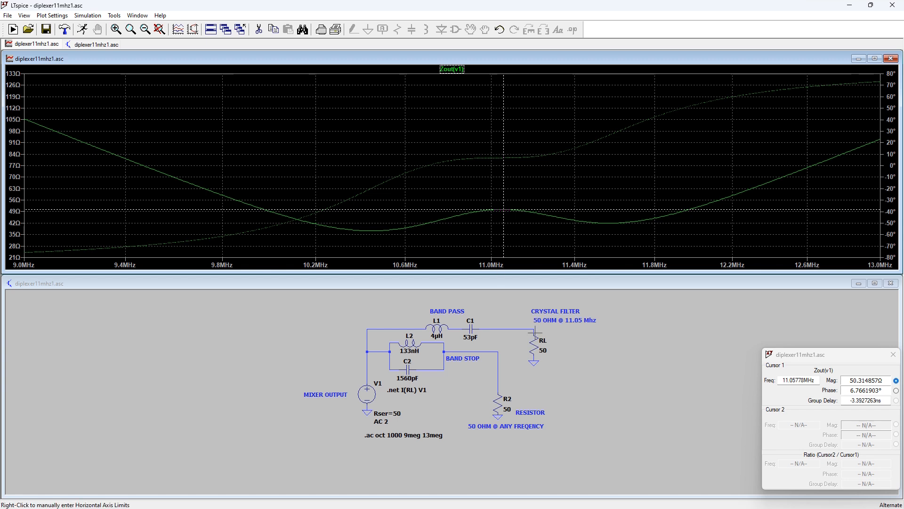
click(502, 210)
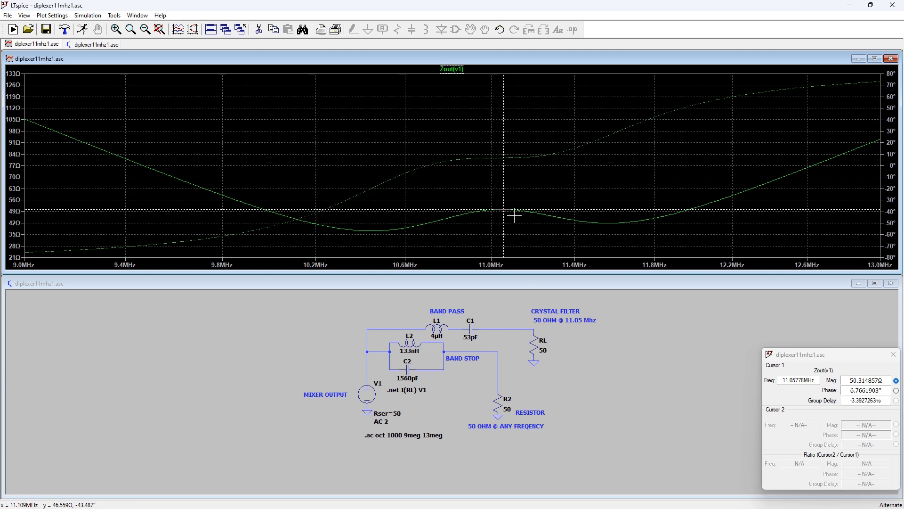
mouse_move(606, 454)
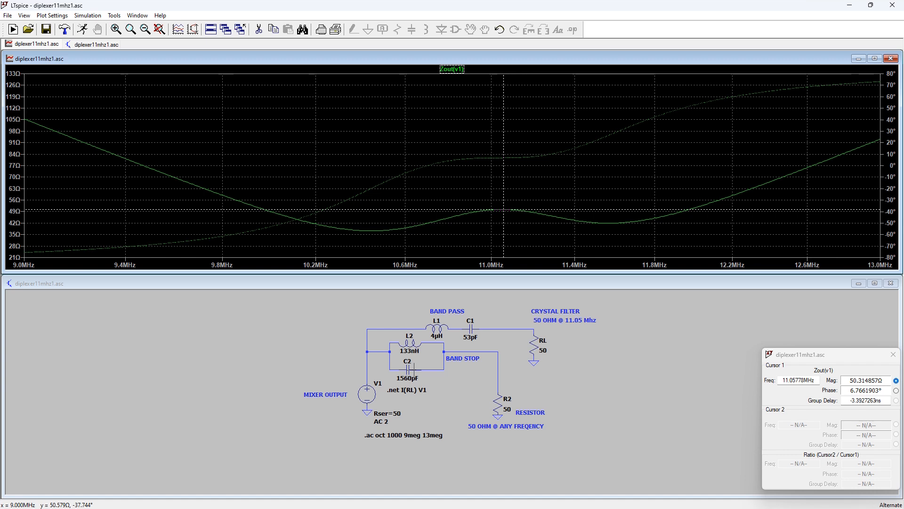
mouse_move(491, 210)
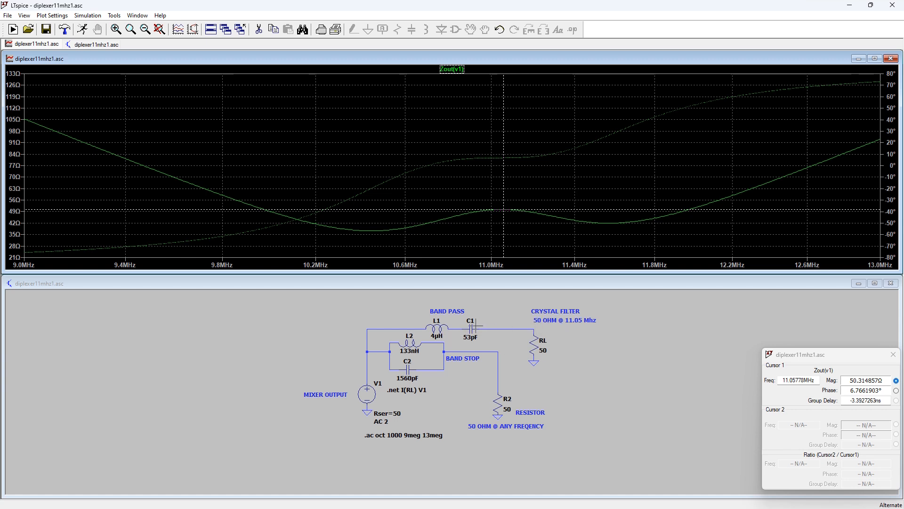
mouse_move(431, 218)
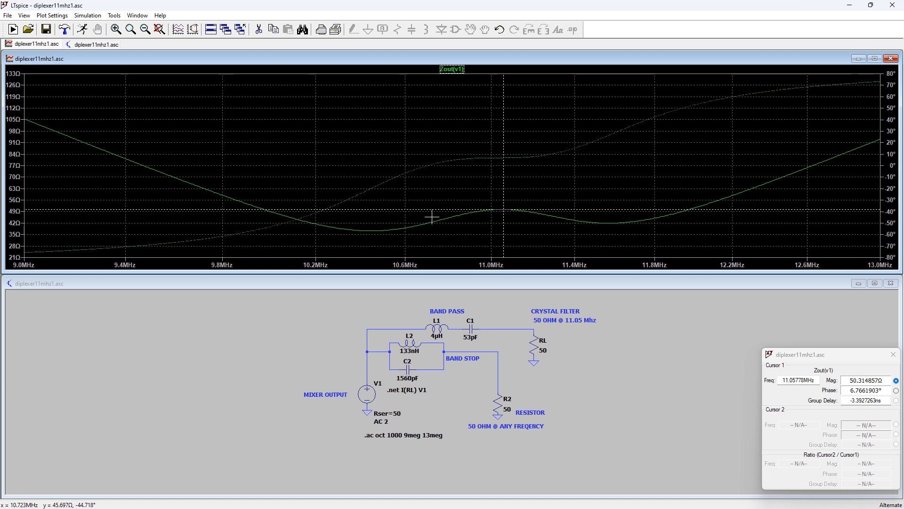
mouse_move(427, 218)
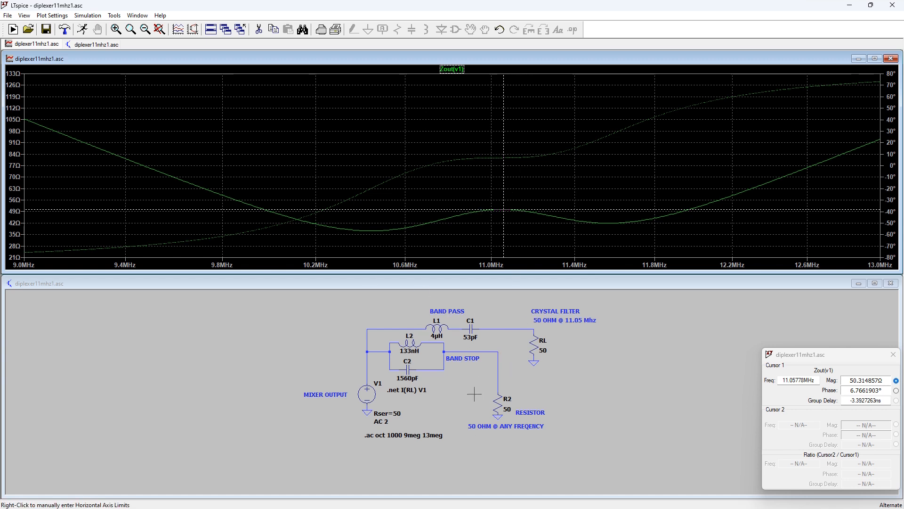
mouse_move(557, 415)
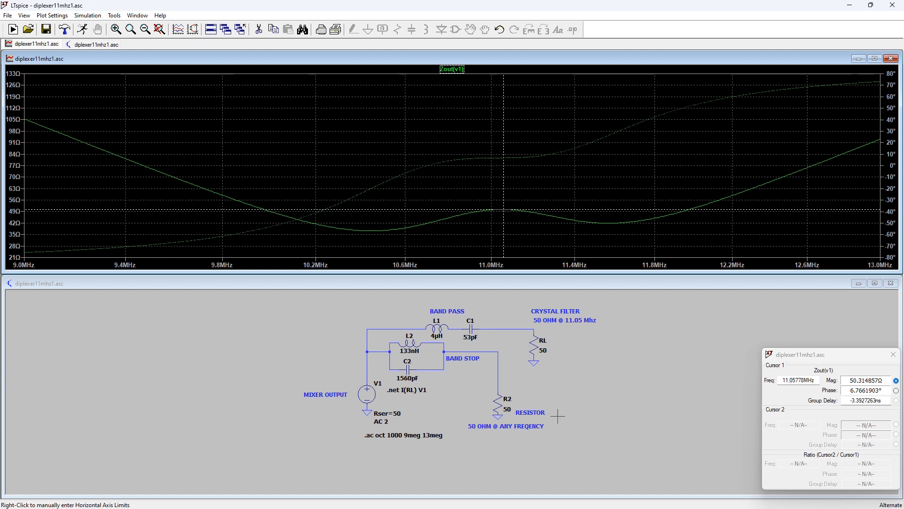
mouse_move(523, 479)
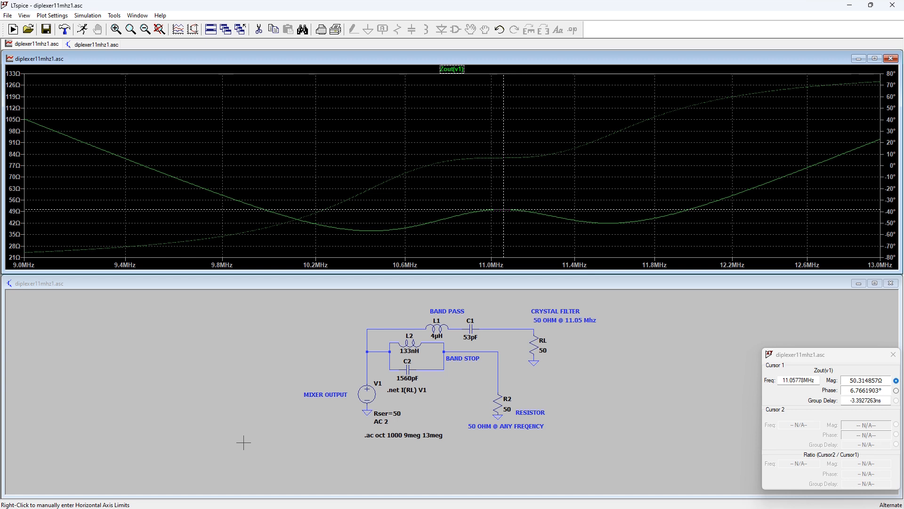
mouse_move(291, 312)
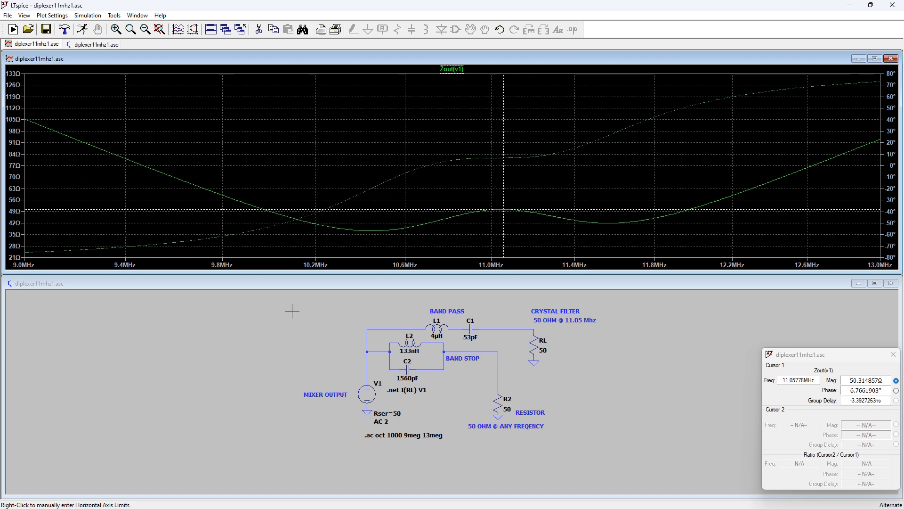
mouse_move(438, 393)
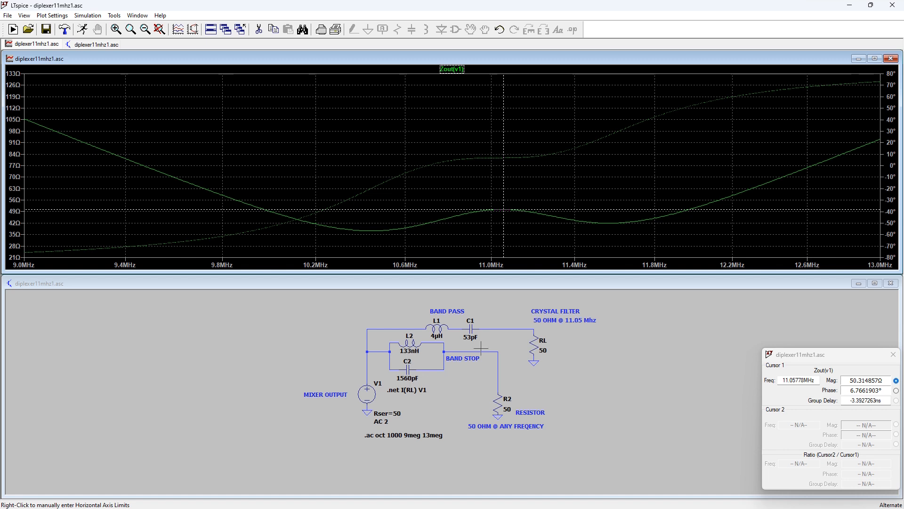
mouse_move(254, 404)
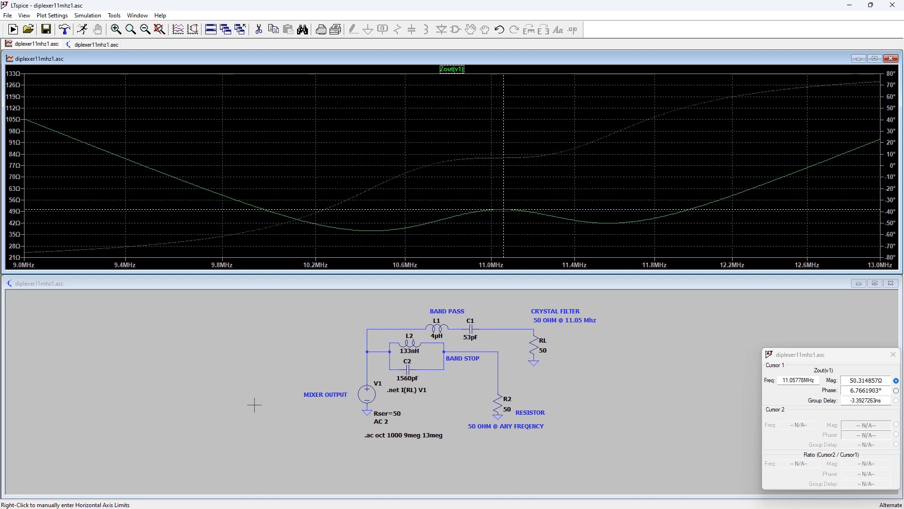
mouse_move(283, 364)
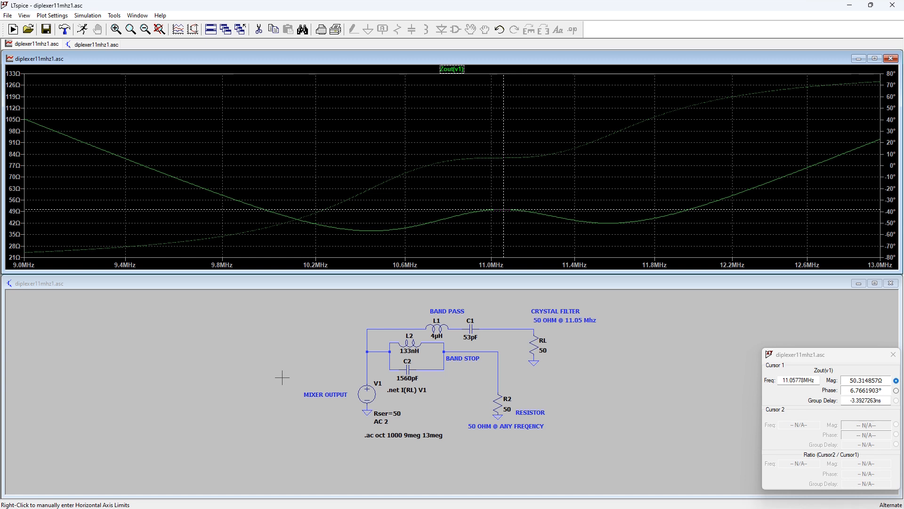
mouse_move(295, 337)
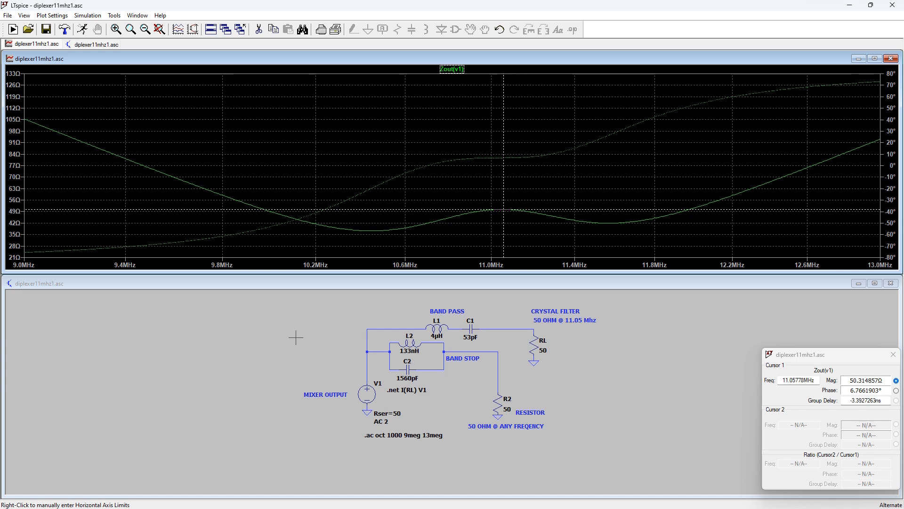
mouse_move(624, 316)
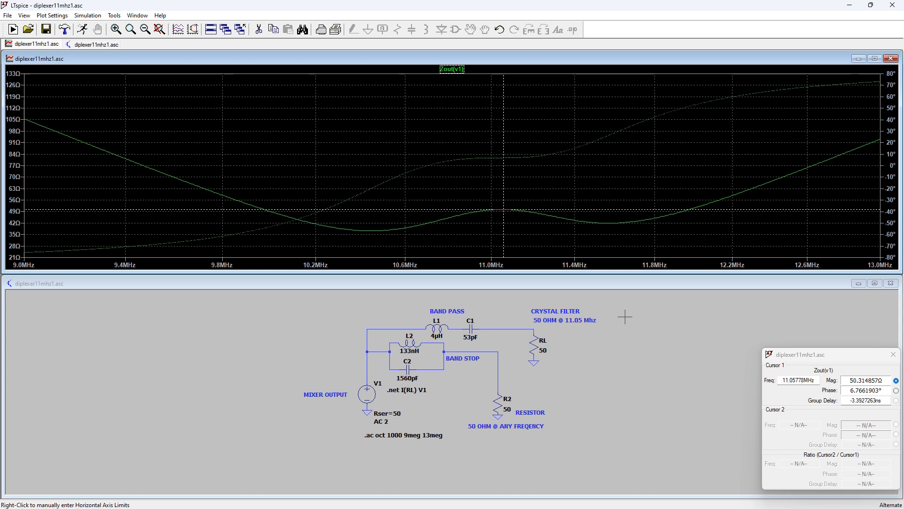
mouse_move(632, 417)
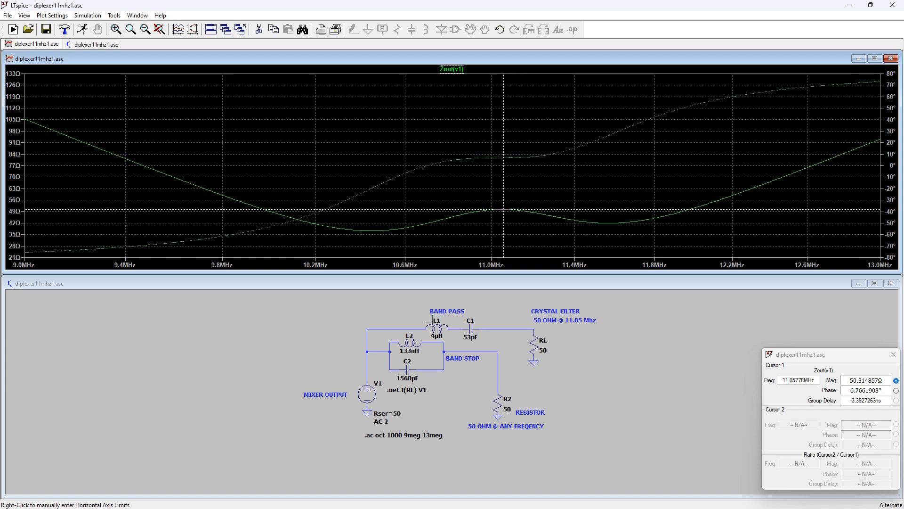
mouse_move(319, 373)
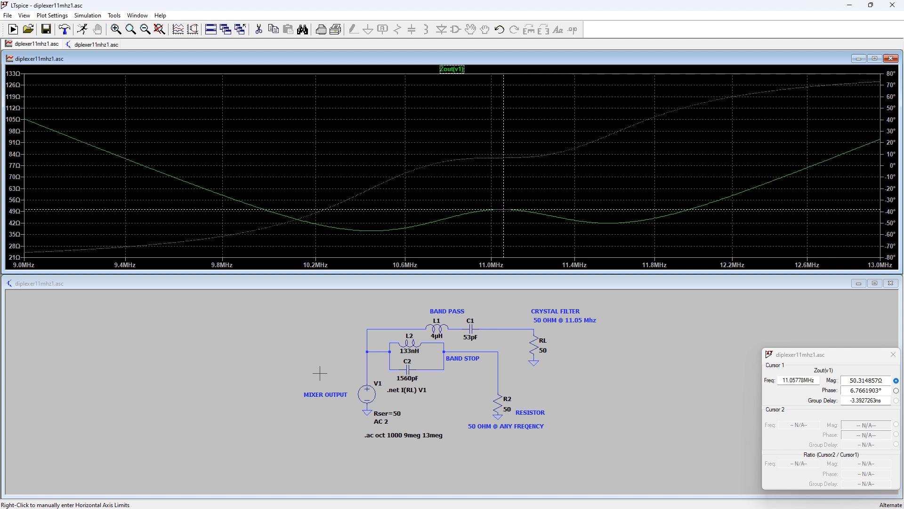